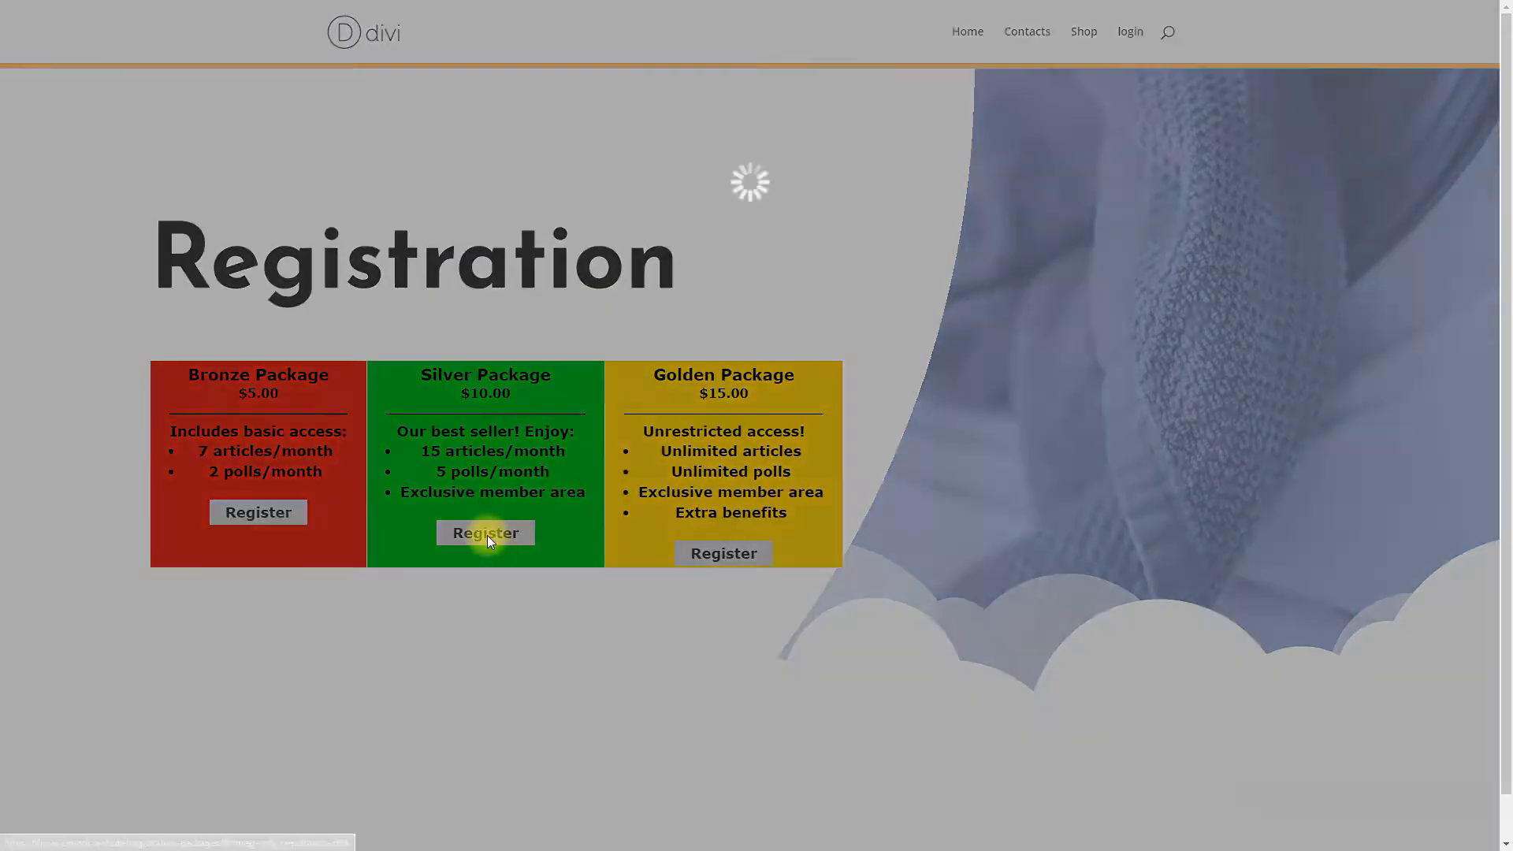
Start a Silver Package ($10.00) sign-up and begin entering the email 'stan@'.
left_click(485, 532)
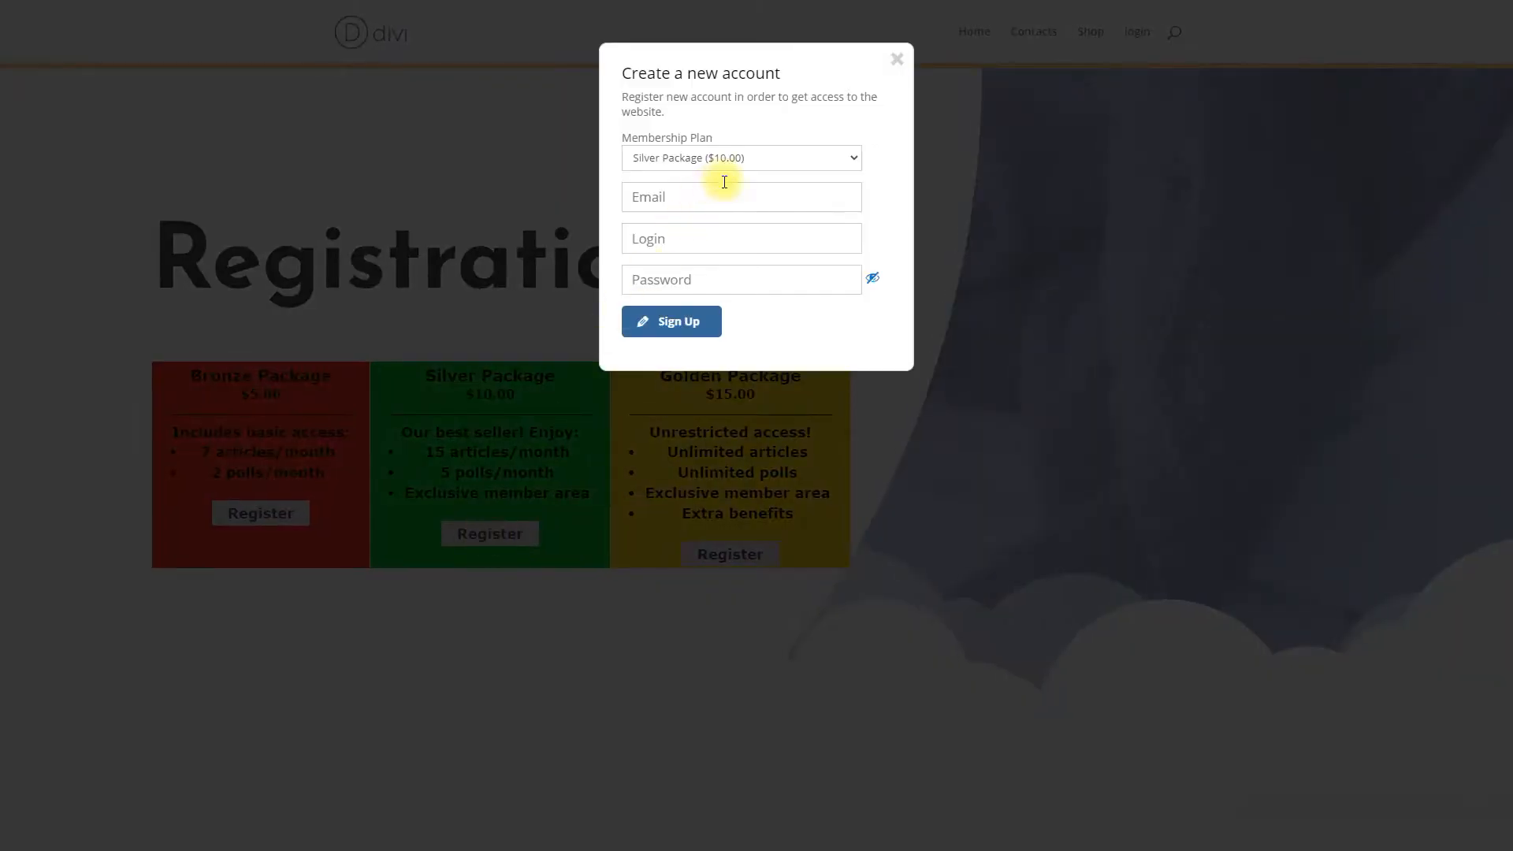
type("stan@")
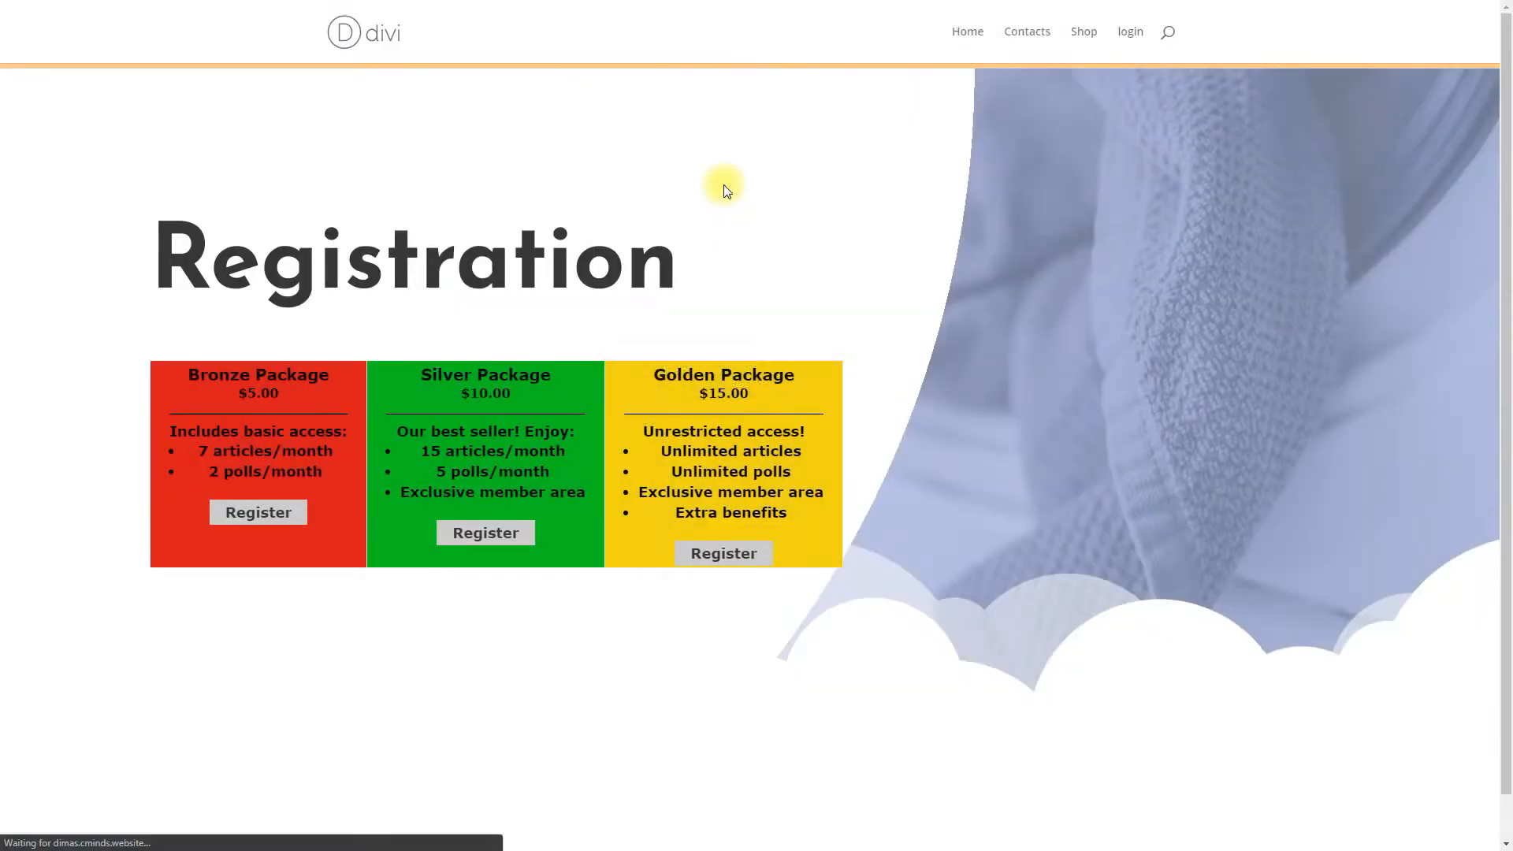
Fill the Silver Package checkout with email 'stan@gm' and name 'Mars', then submit the purchase.
left_click(485, 533)
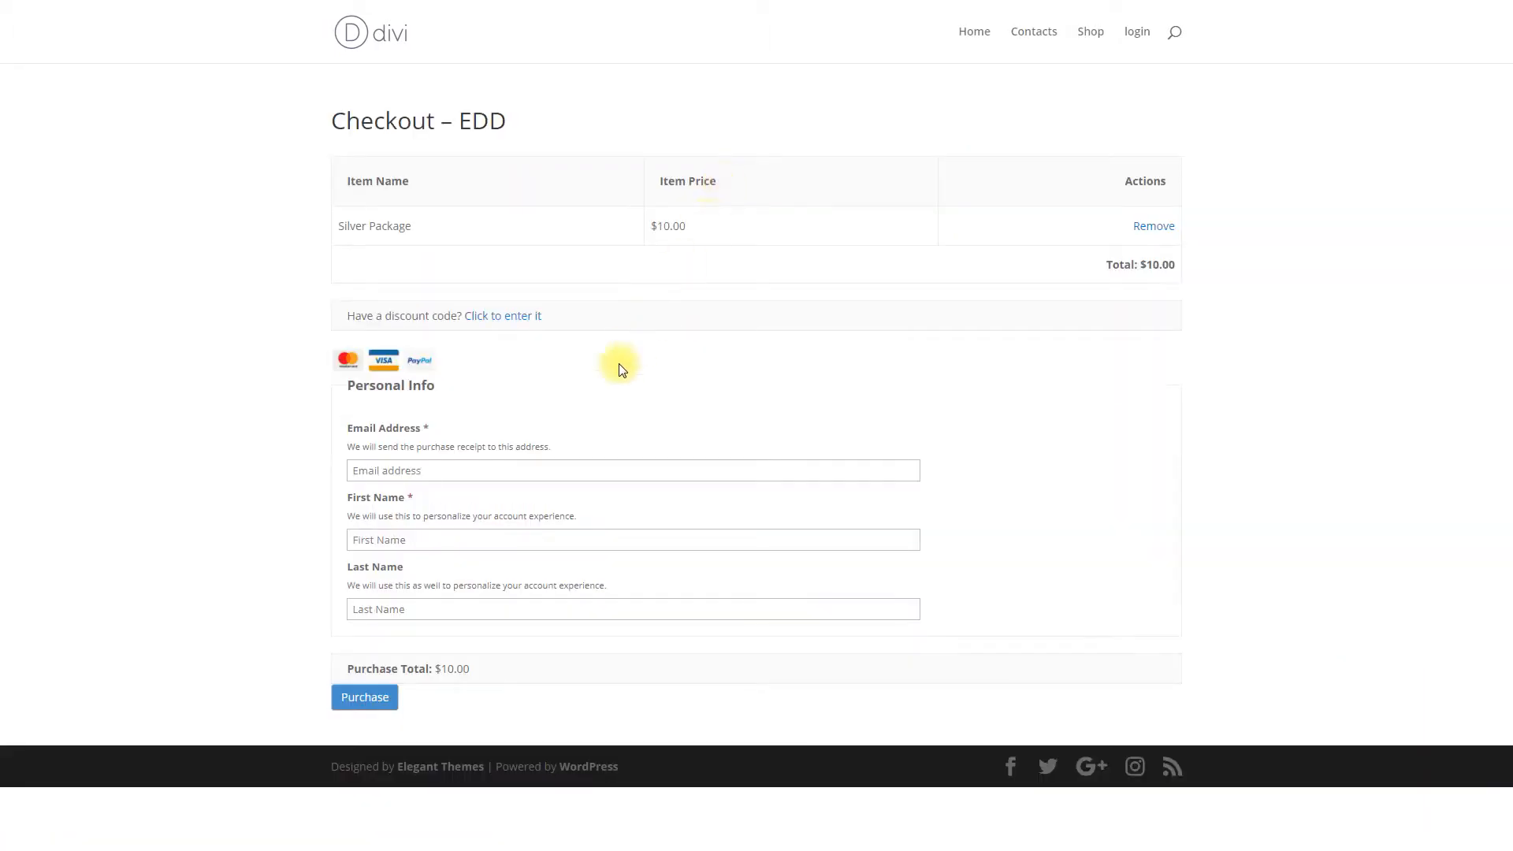
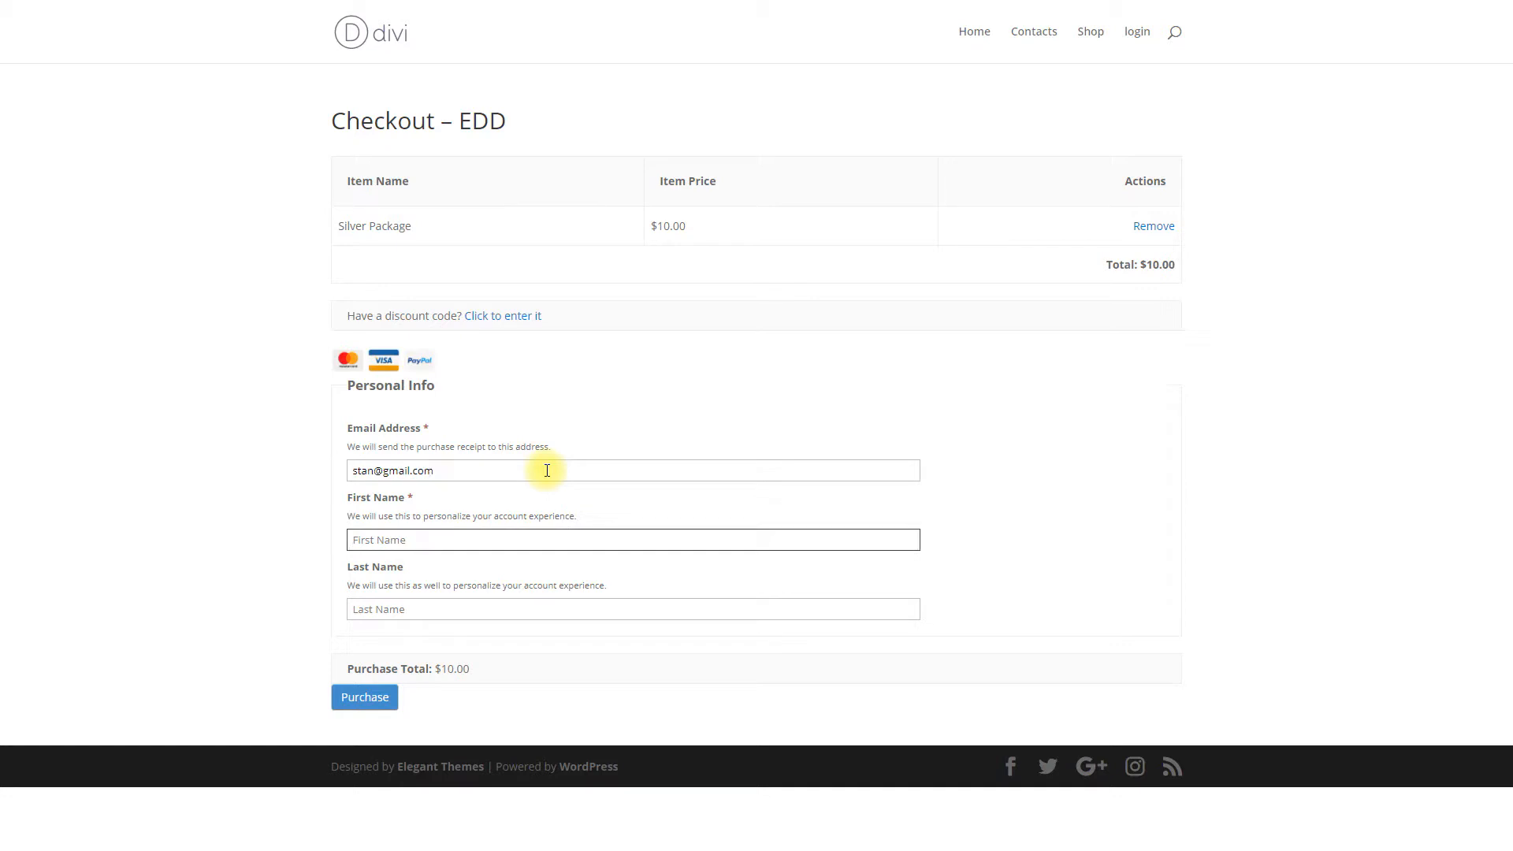
type("Mars")
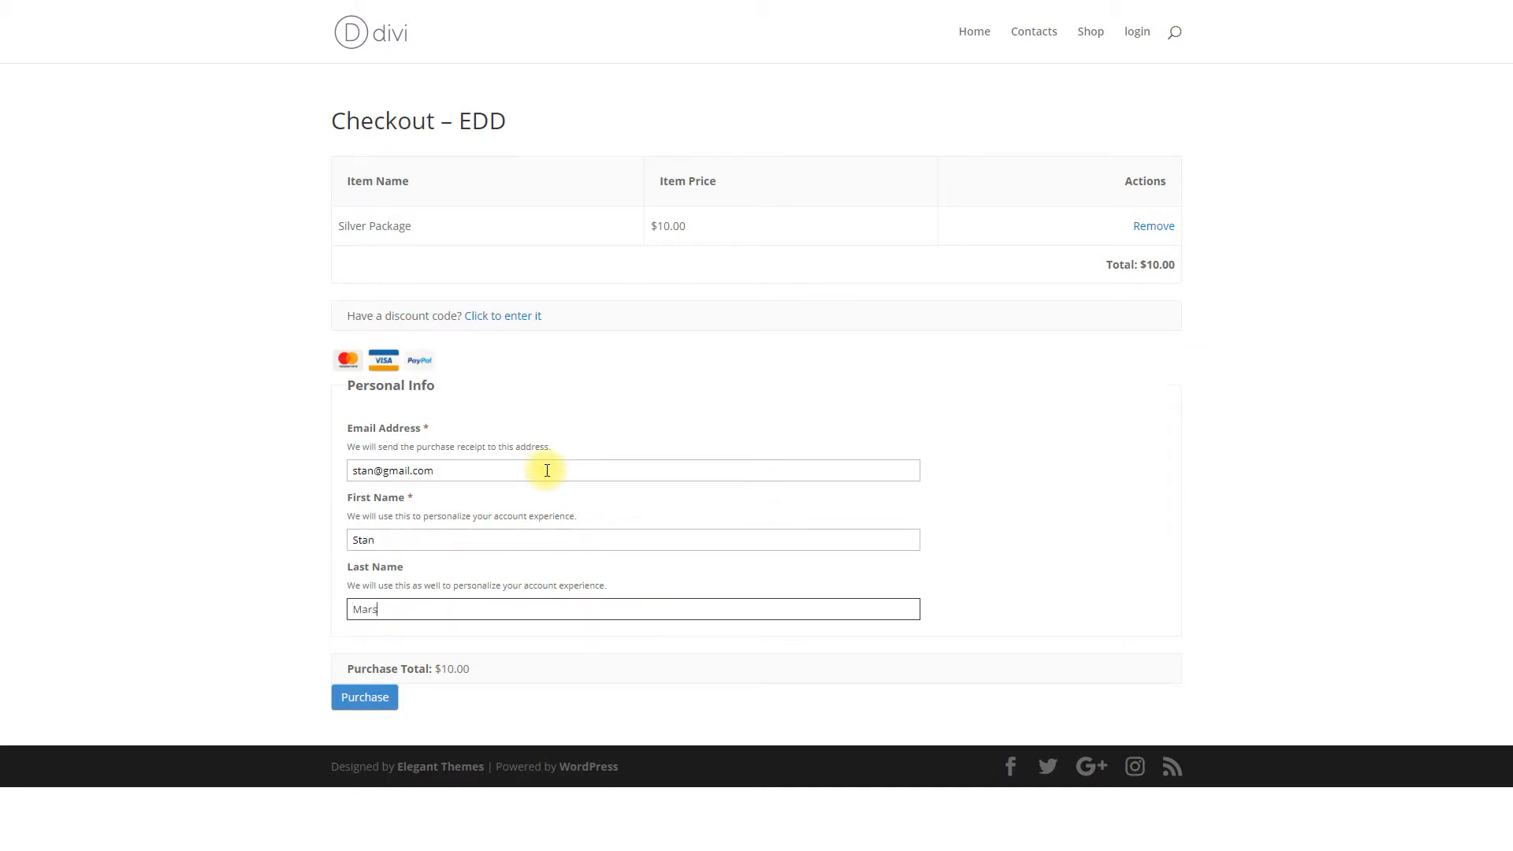
left_click(364, 696)
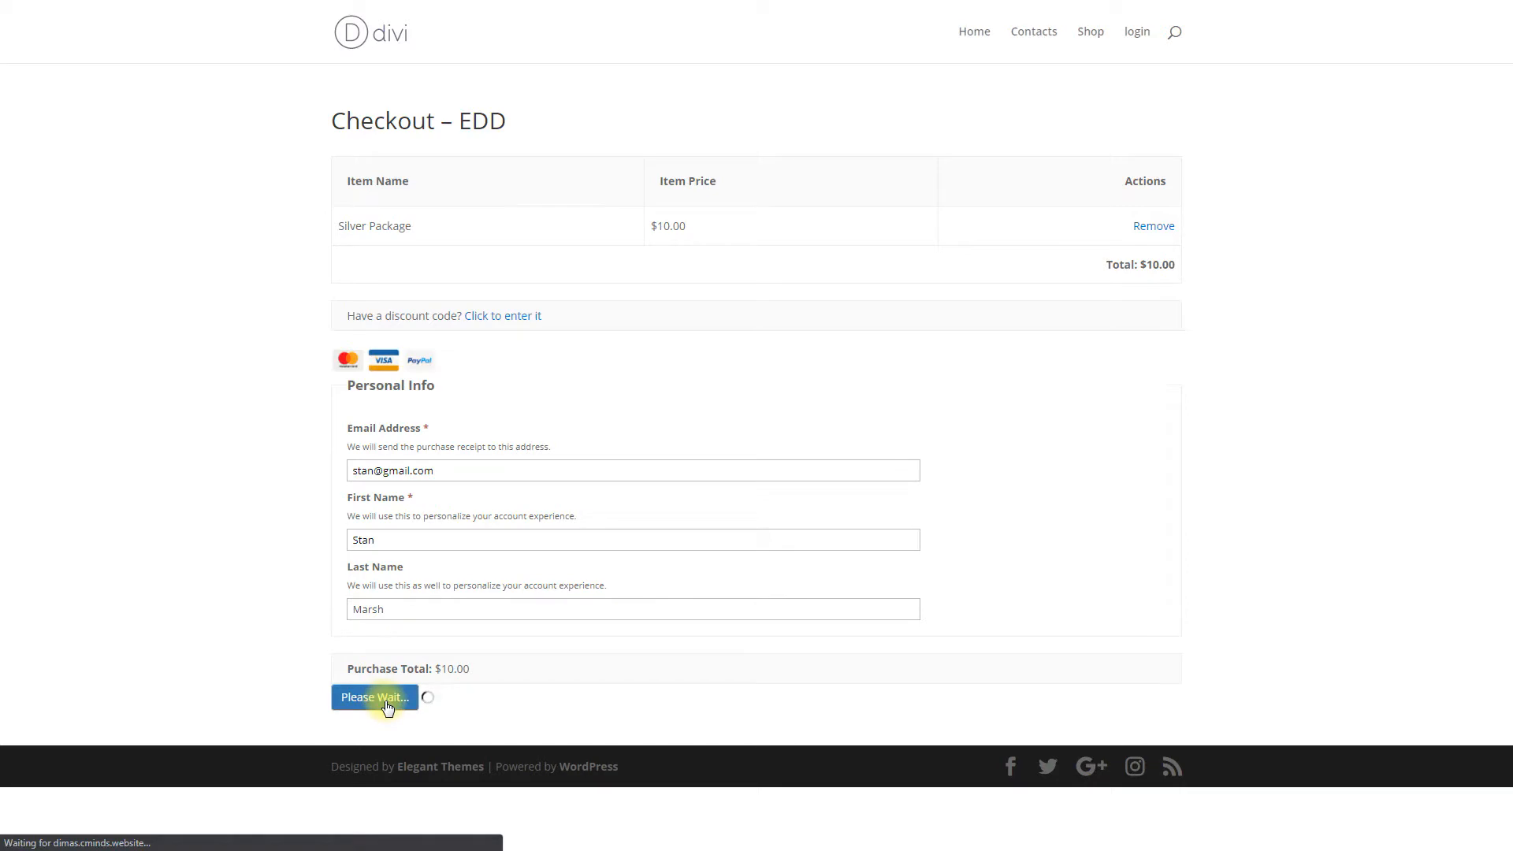
left_click(375, 697)
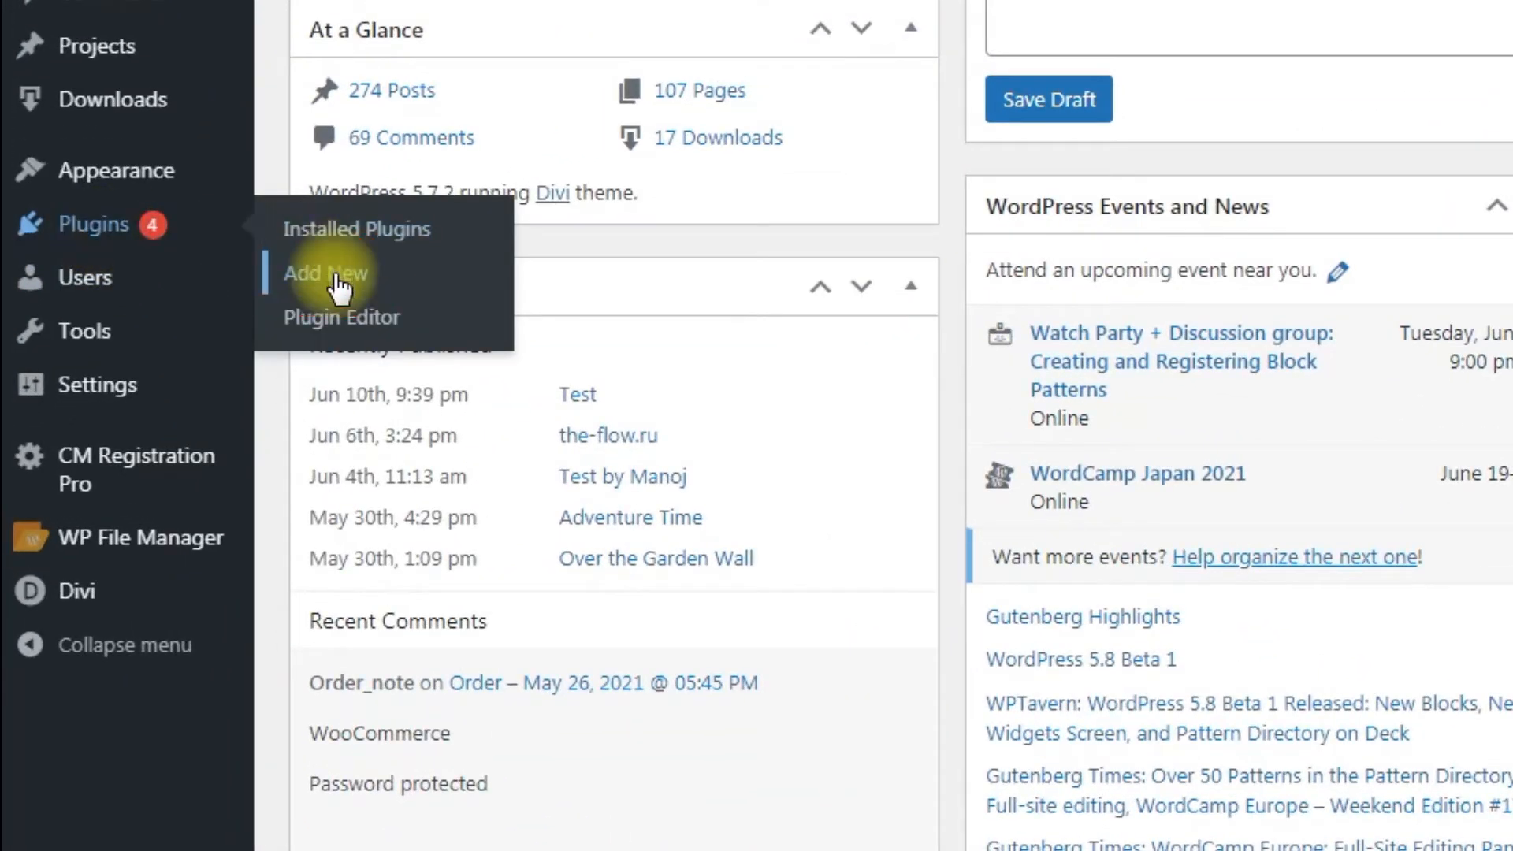
Search the plugin directory for 'easy digital downloads', then for 'woocommerce'.
left_click(325, 273)
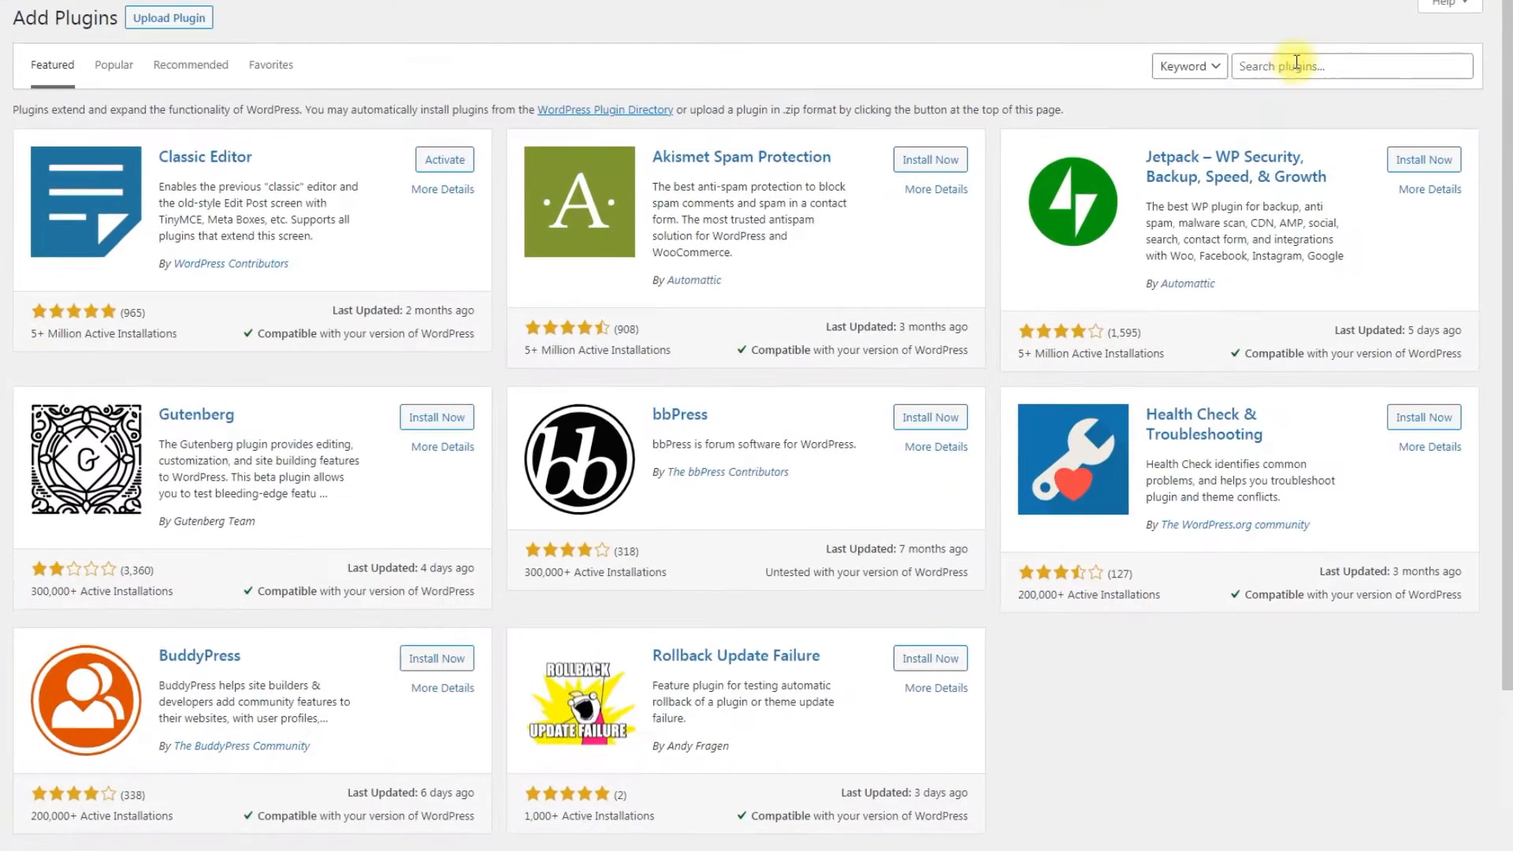
type("easy digital")
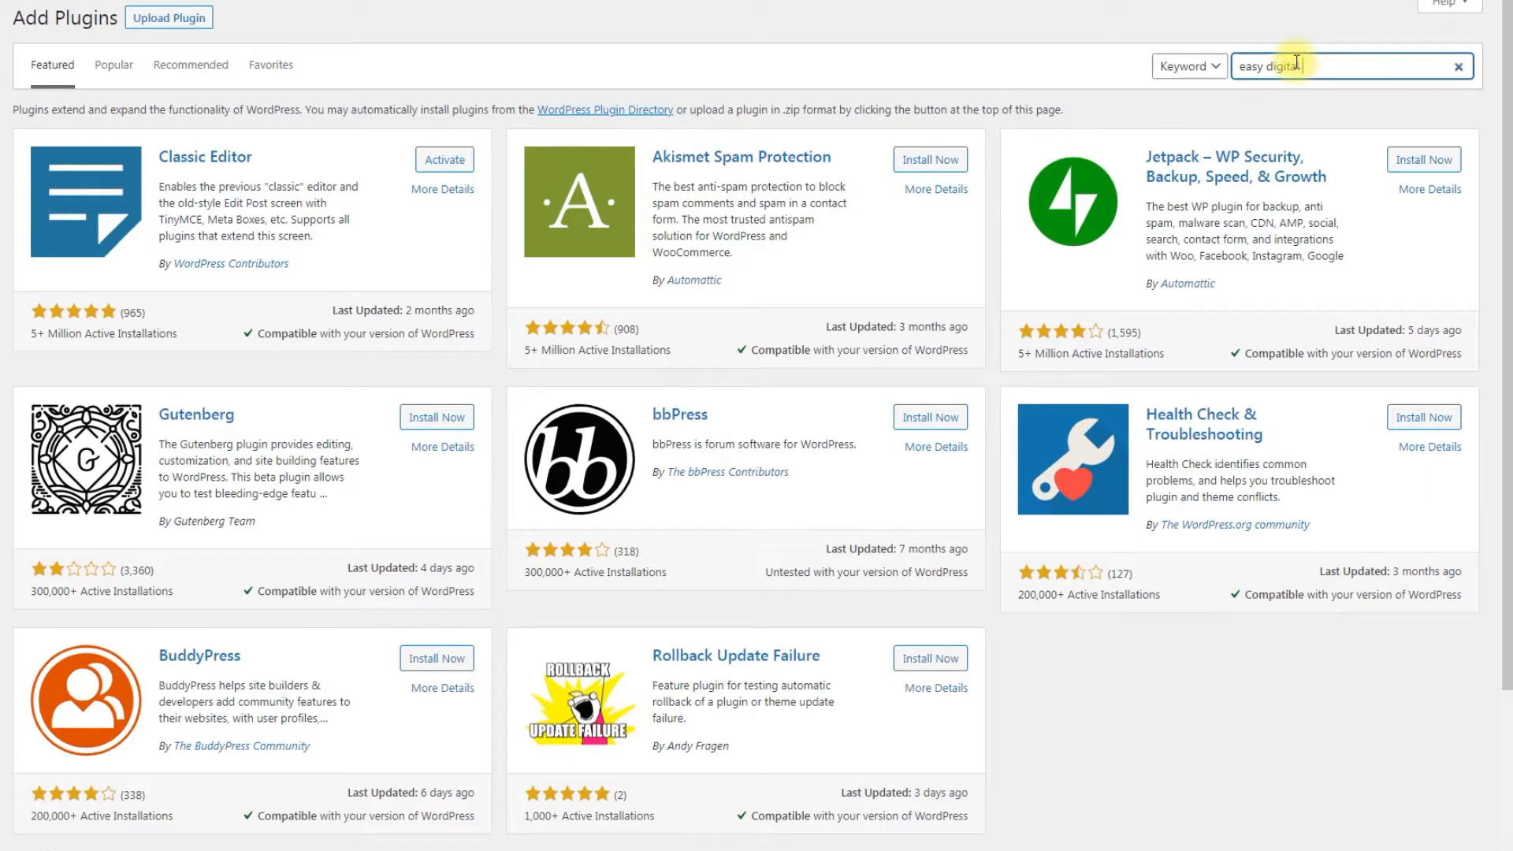
type("downloads")
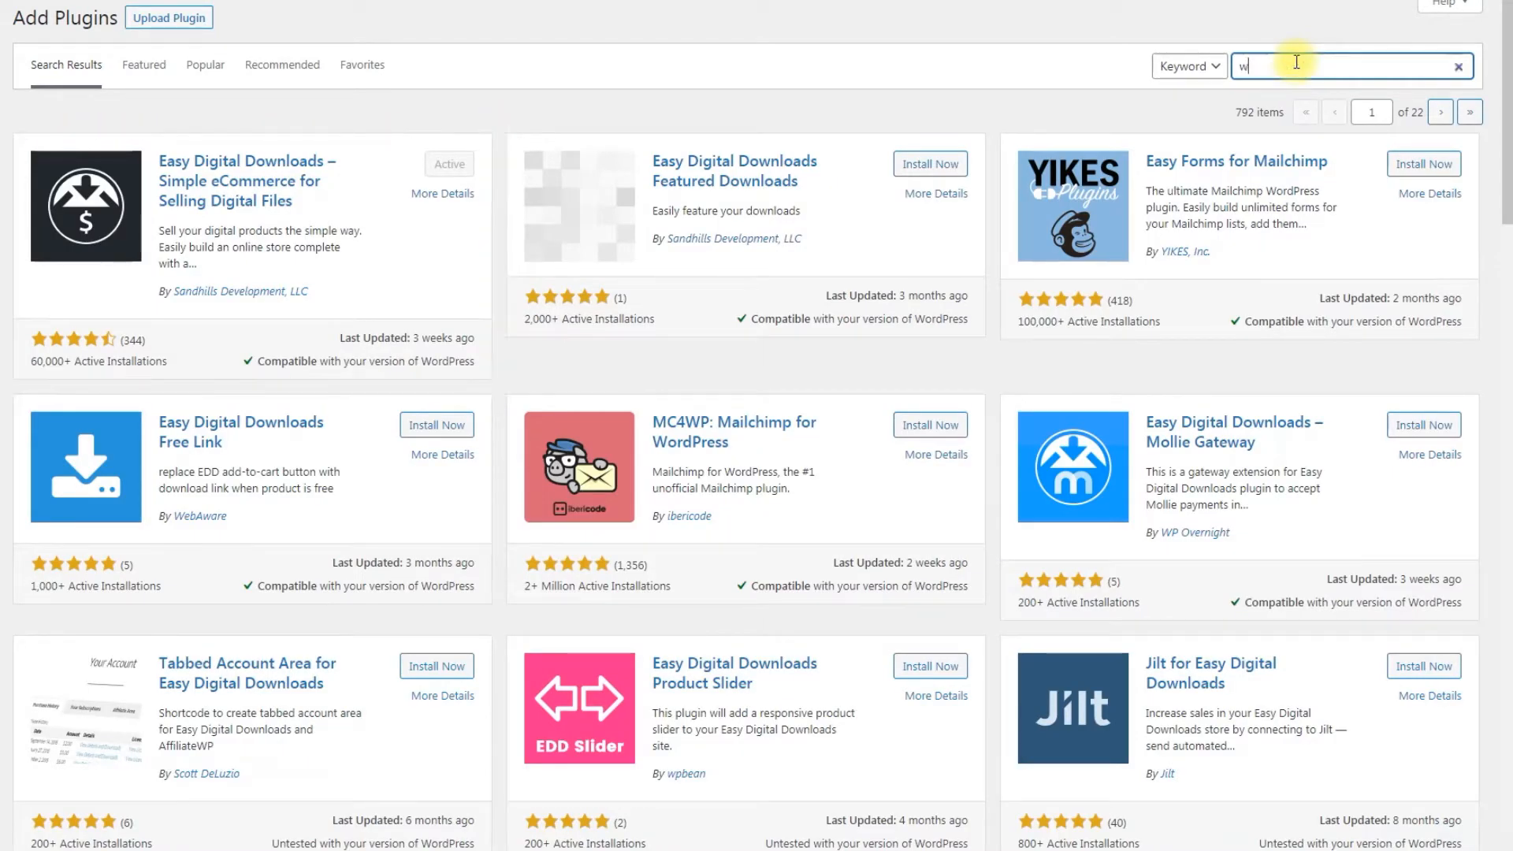
type("oocommerce")
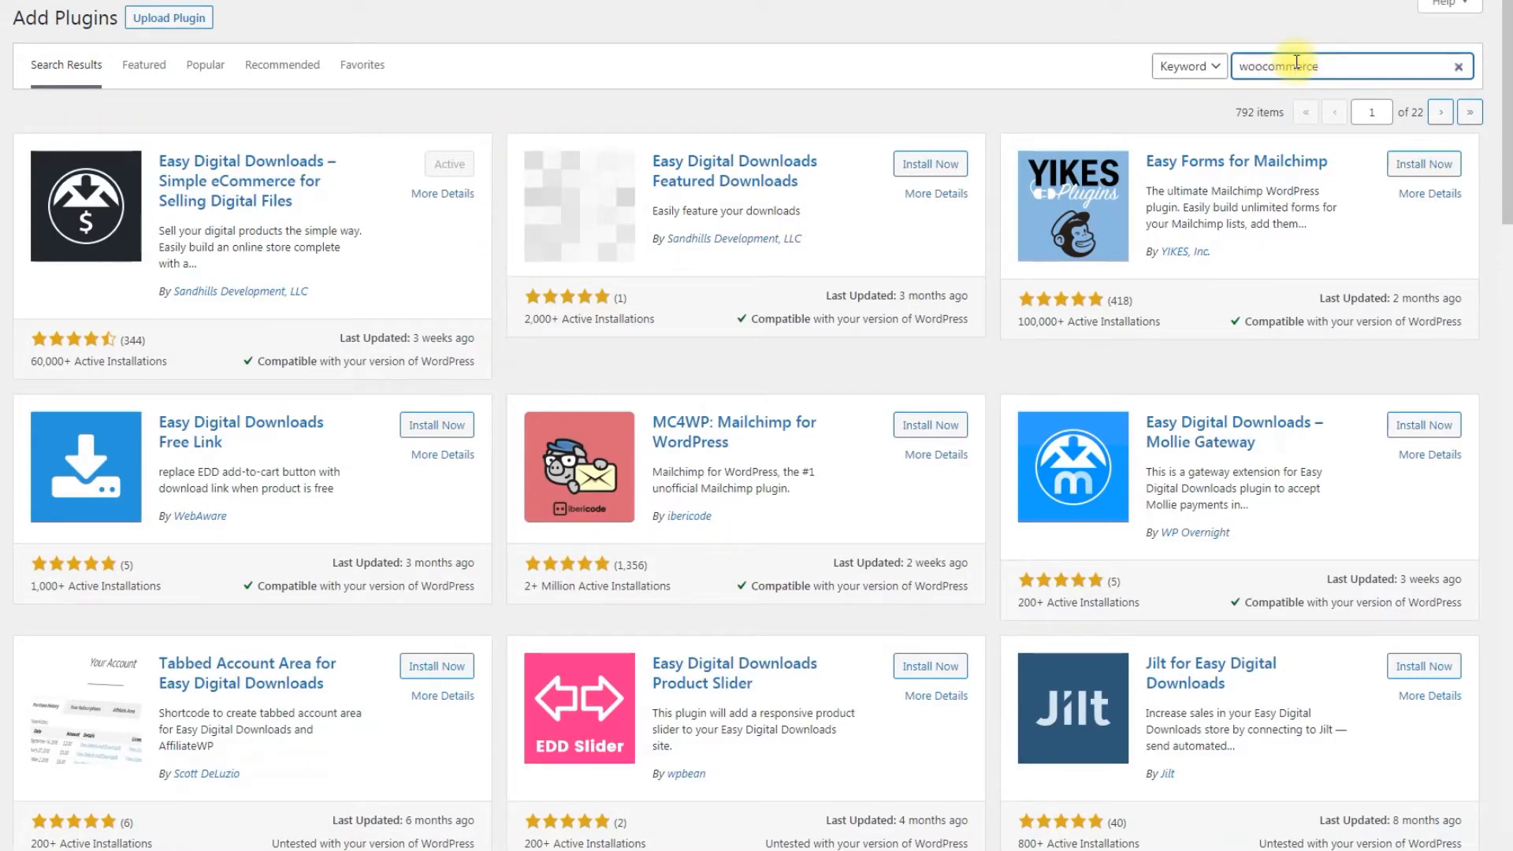
key("enter")
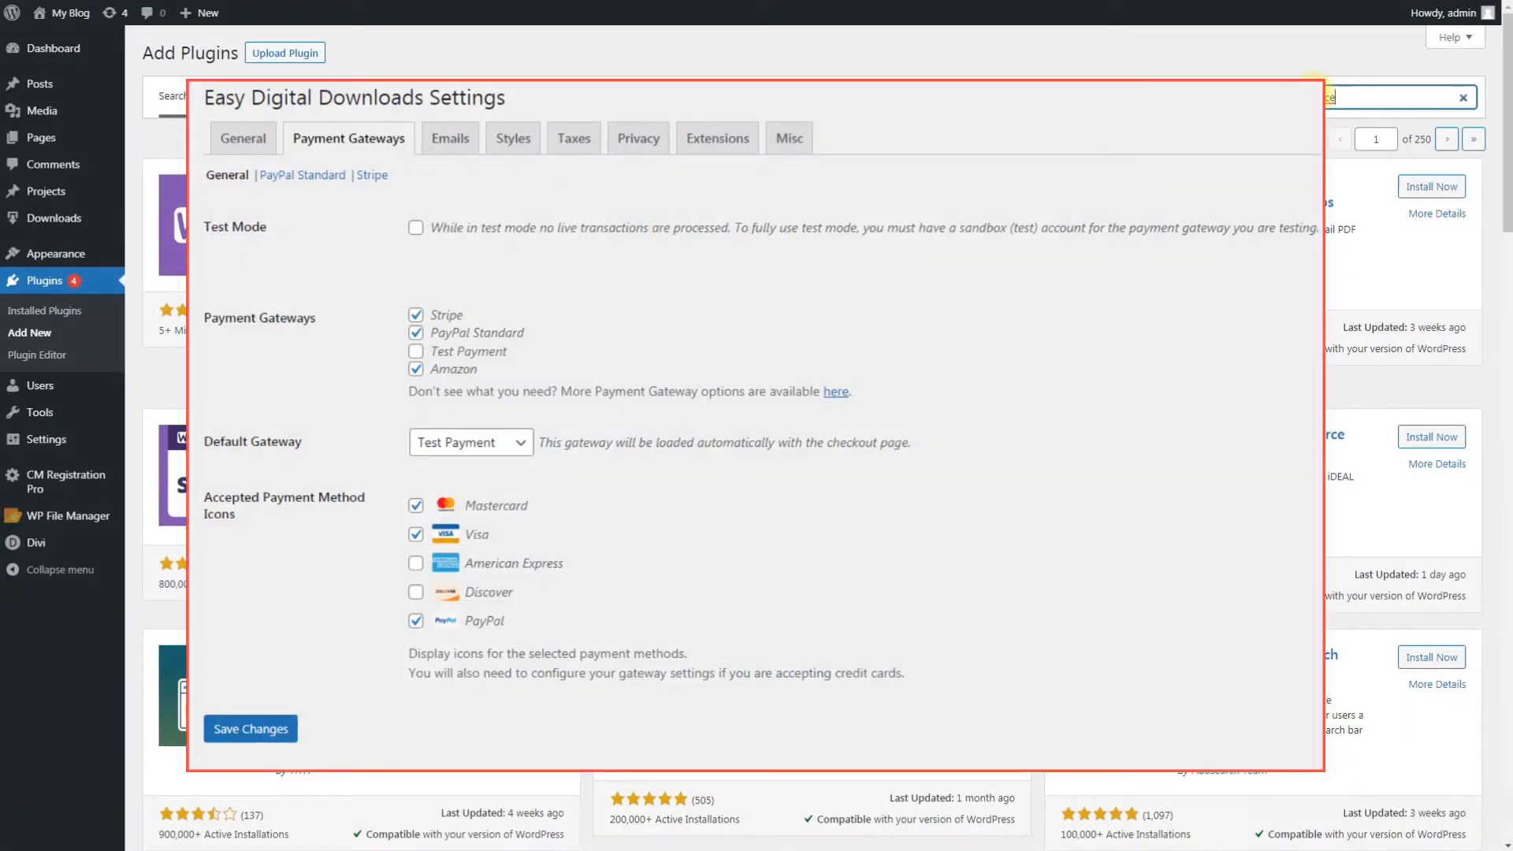
Switch Easy Digital Downloads settings to the General tab showing Checkout – EDD as checkout page.
left_click(243, 137)
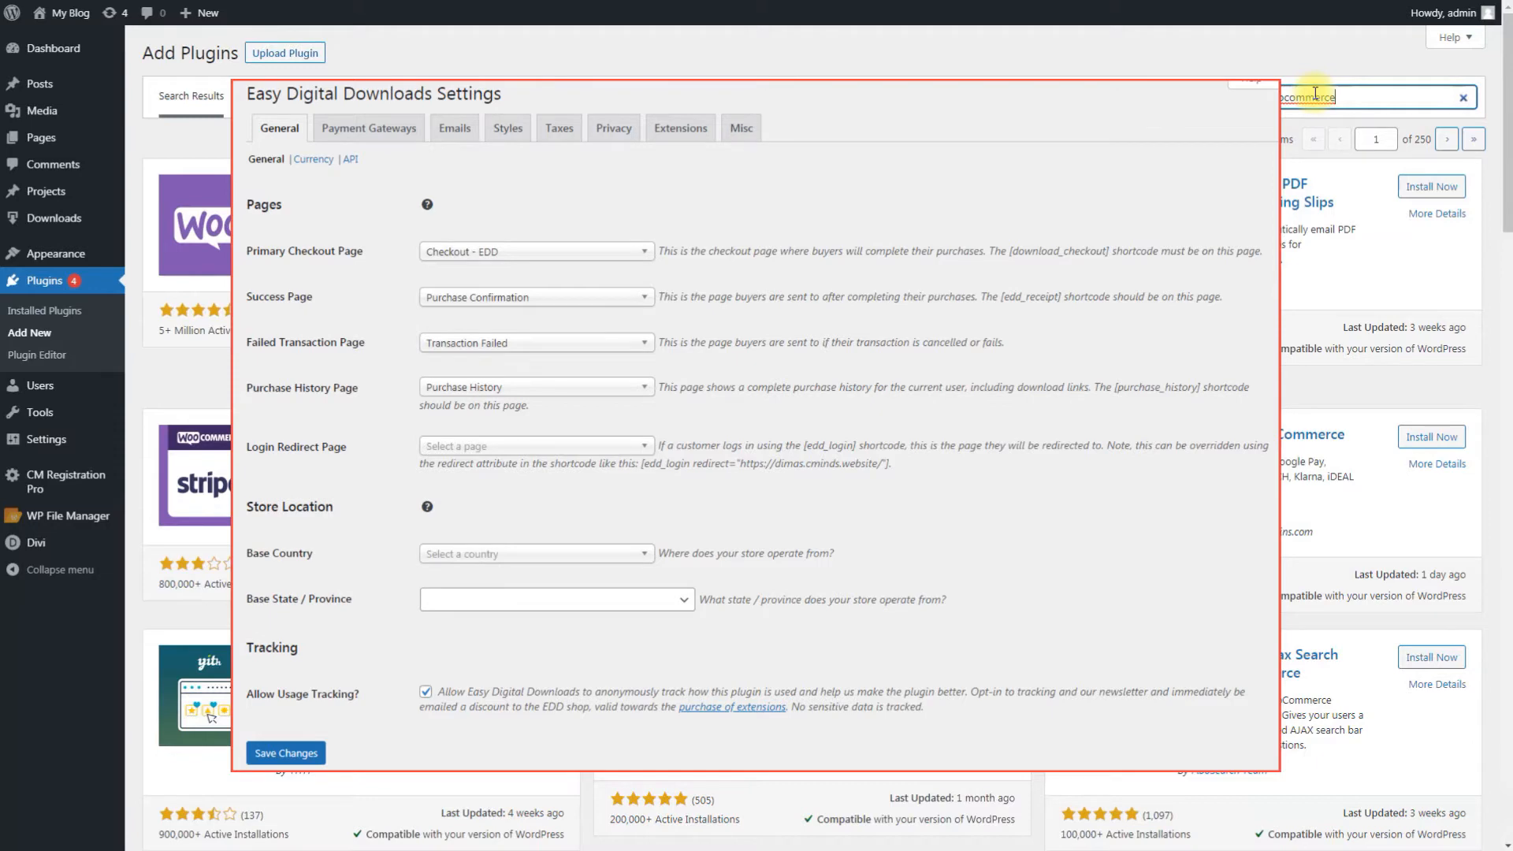
left_click(1463, 96)
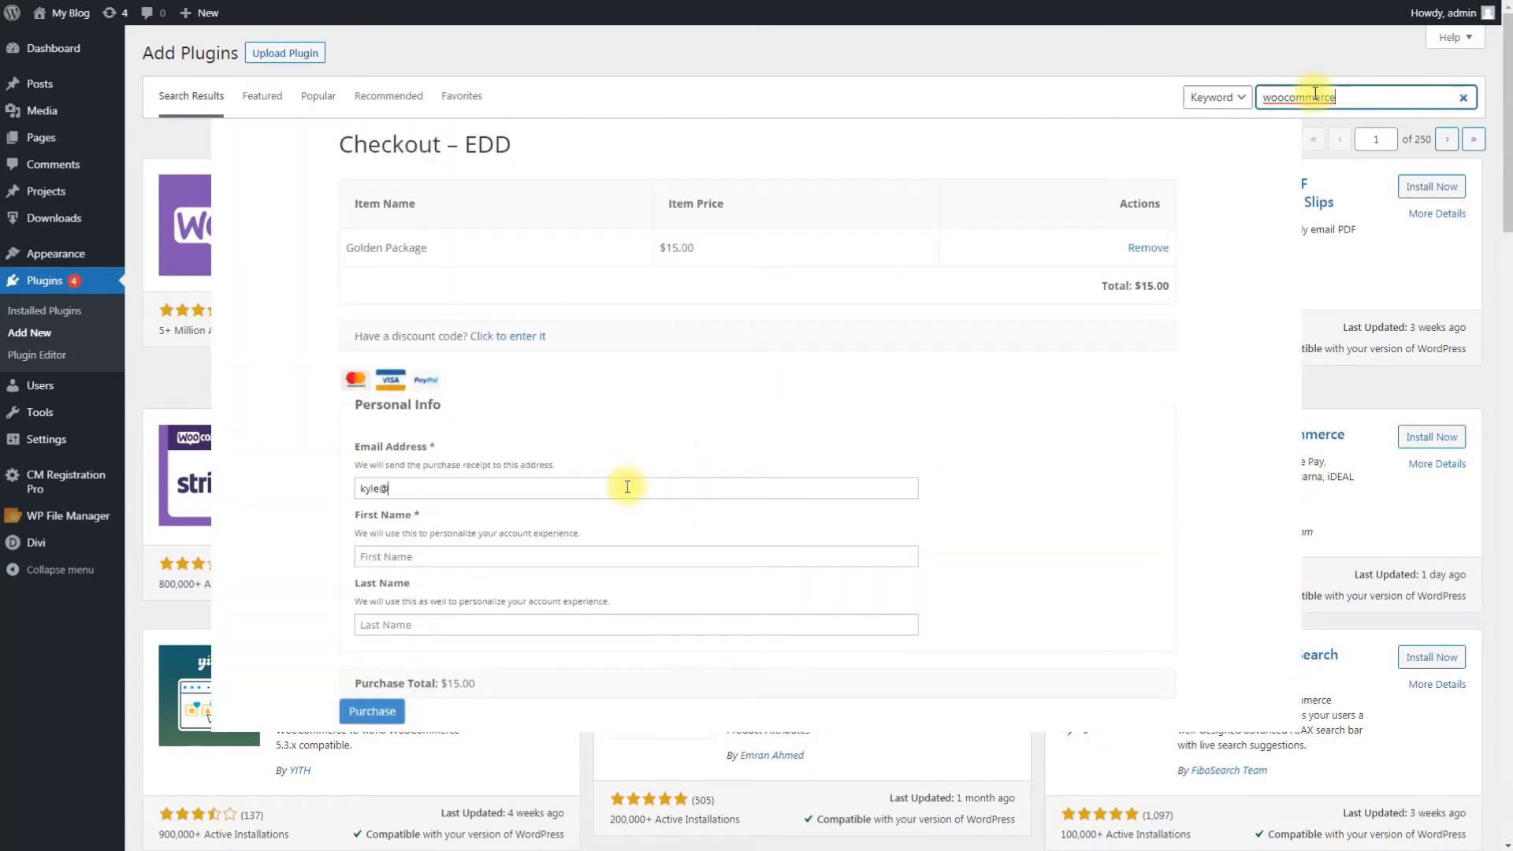
Enter buyer name Kyle Broflovsky on the $15.00 Golden Package checkout and submit the purchase.
type("Kyle")
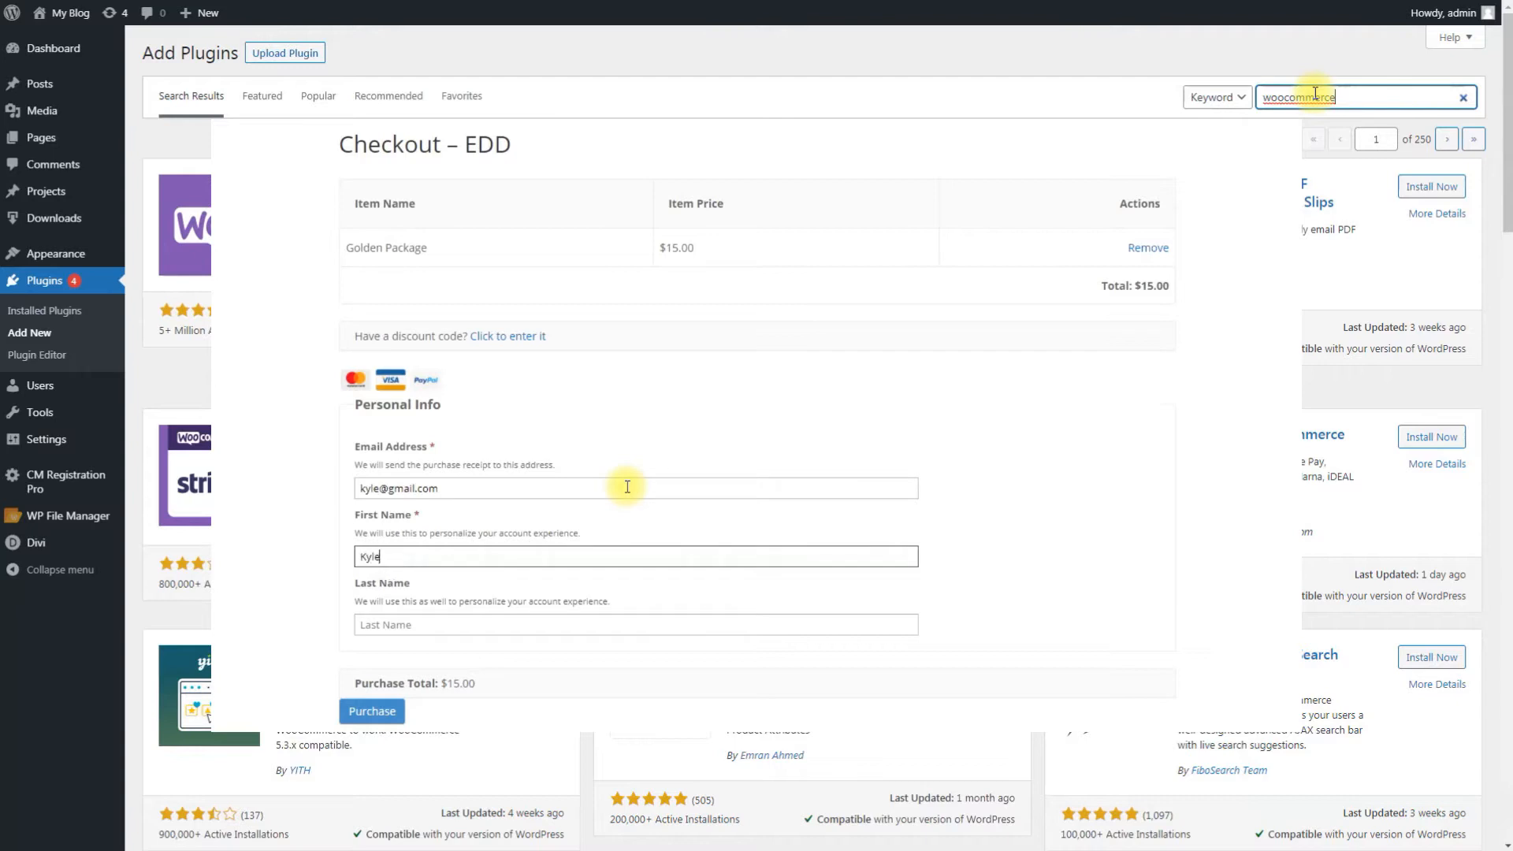
type("Broflovsky")
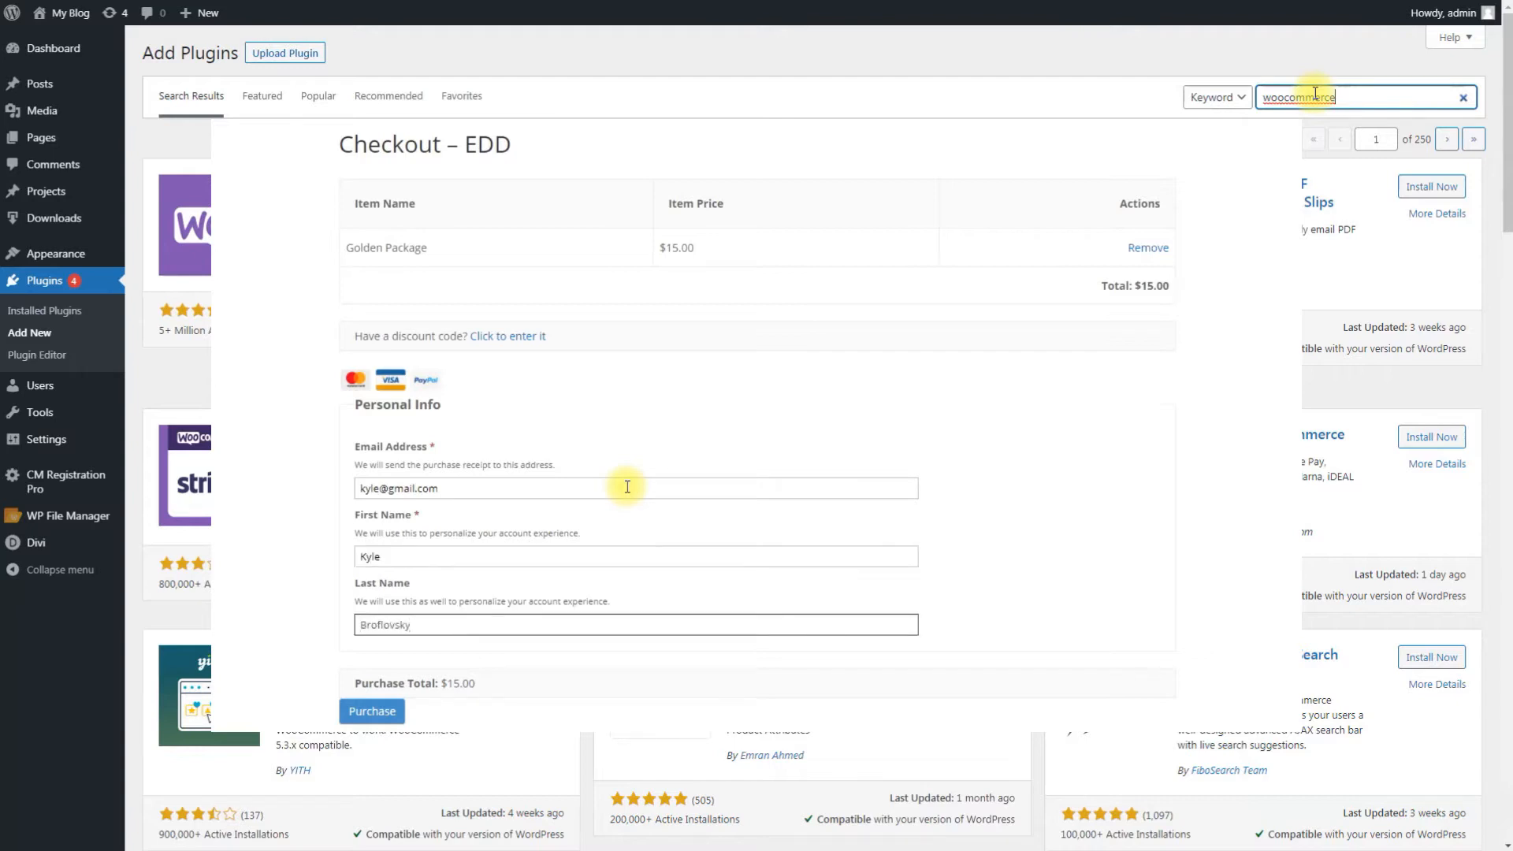
left_click(372, 711)
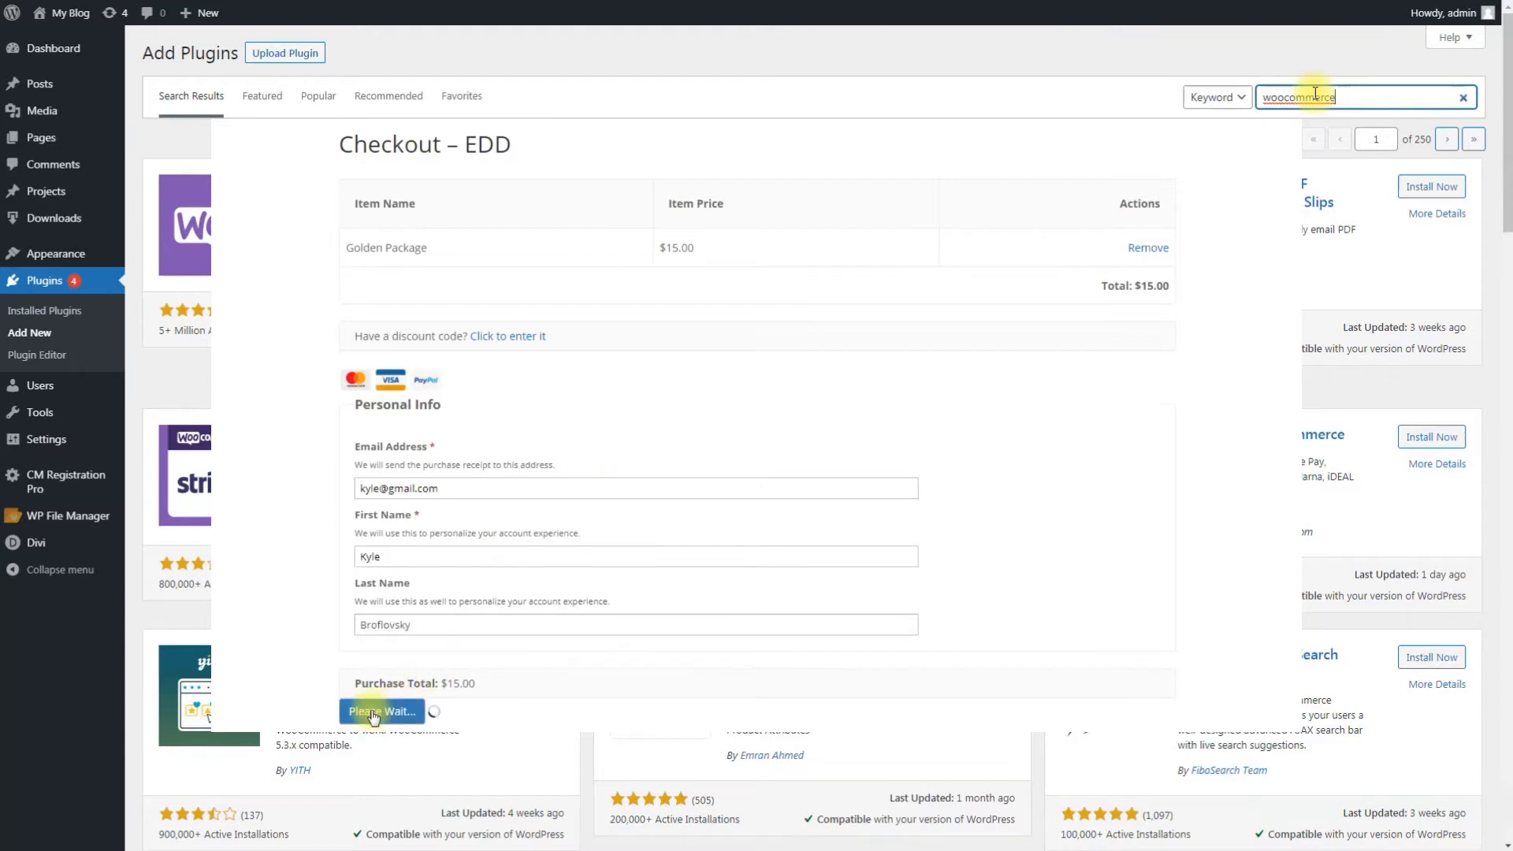
left_click(380, 710)
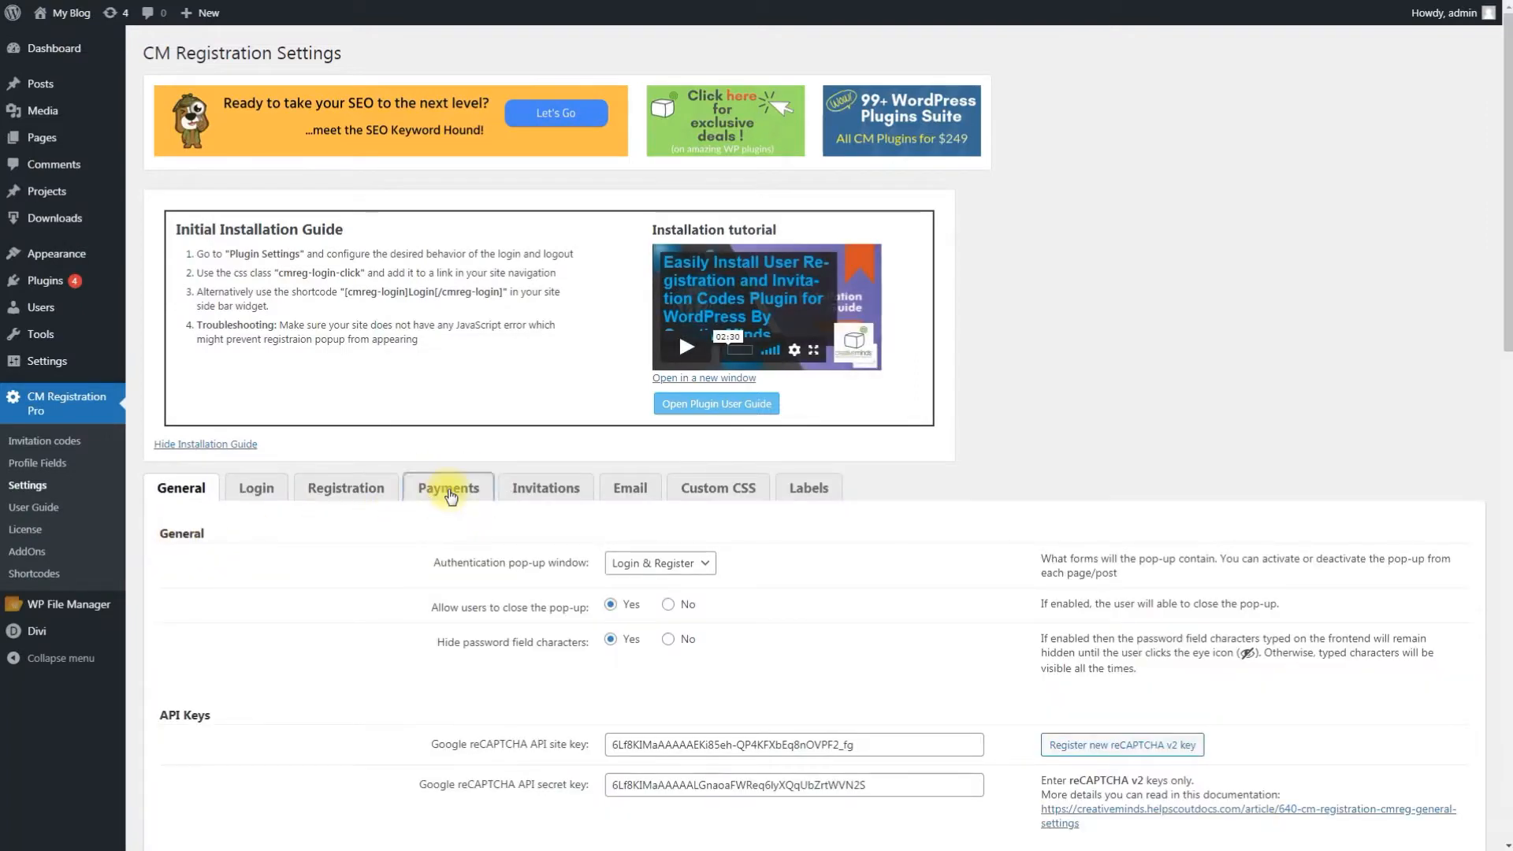
left_click(448, 487)
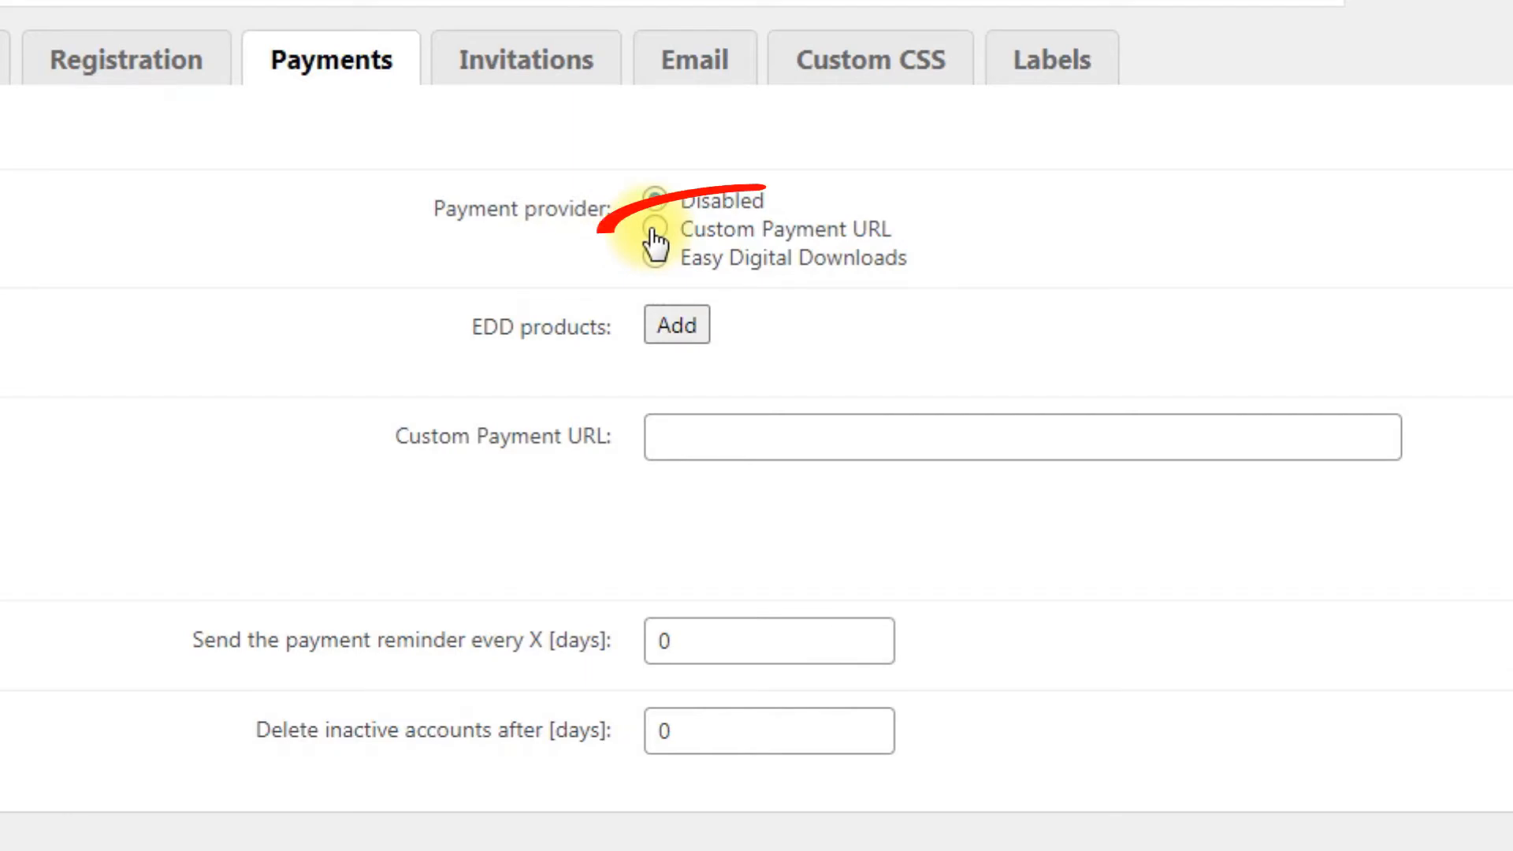
left_click(655, 229)
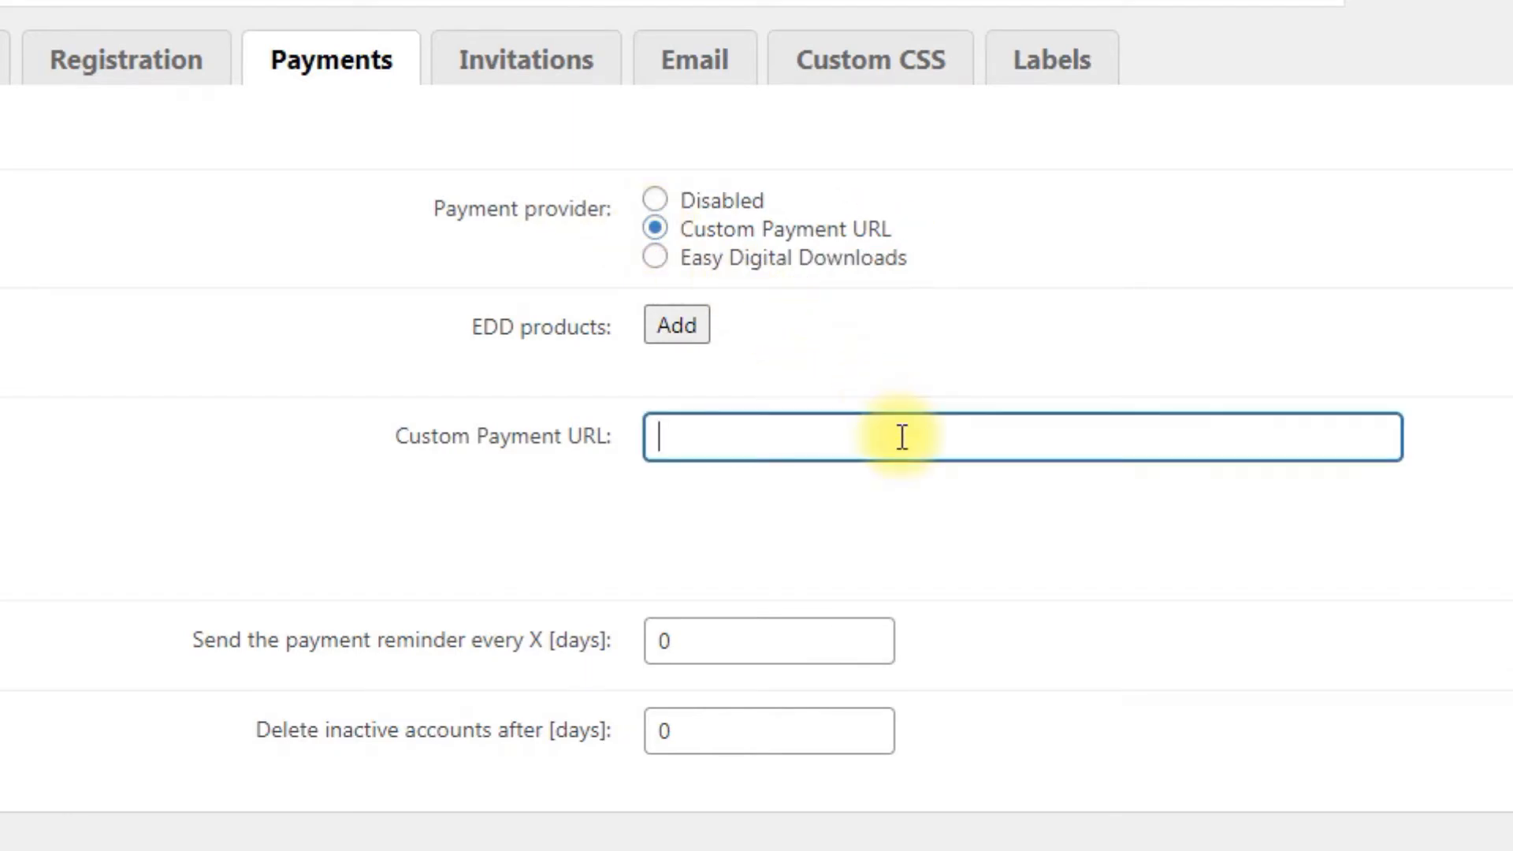
type("https://www.referralsafe.com/pay/")
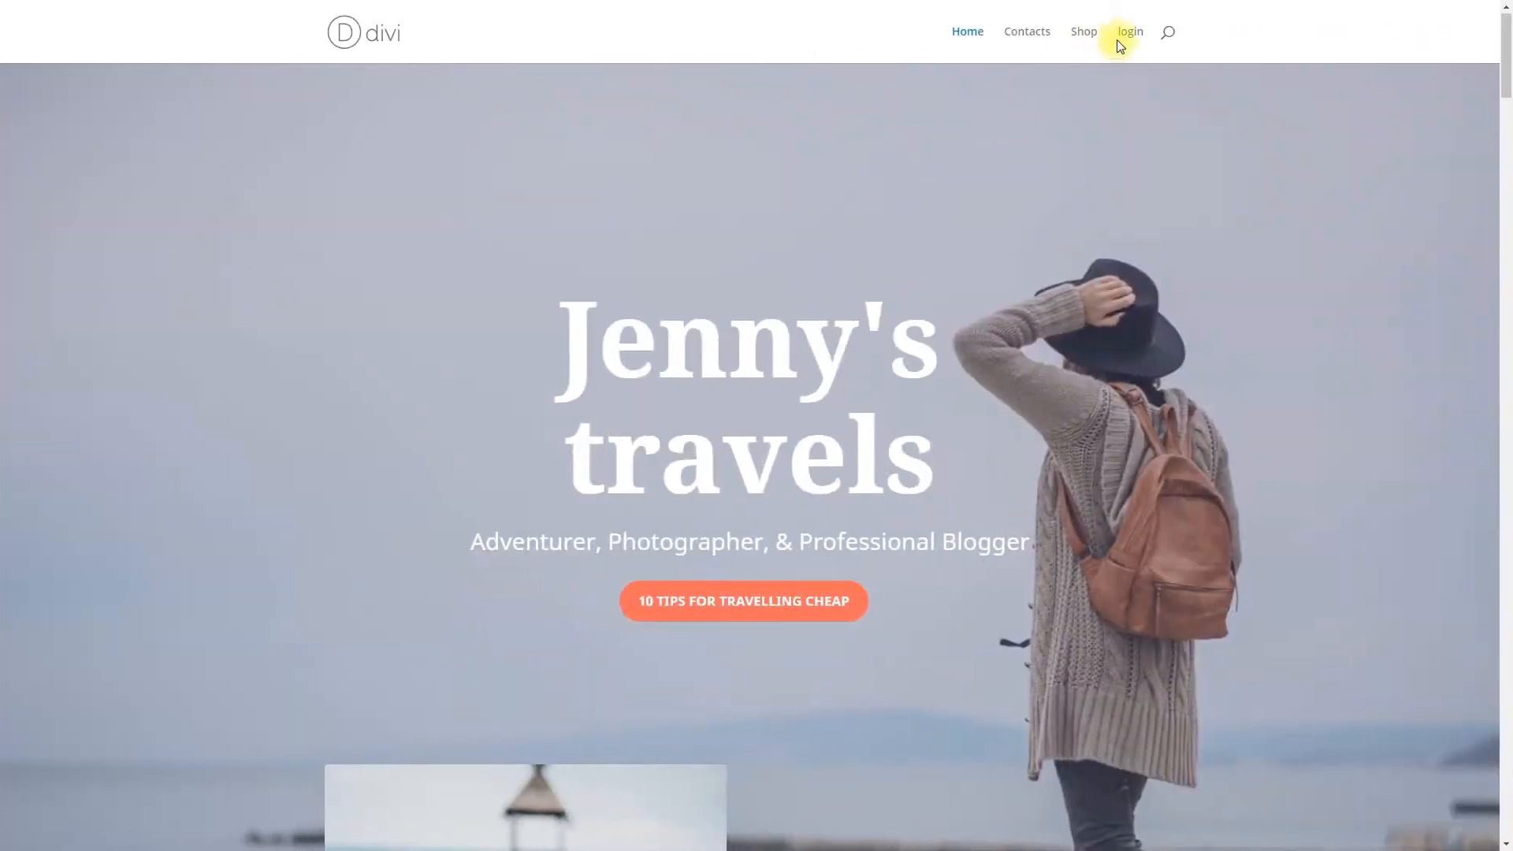
Register a new account with login 'kenny' from the front-end sign-up popup.
type("kenny")
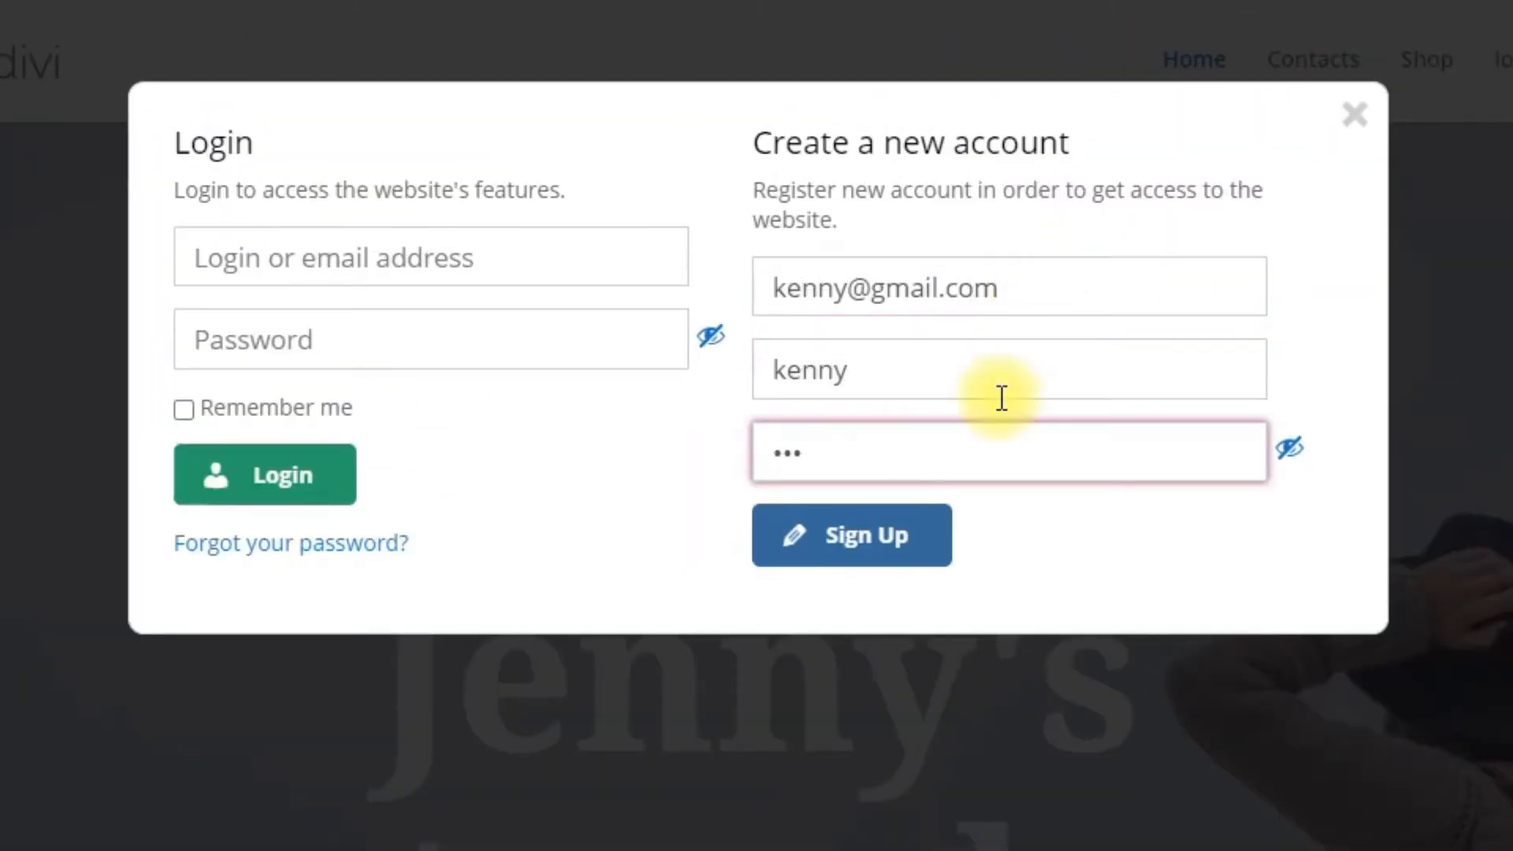
left_click(850, 534)
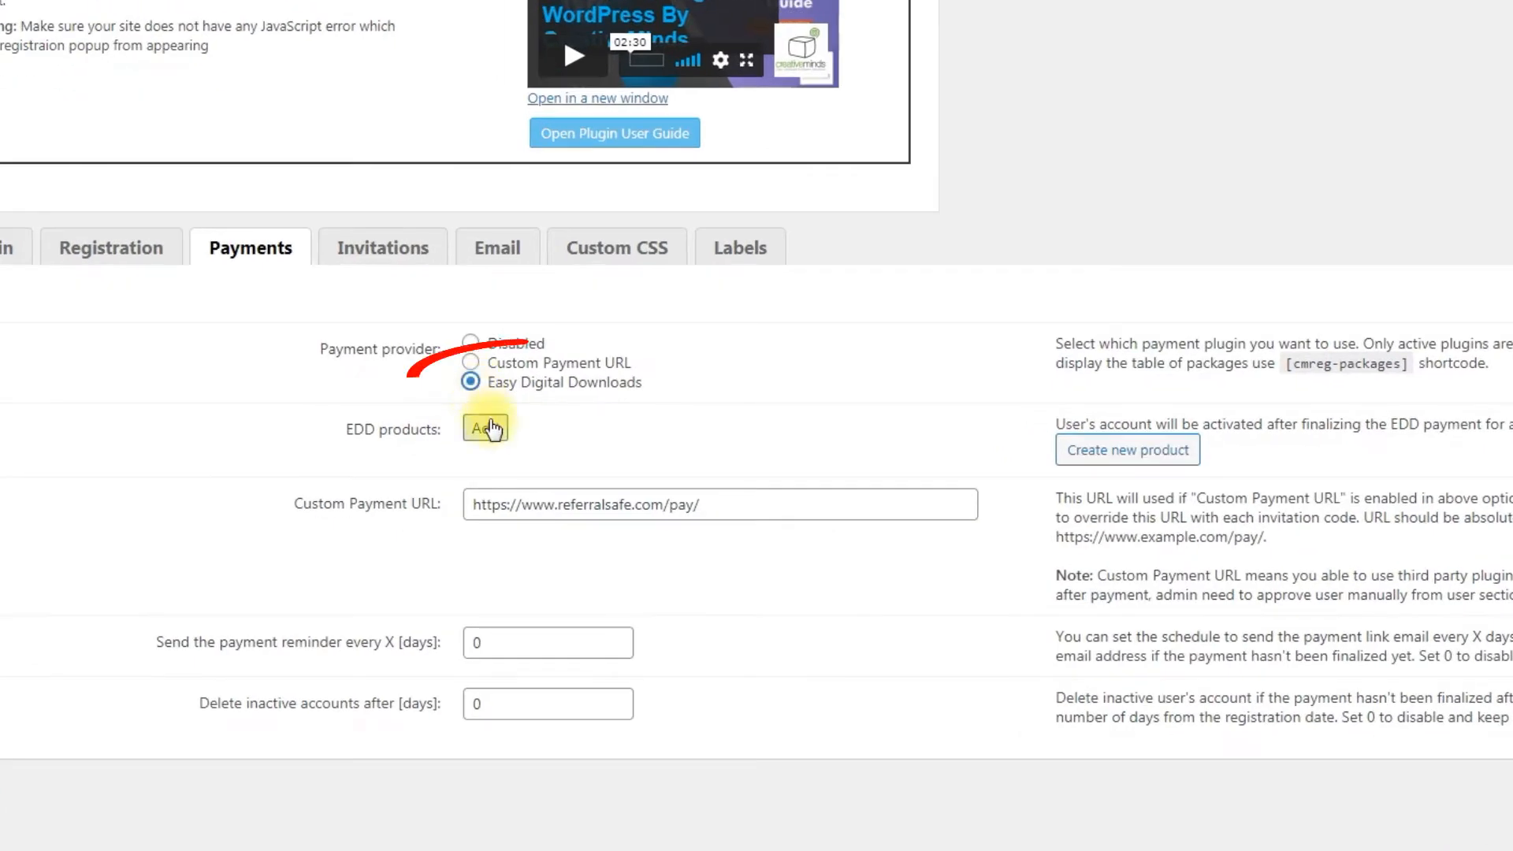
Add the Bronze Package with a deep red box and the Customer role.
left_click(484, 429)
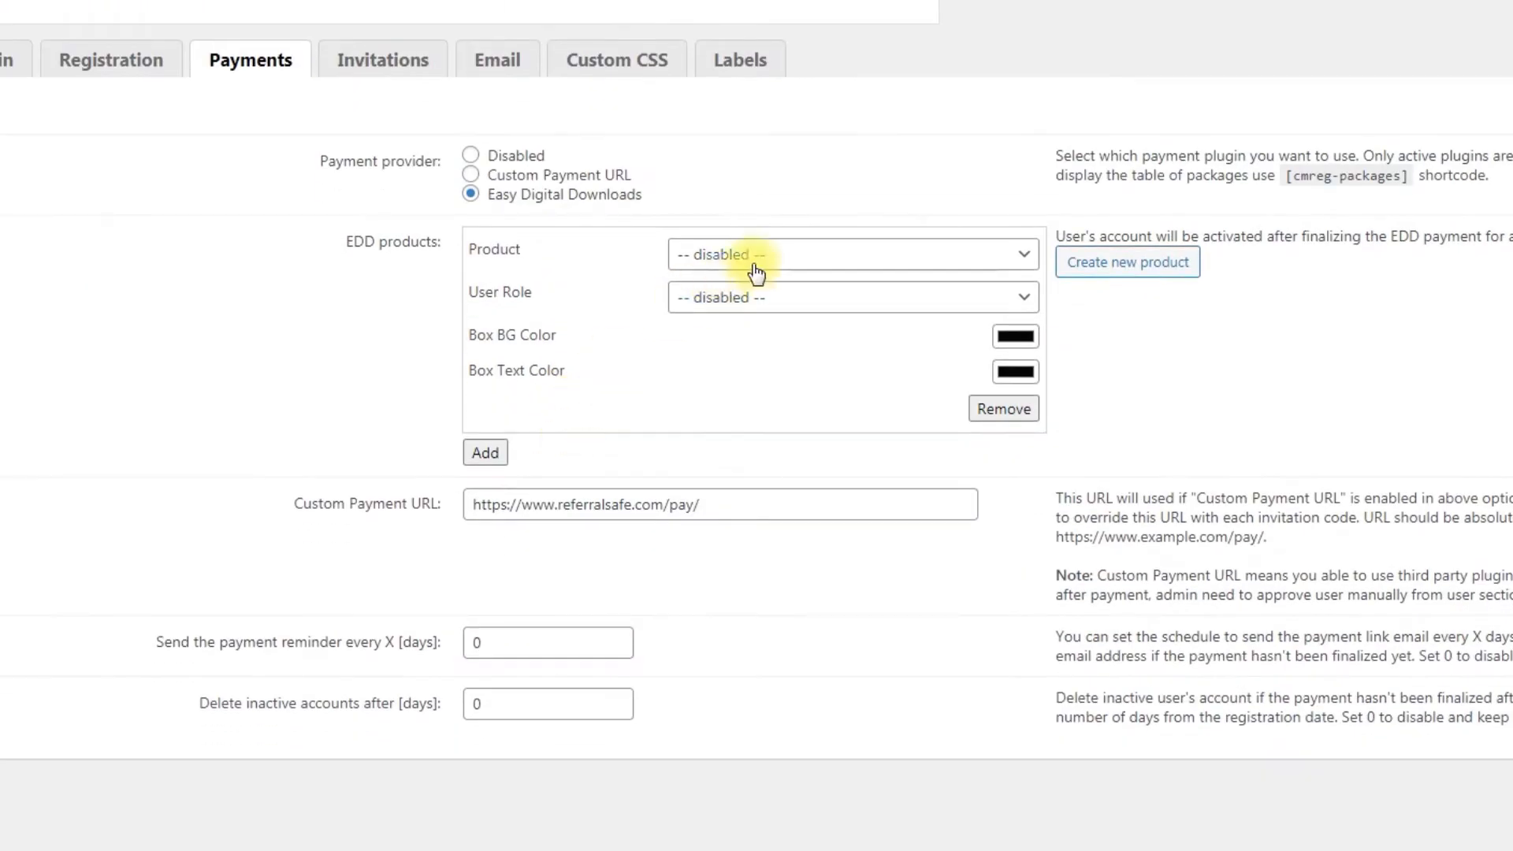
left_click(853, 253)
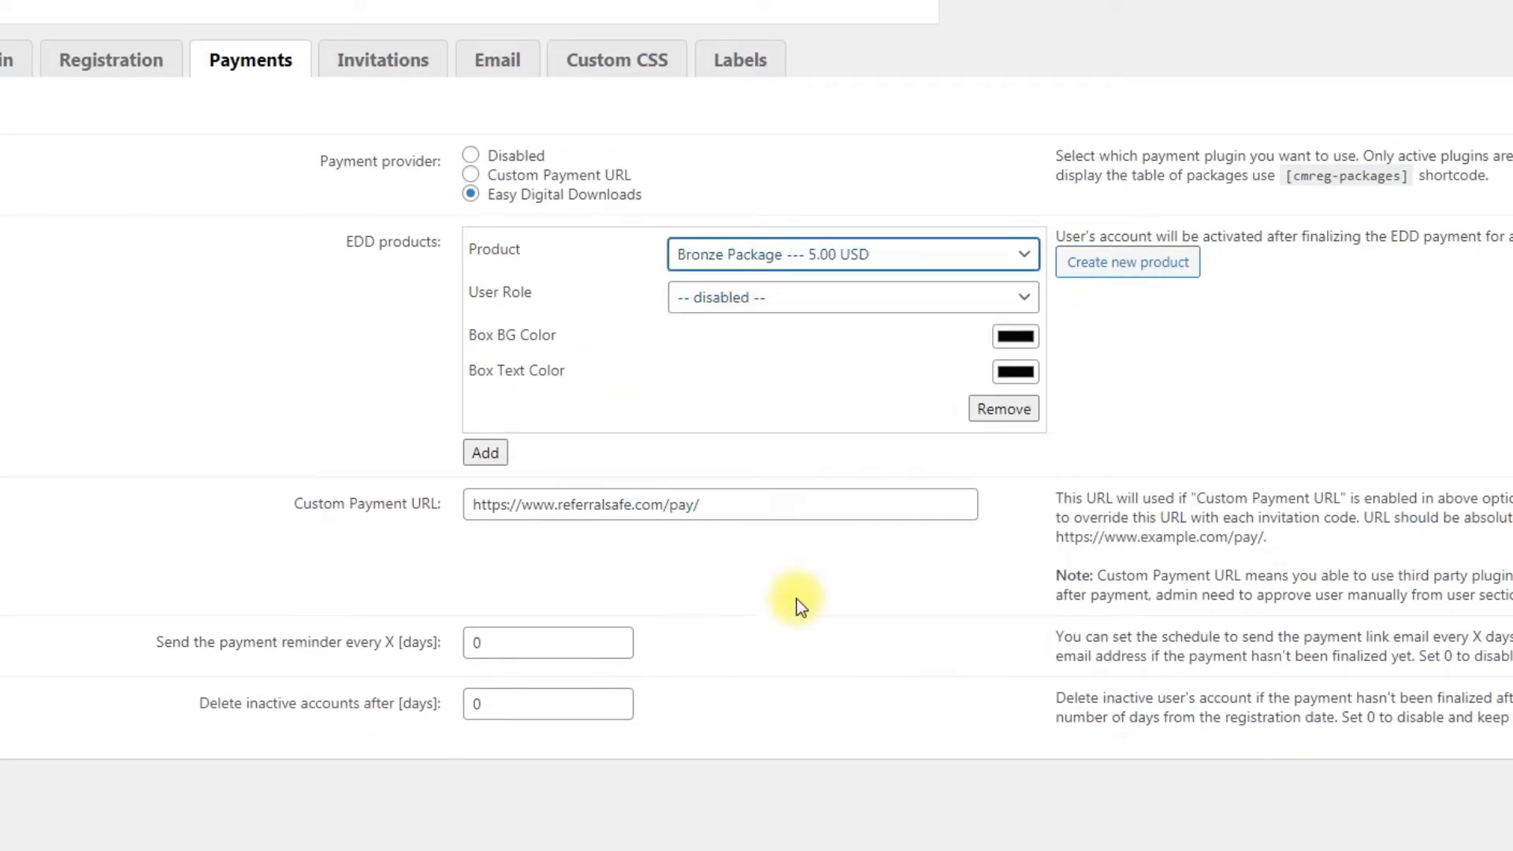
left_click(1013, 336)
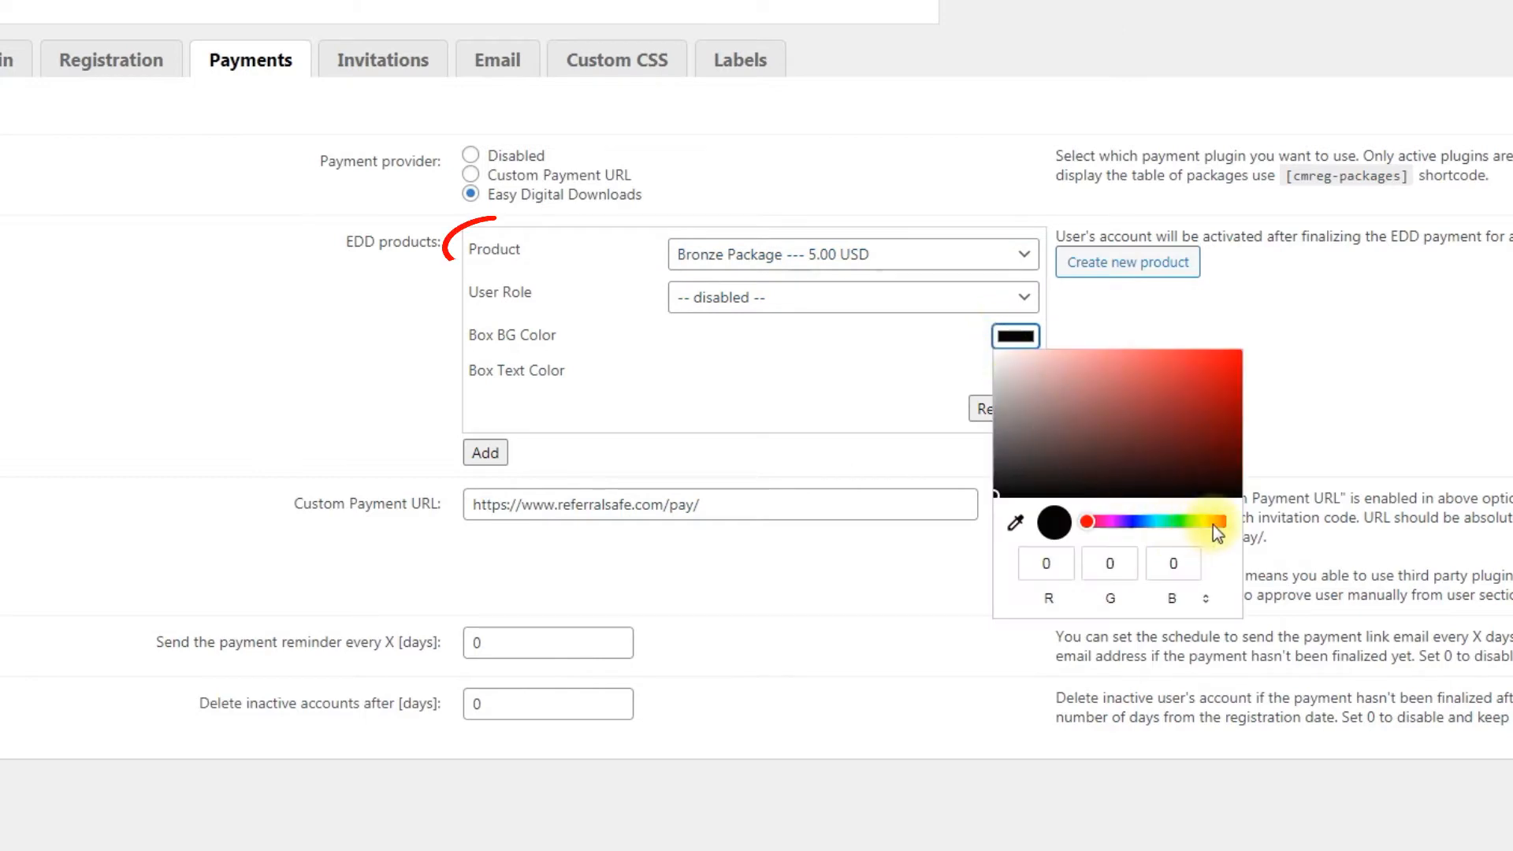
left_click(1223, 378)
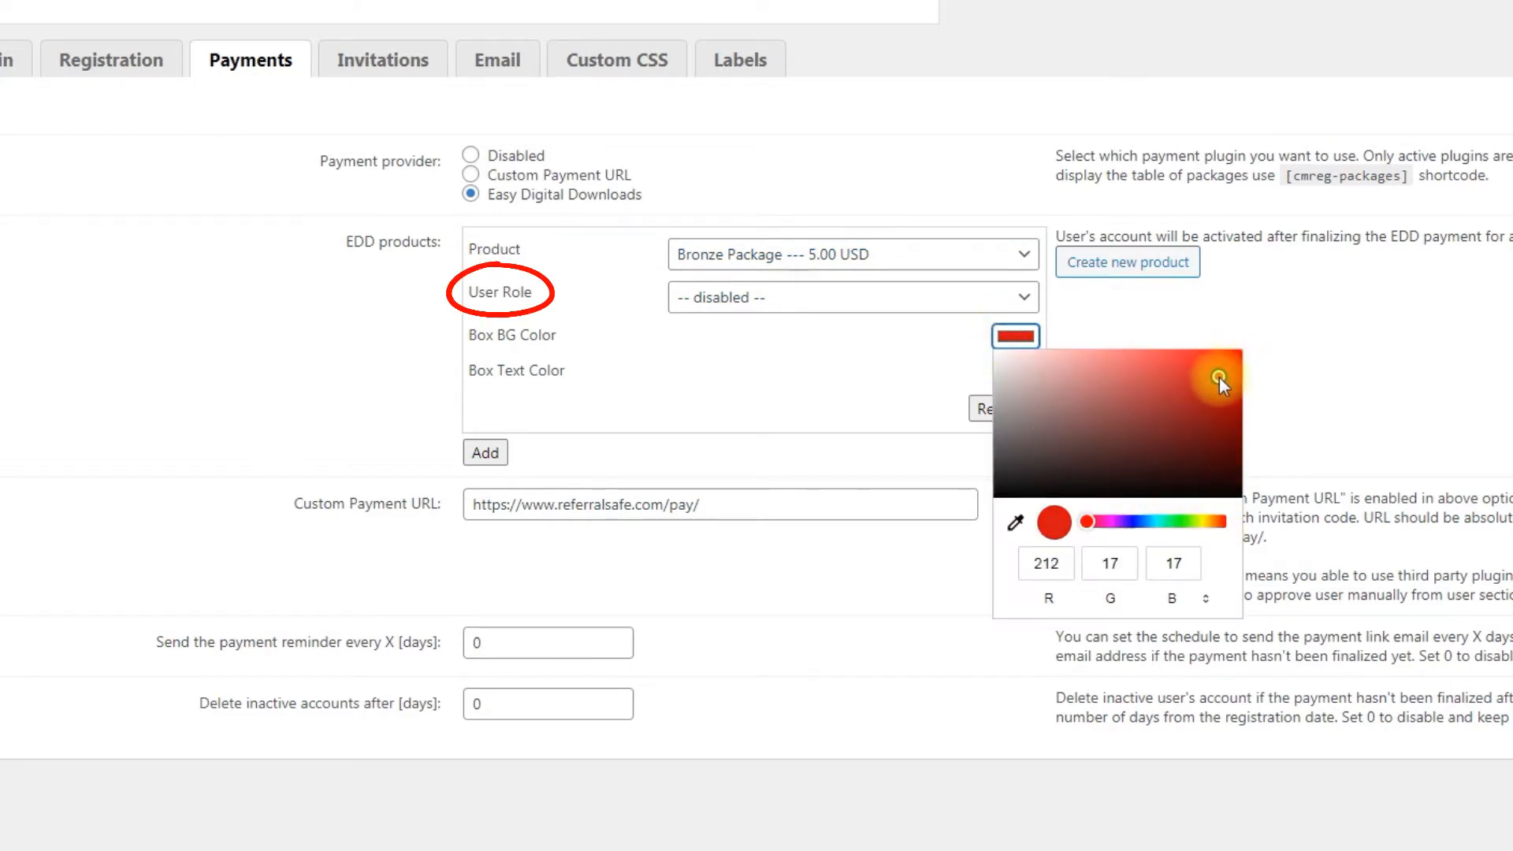
left_click(849, 297)
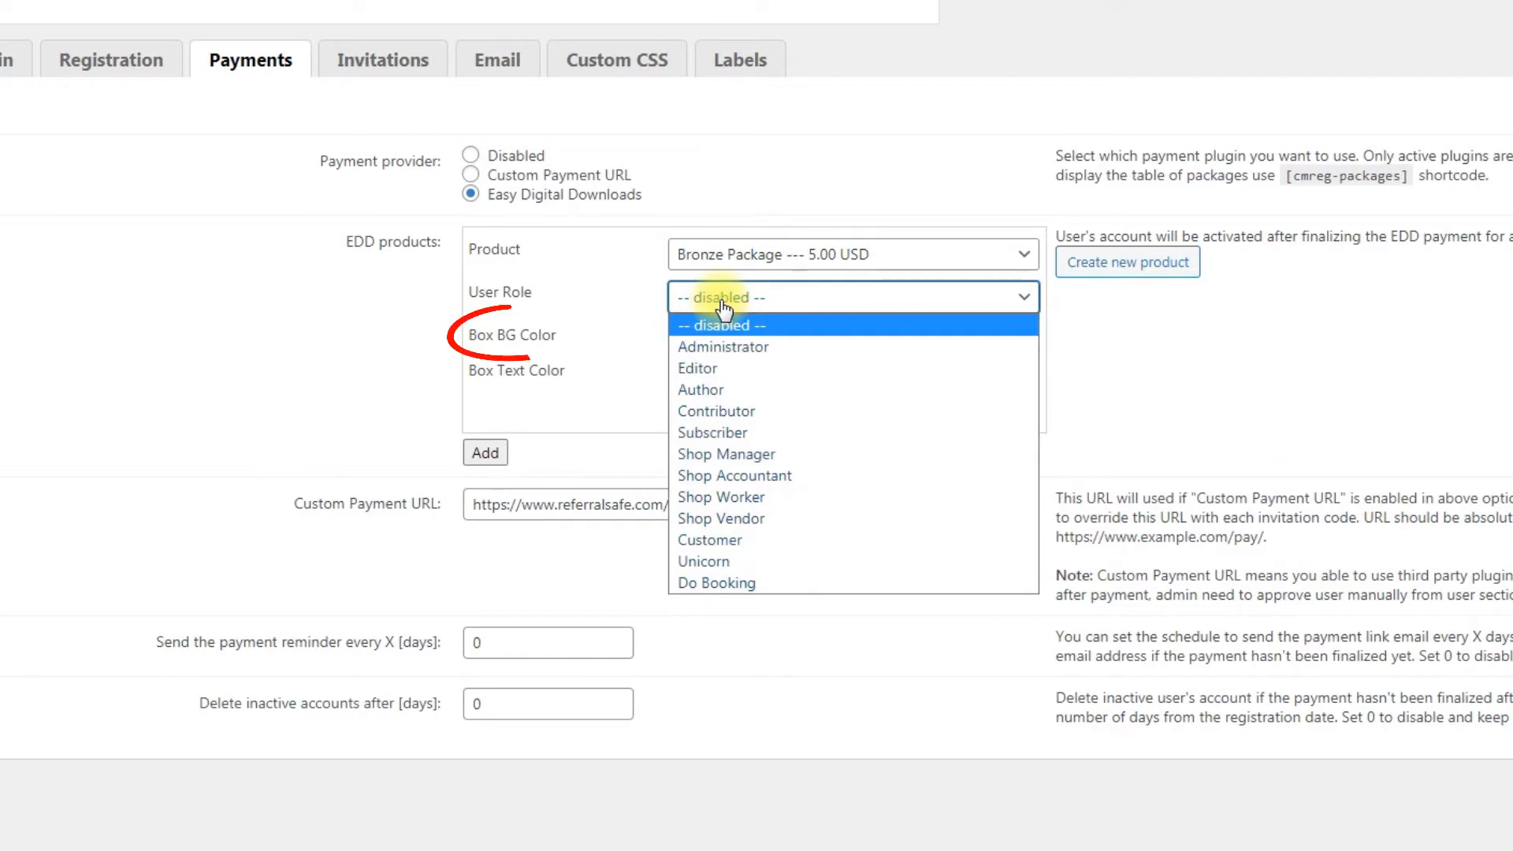
left_click(709, 539)
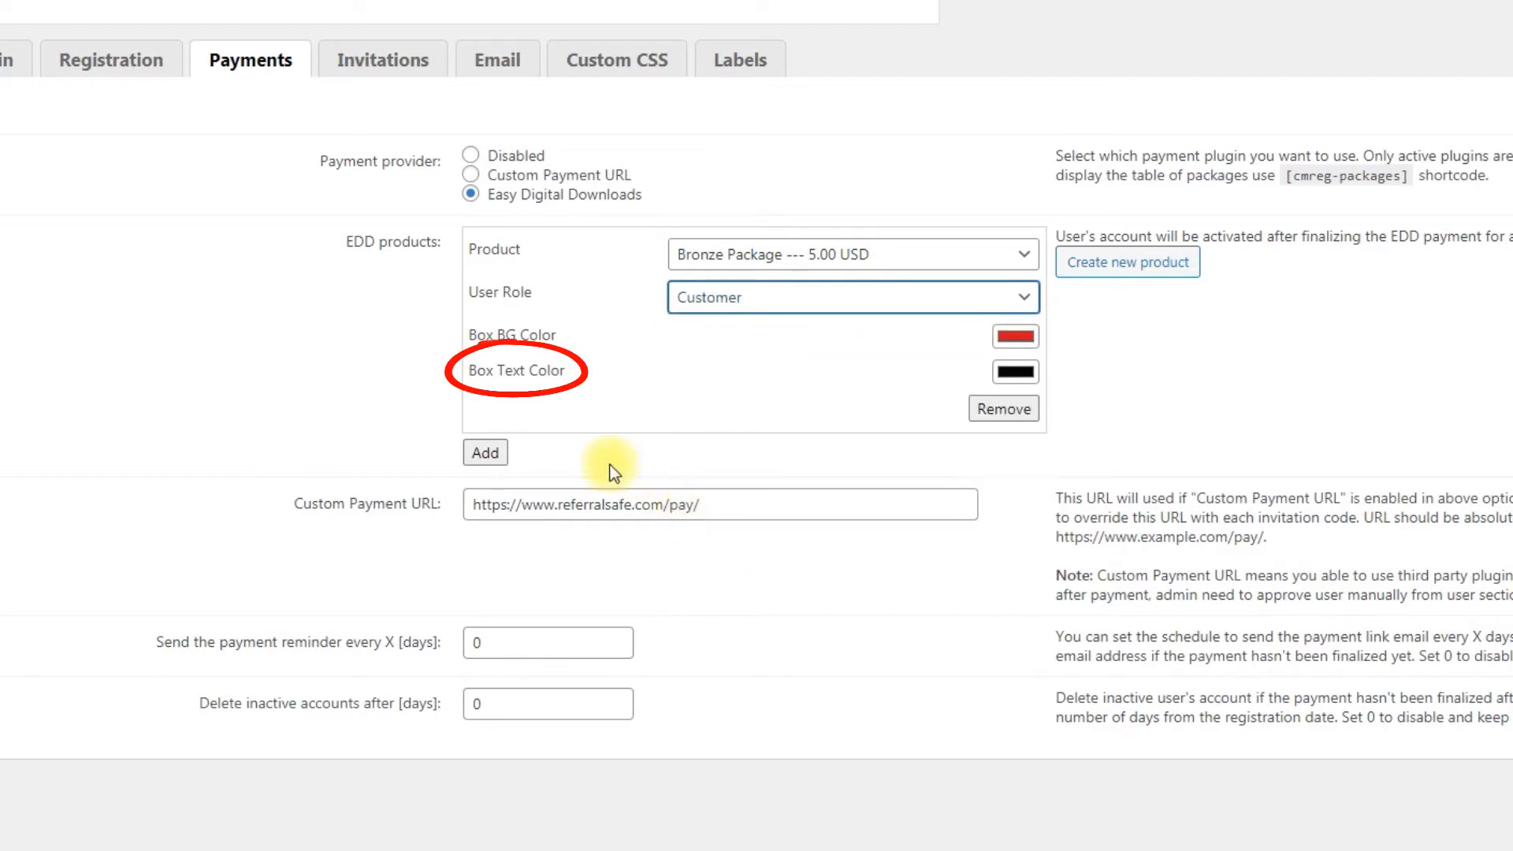
Add the Silver Package with a green box and the Subscriber role.
left_click(484, 453)
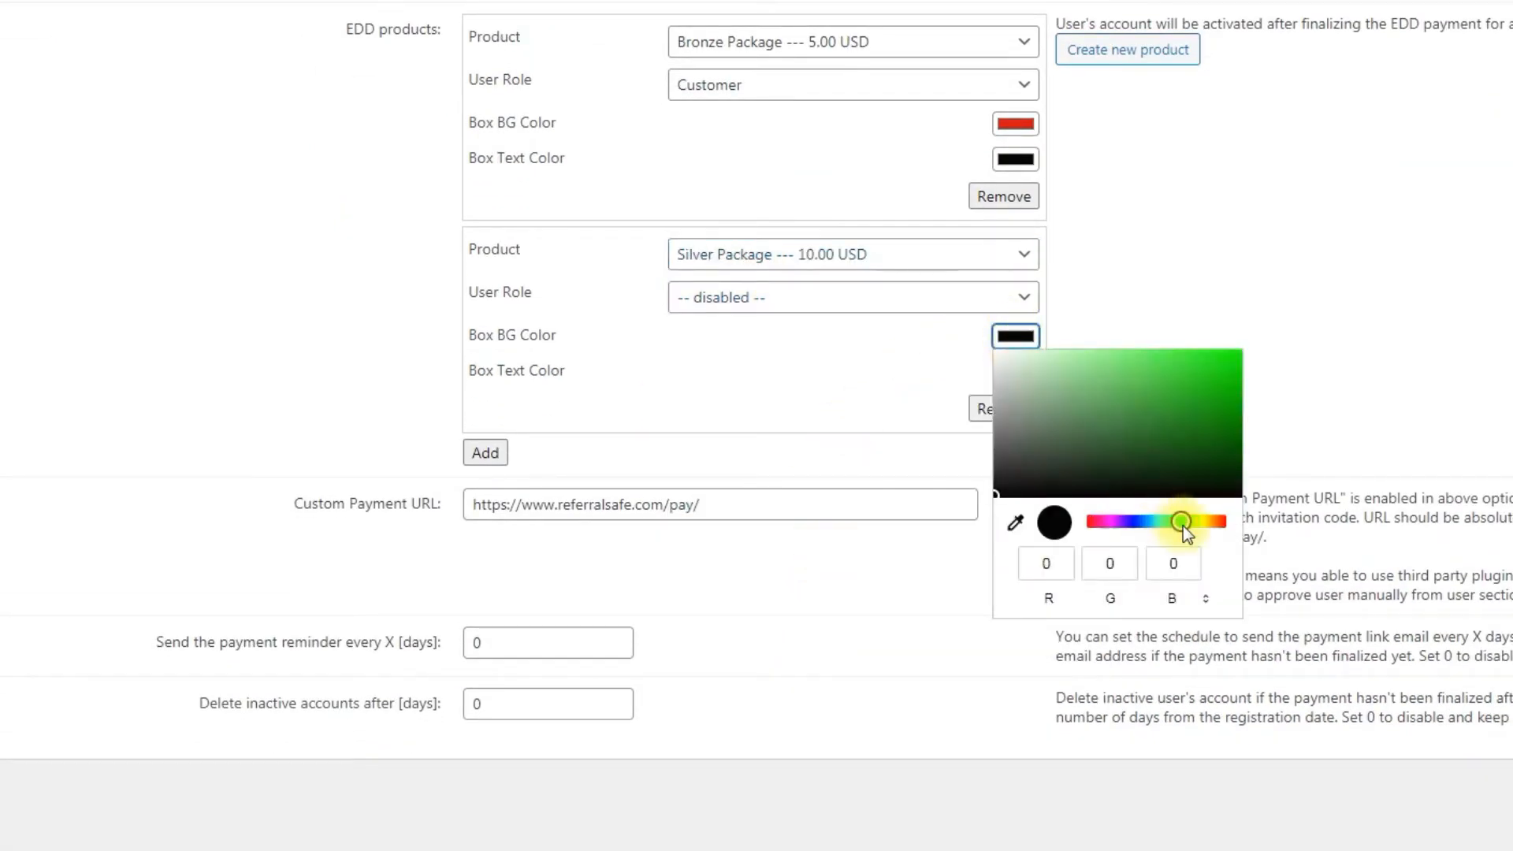
left_click(1180, 521)
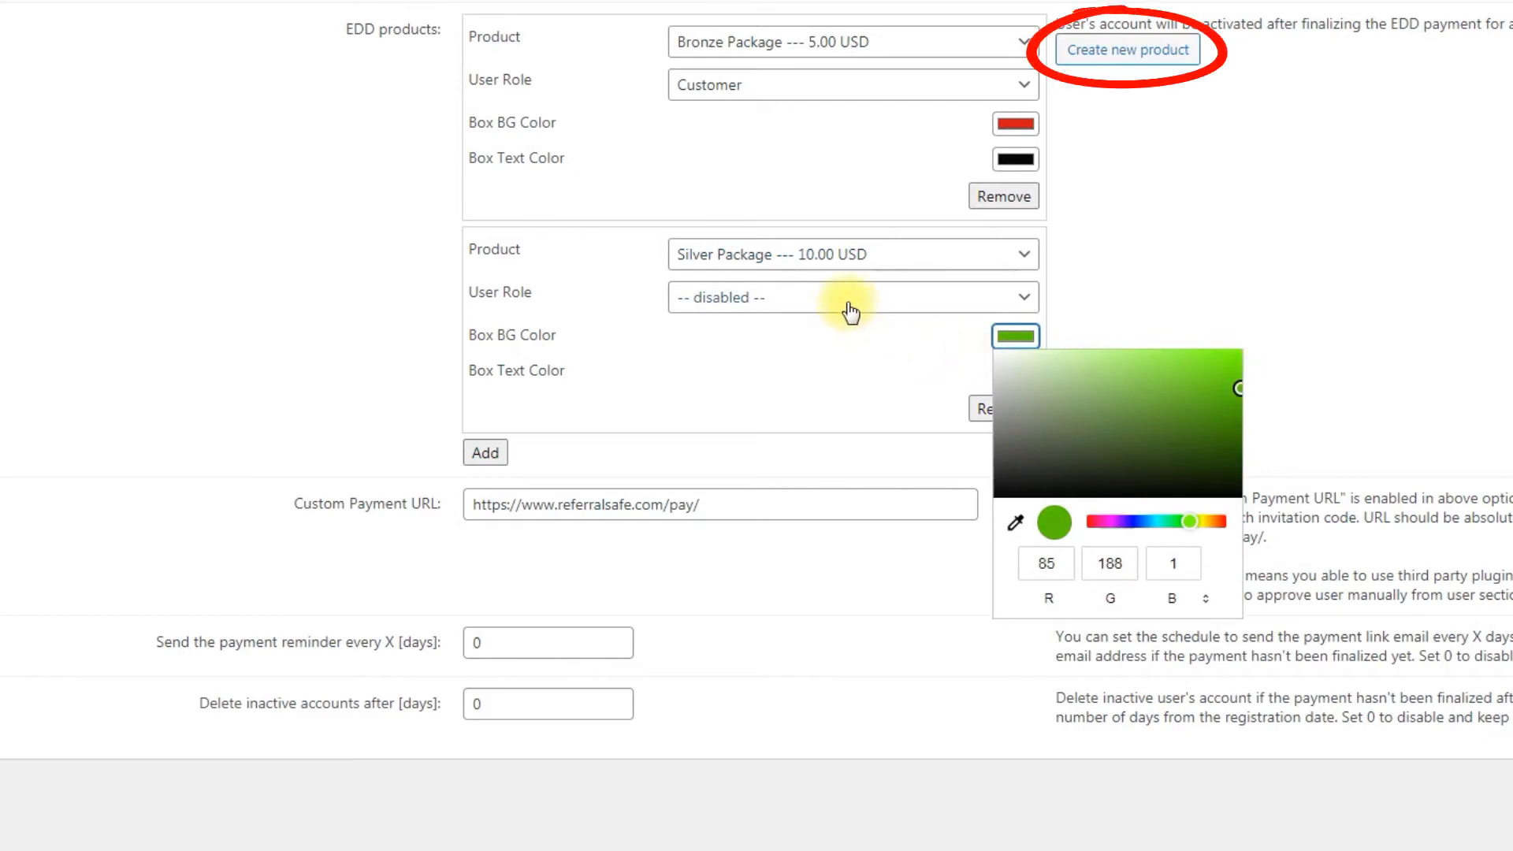
left_click(853, 298)
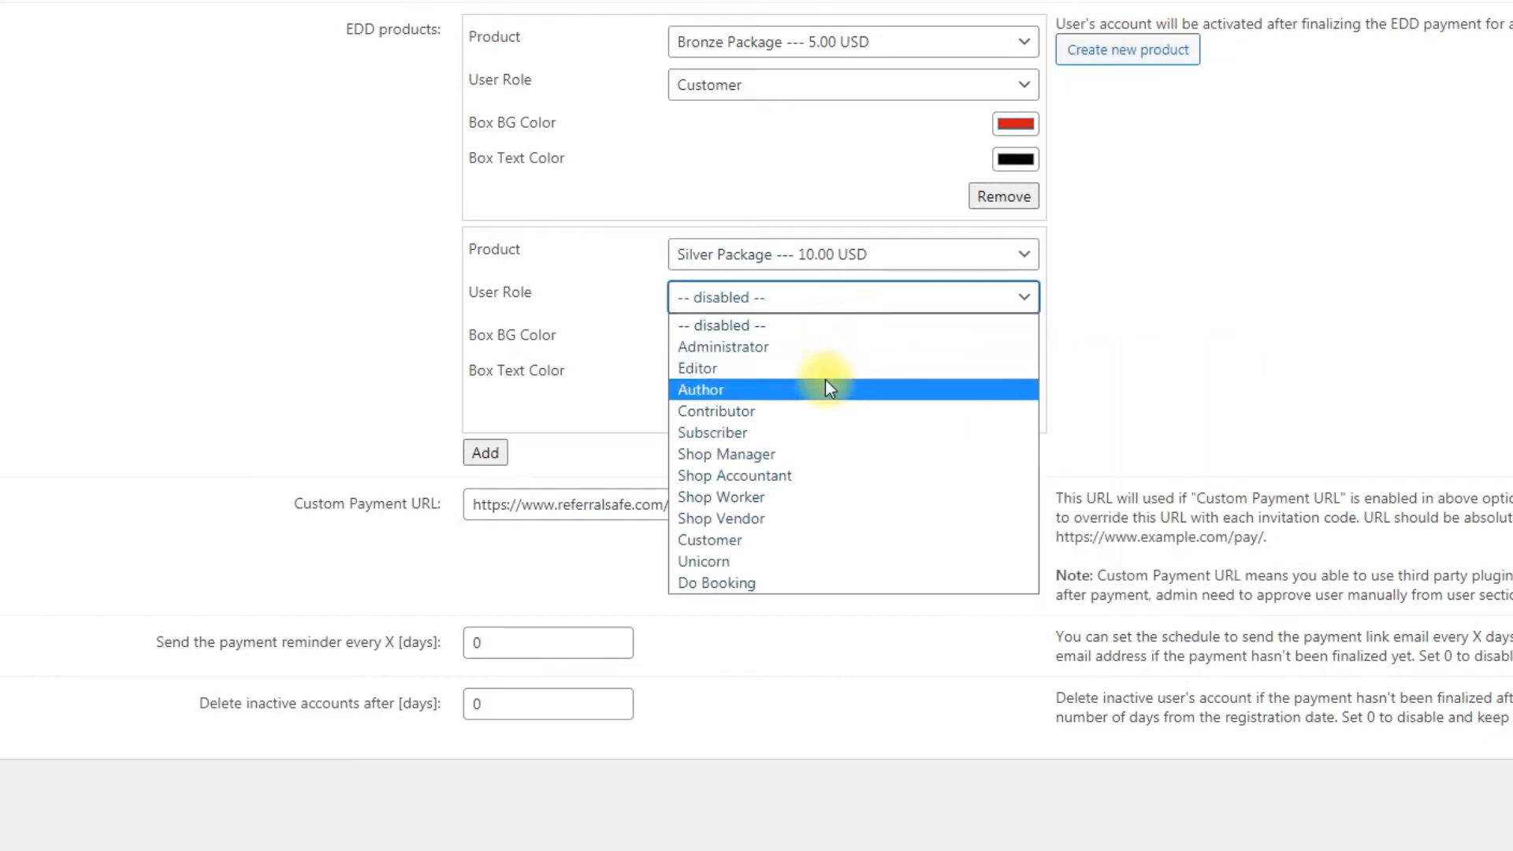
left_click(712, 432)
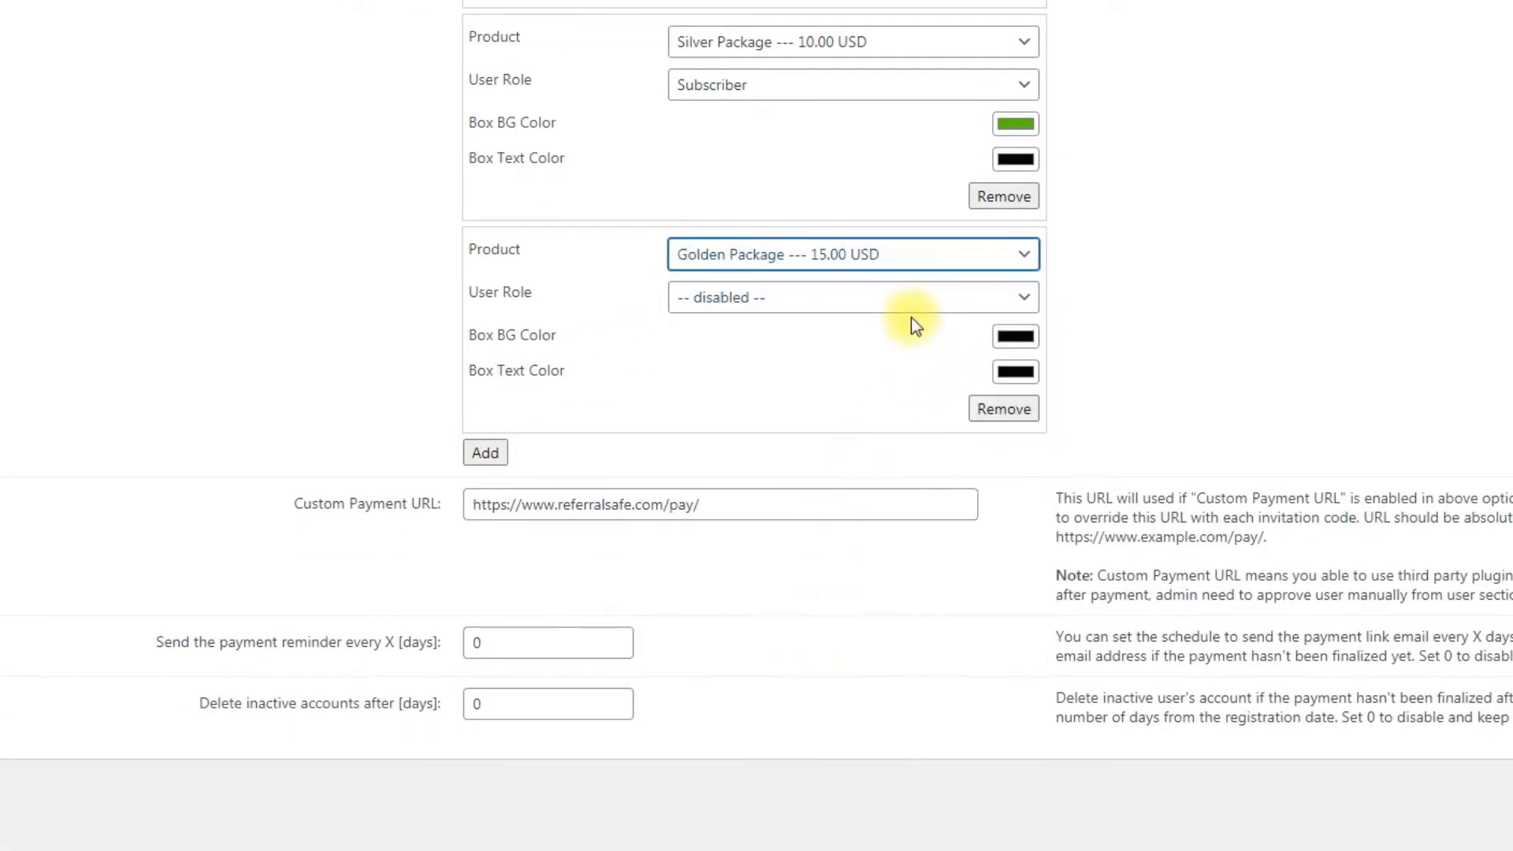
Give the Golden Package an orange box and the Editor role, then save the package settings.
left_click(1013, 336)
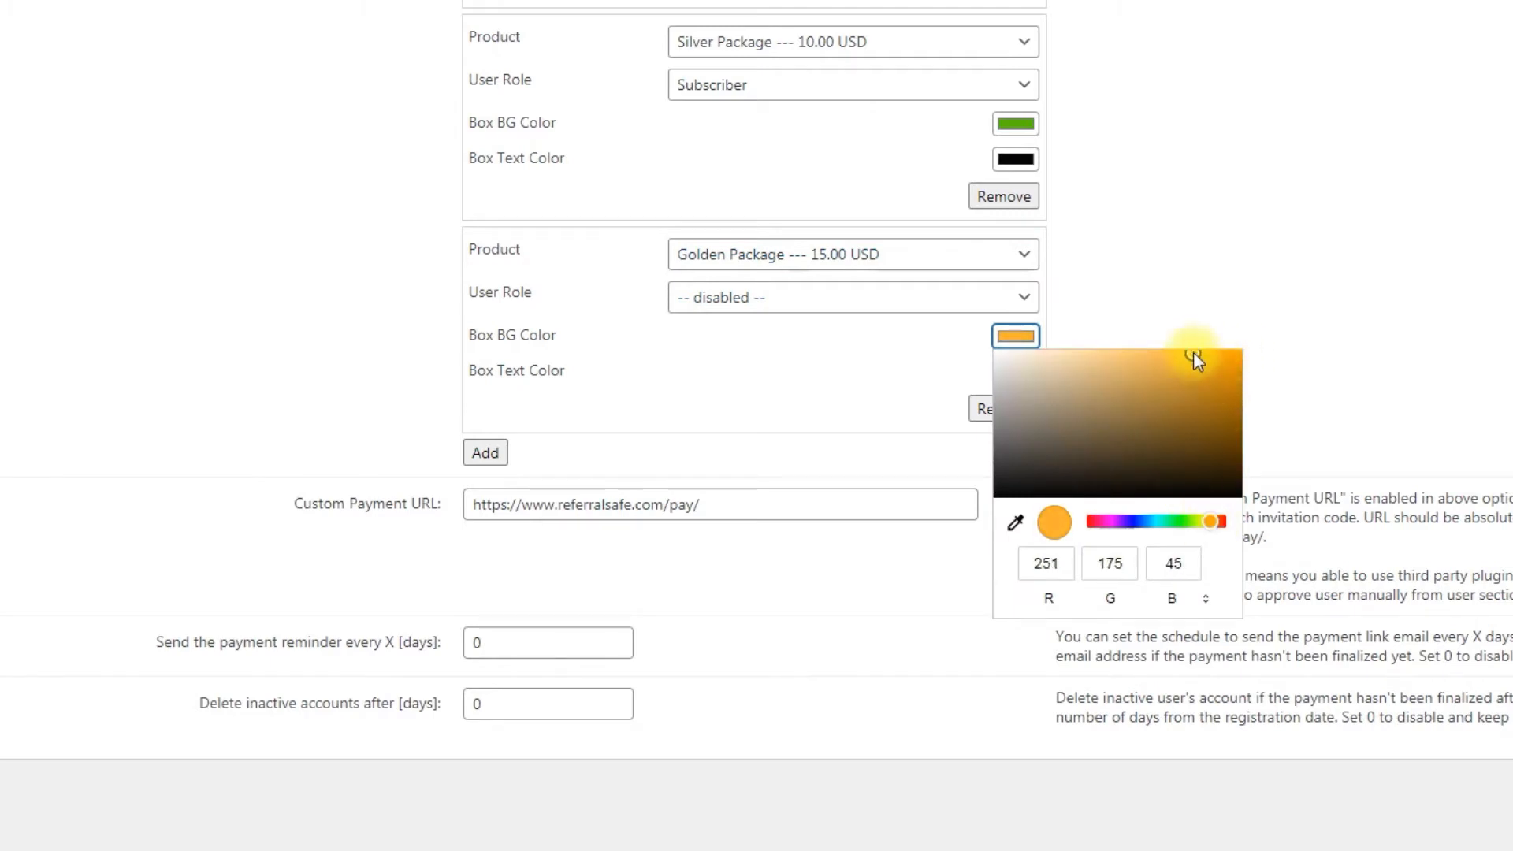
left_click(1149, 312)
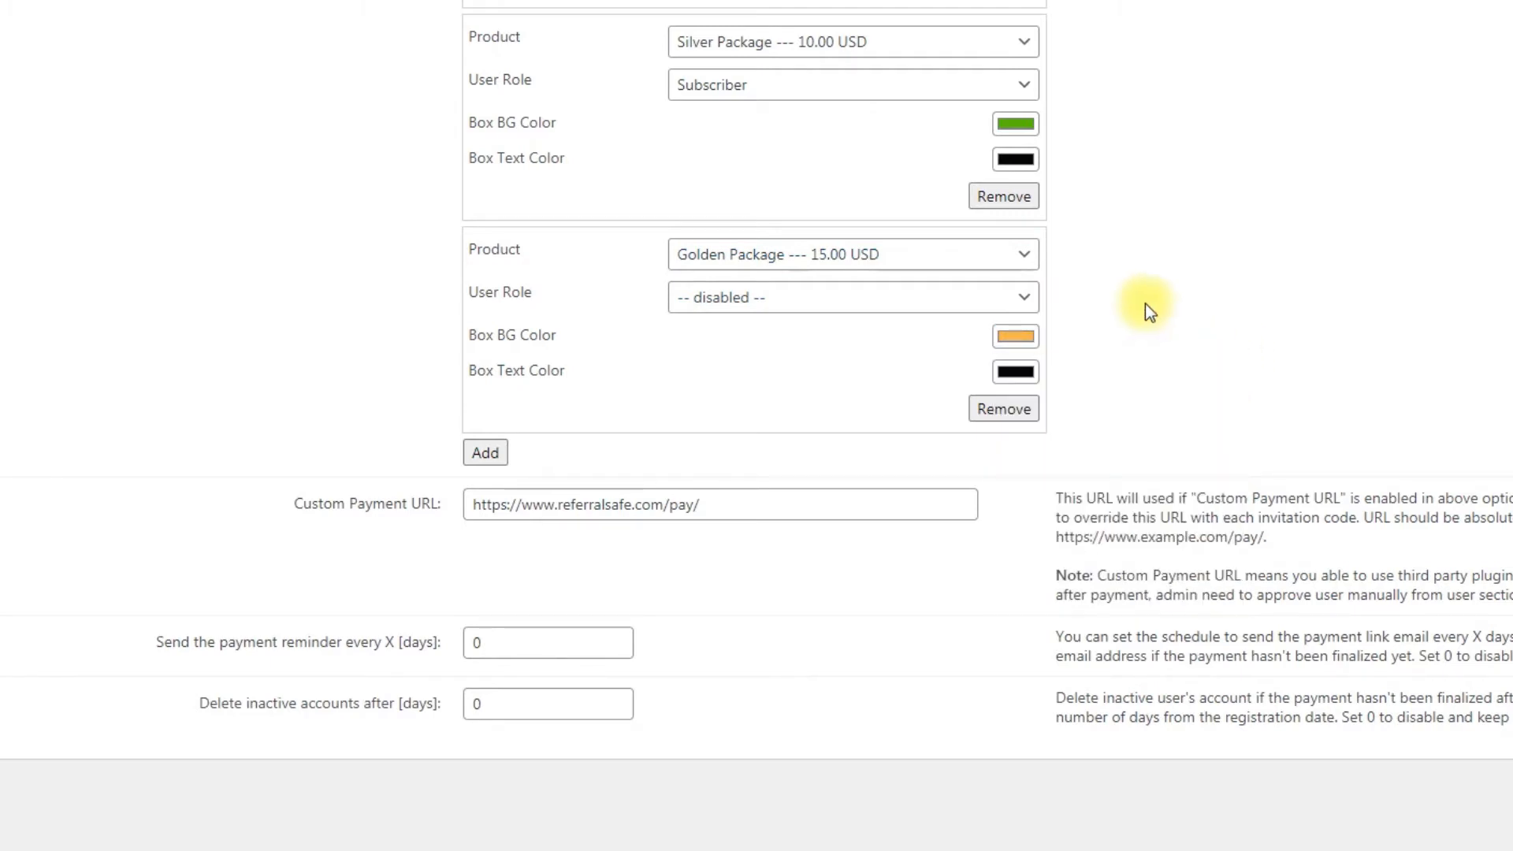
left_click(852, 297)
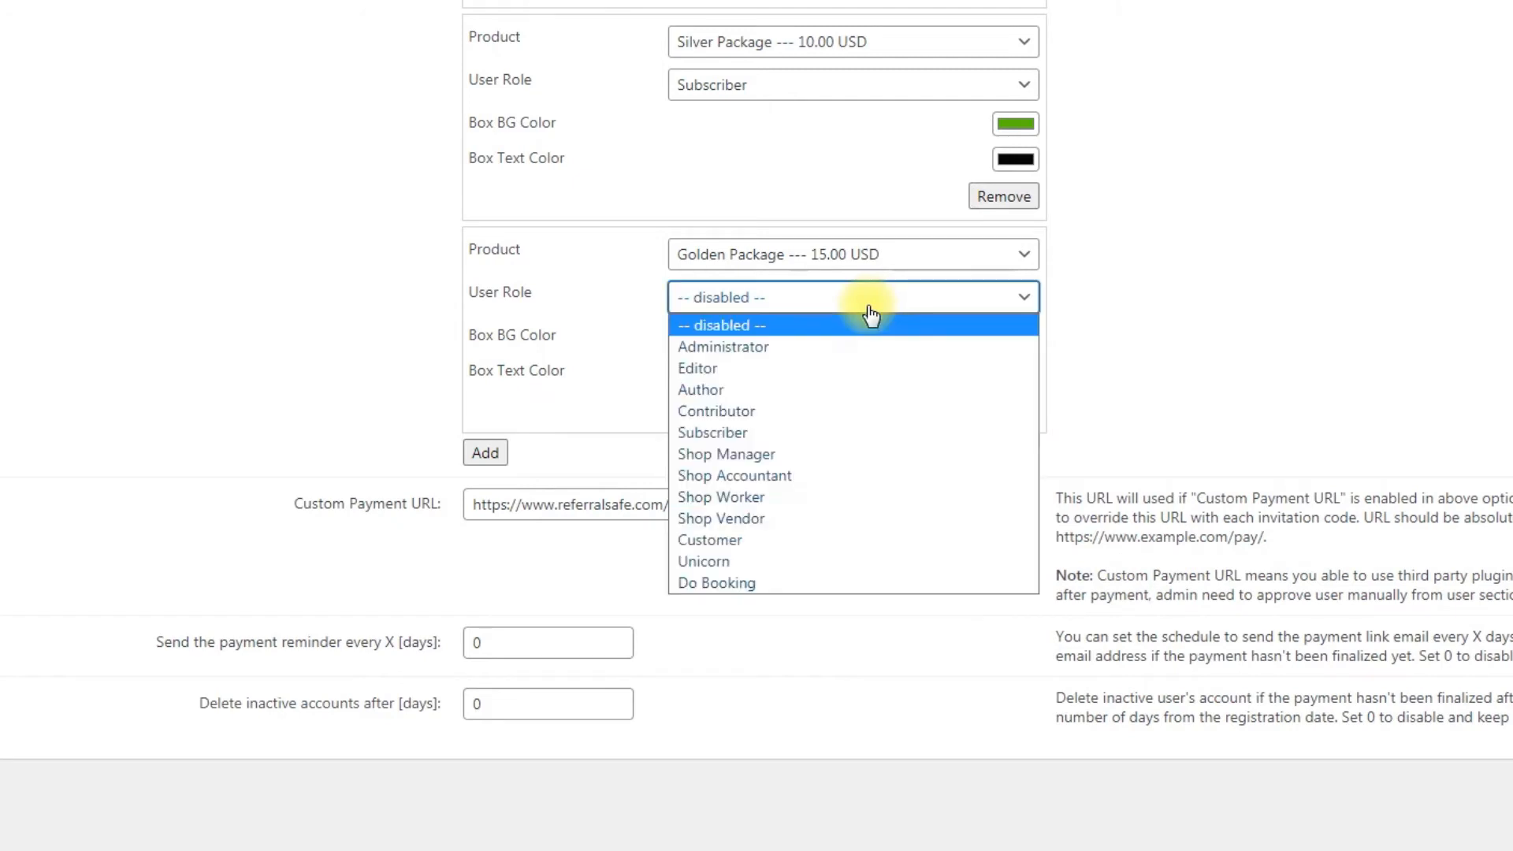
left_click(696, 367)
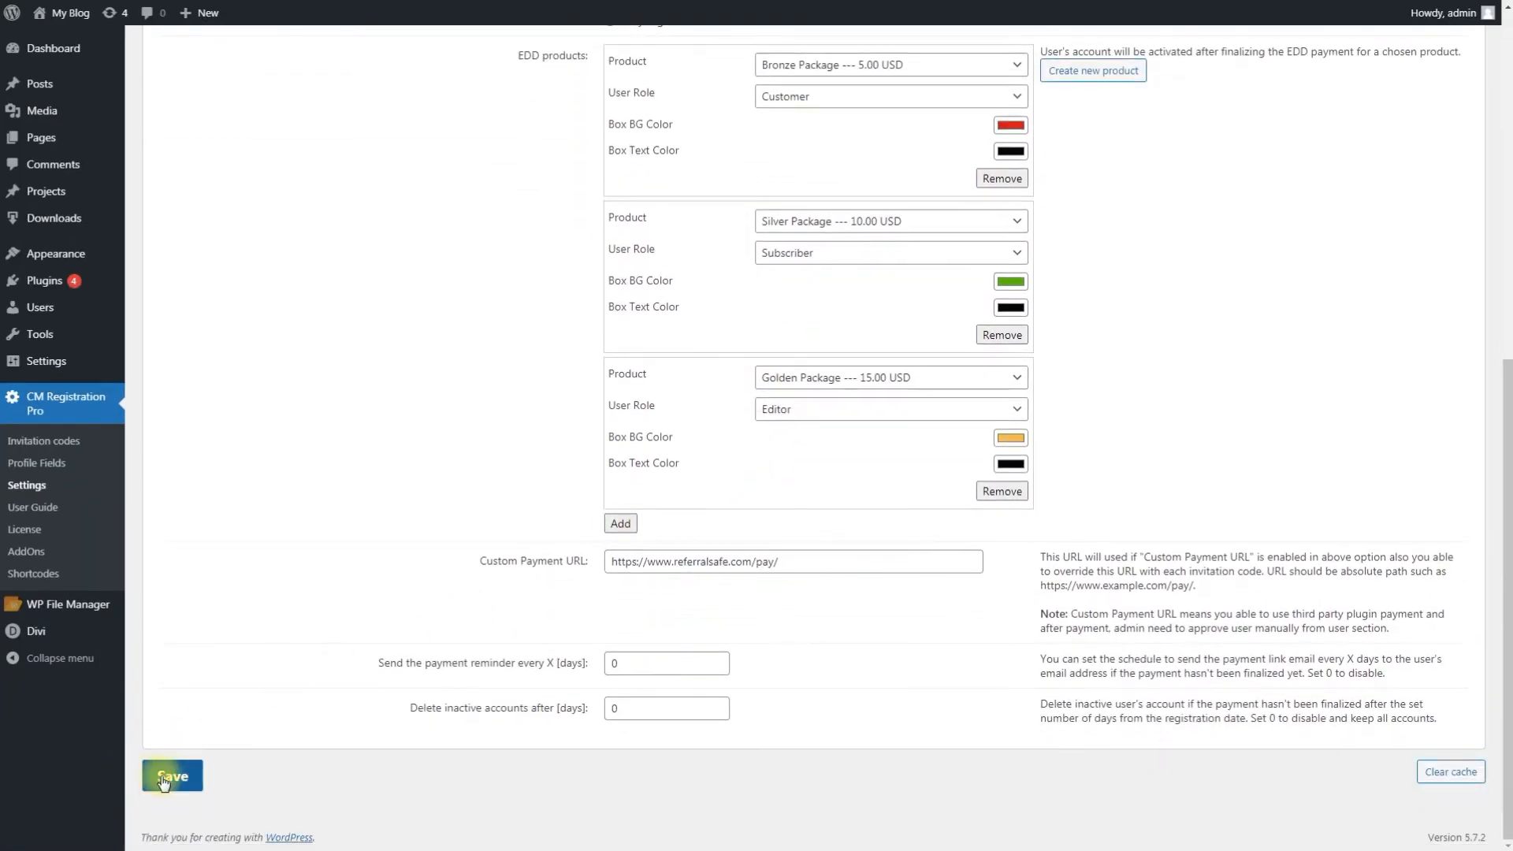
left_click(171, 776)
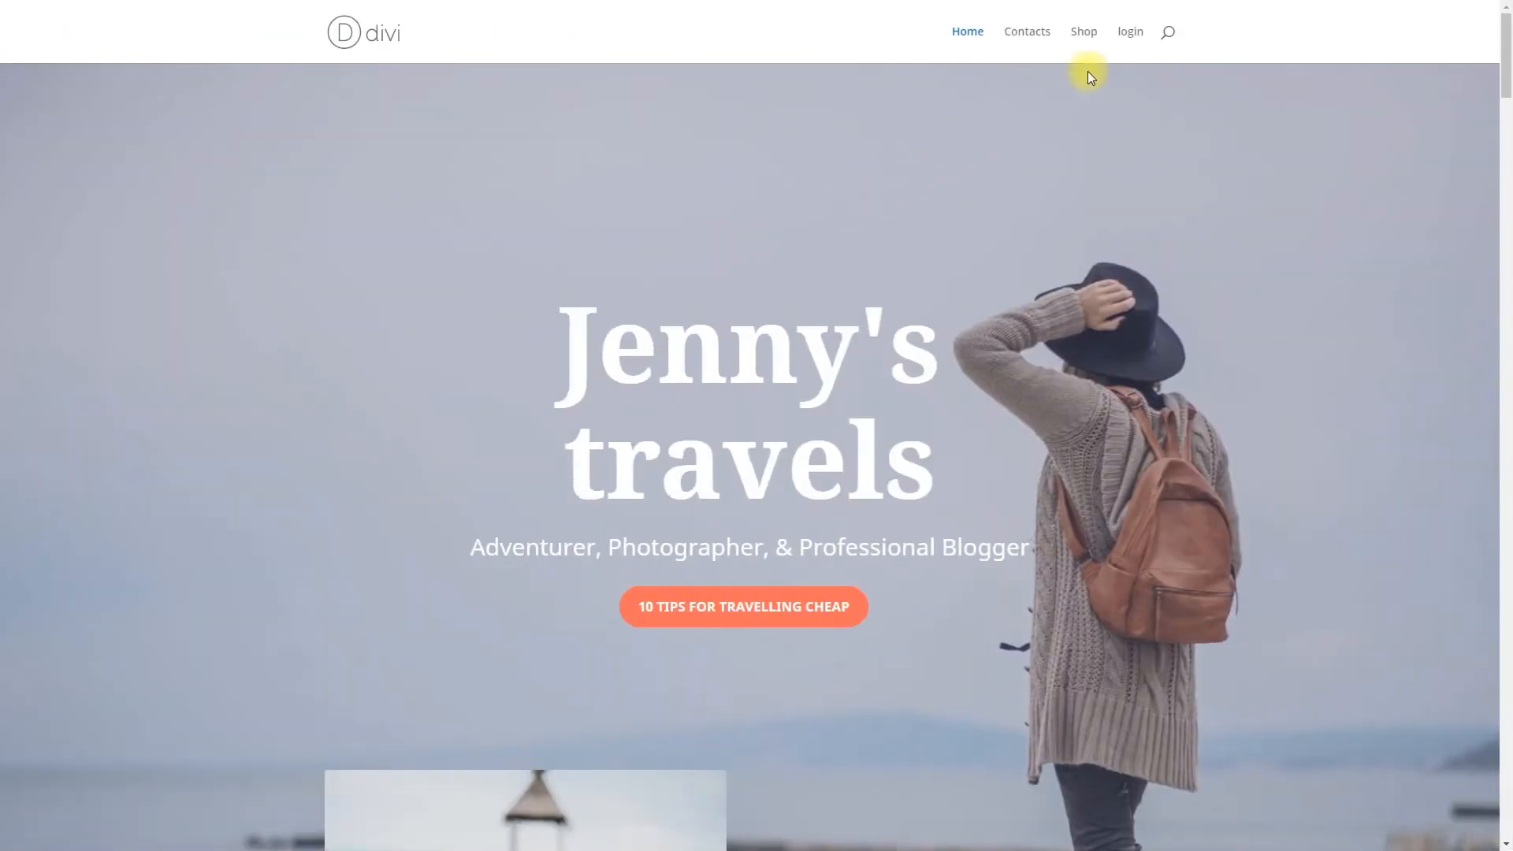
Check the Membership Plan dropdown in the front-end sign-up popup.
left_click(1130, 32)
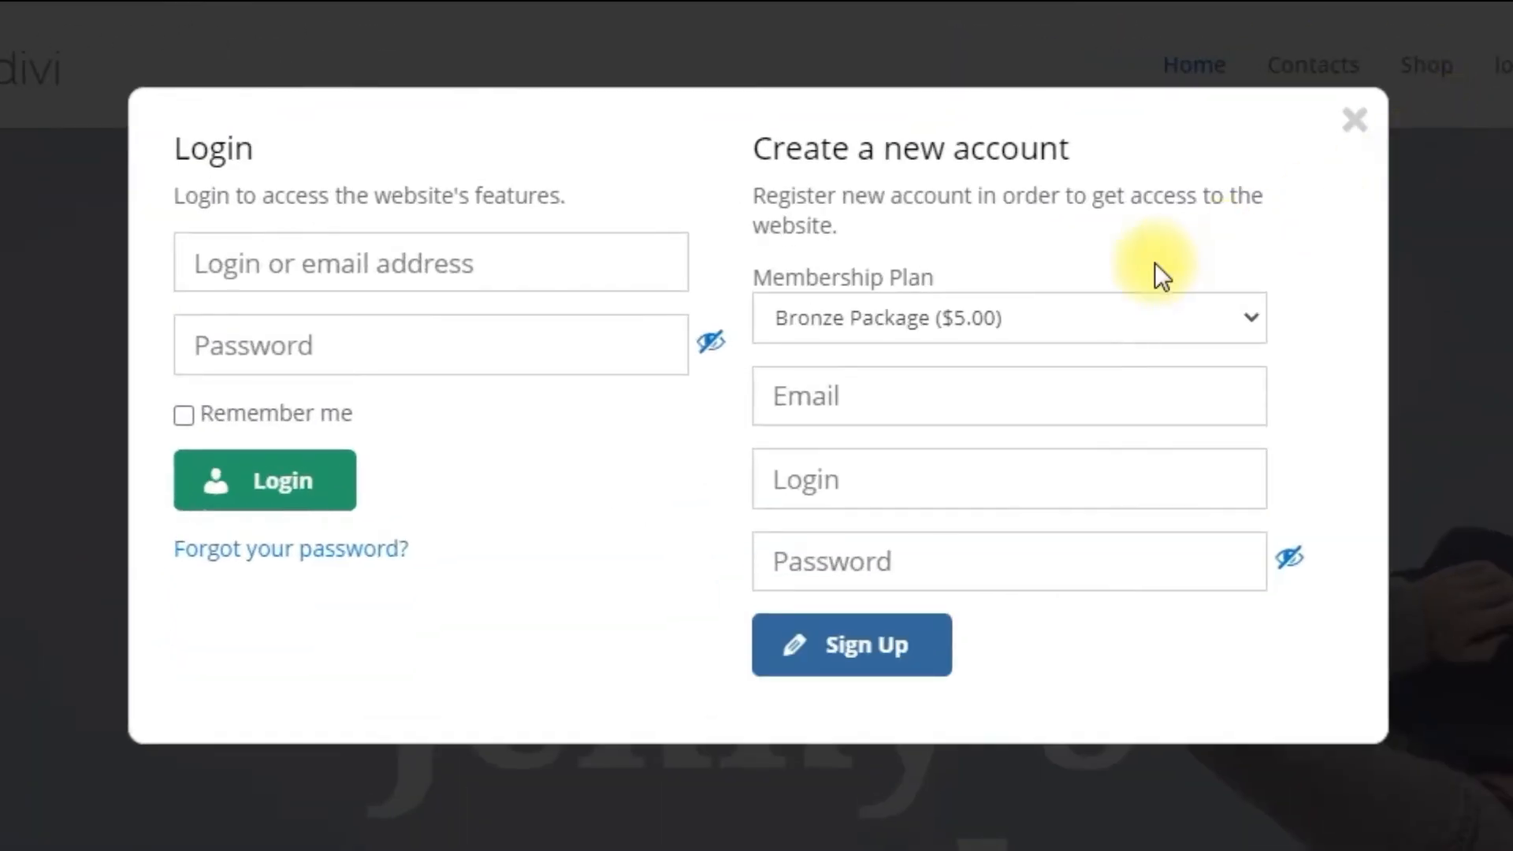
left_click(1007, 317)
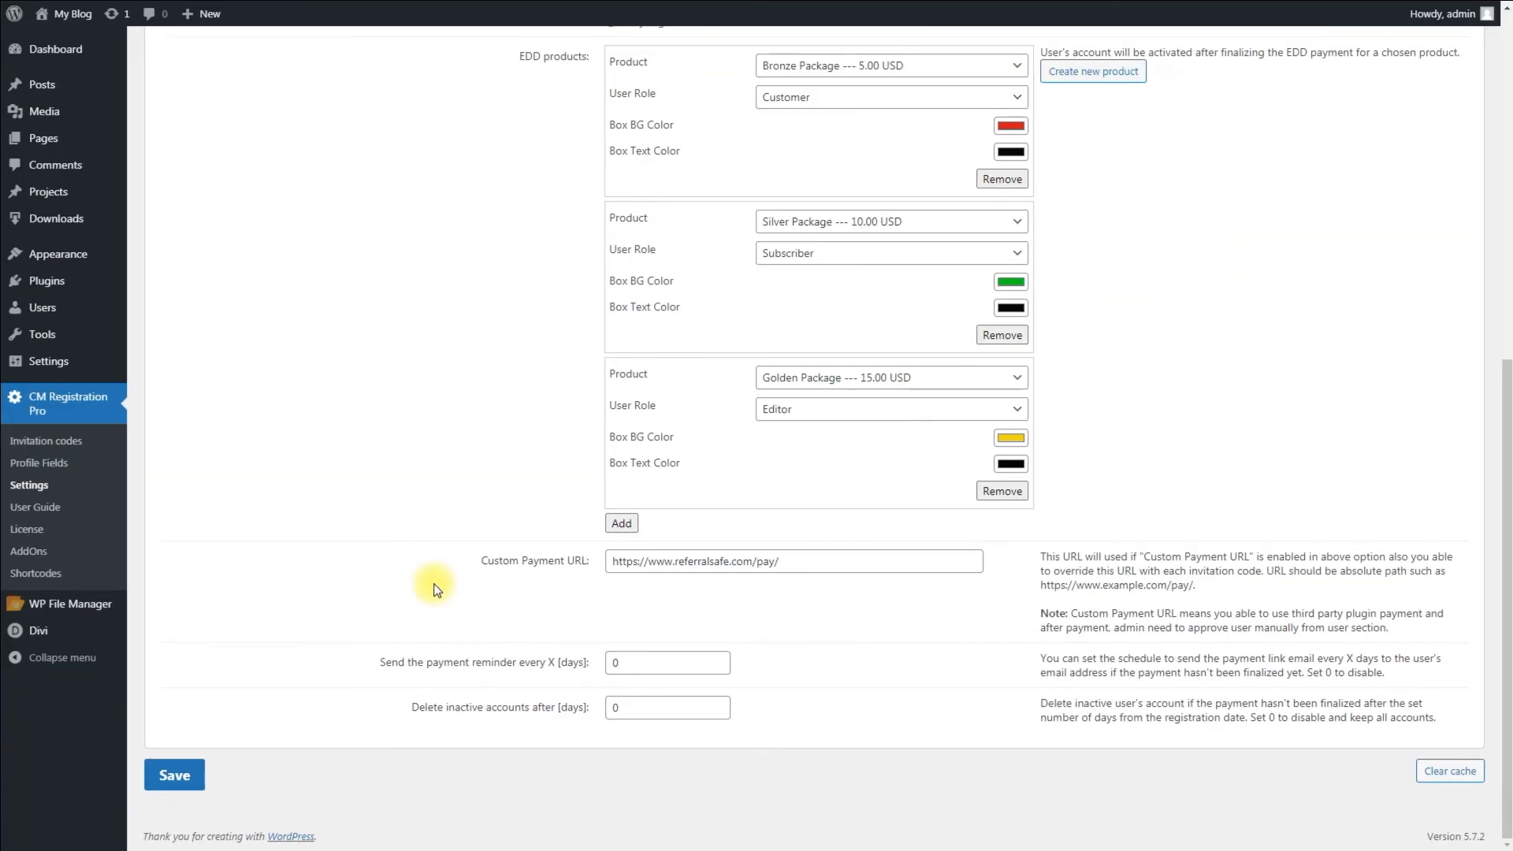
Save the payment settings and review the registration email templates.
left_click(174, 774)
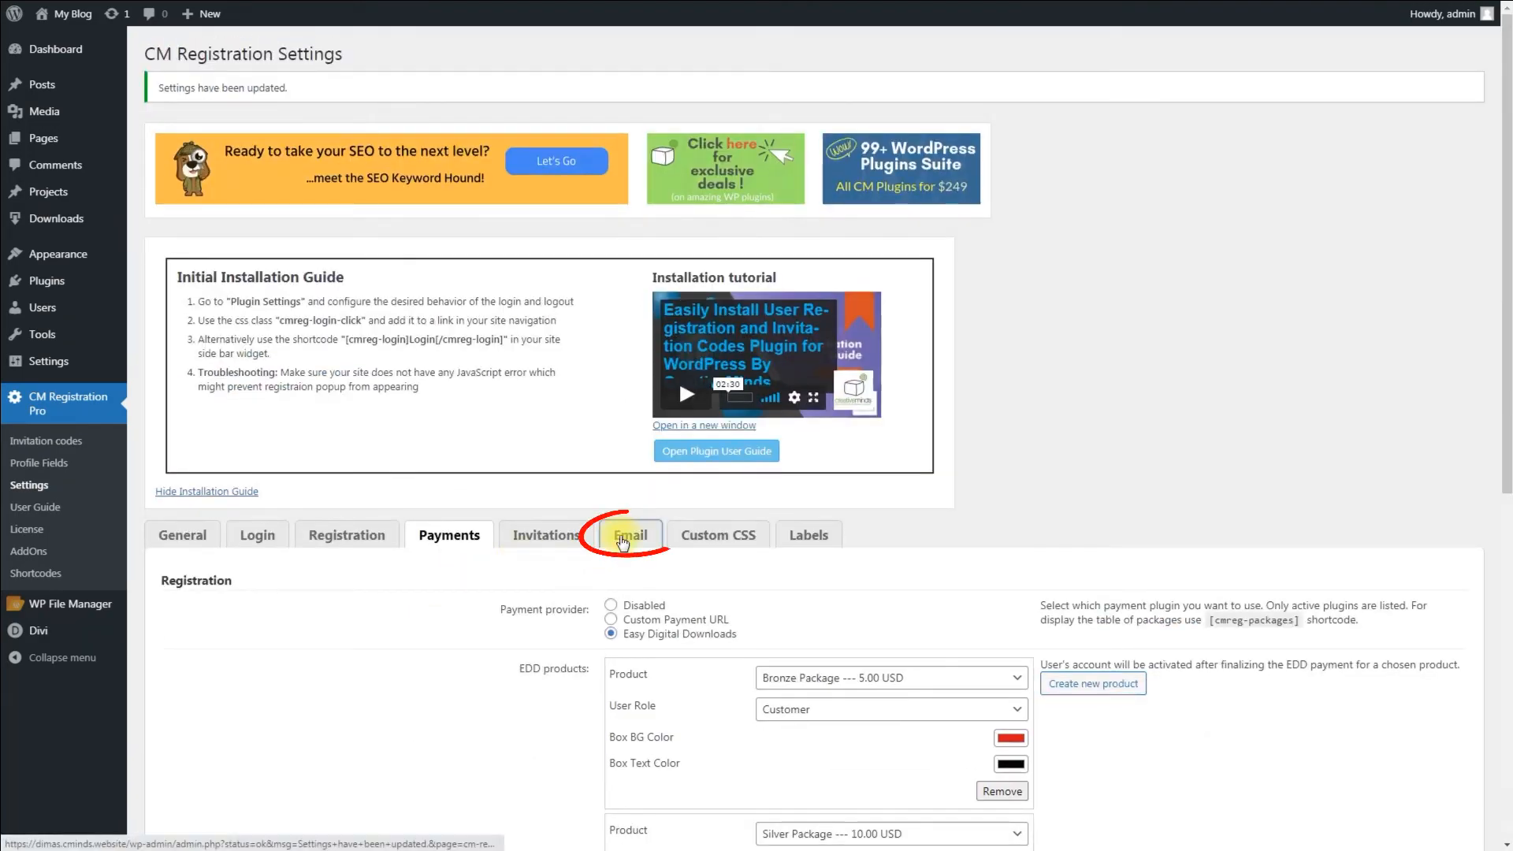
left_click(629, 535)
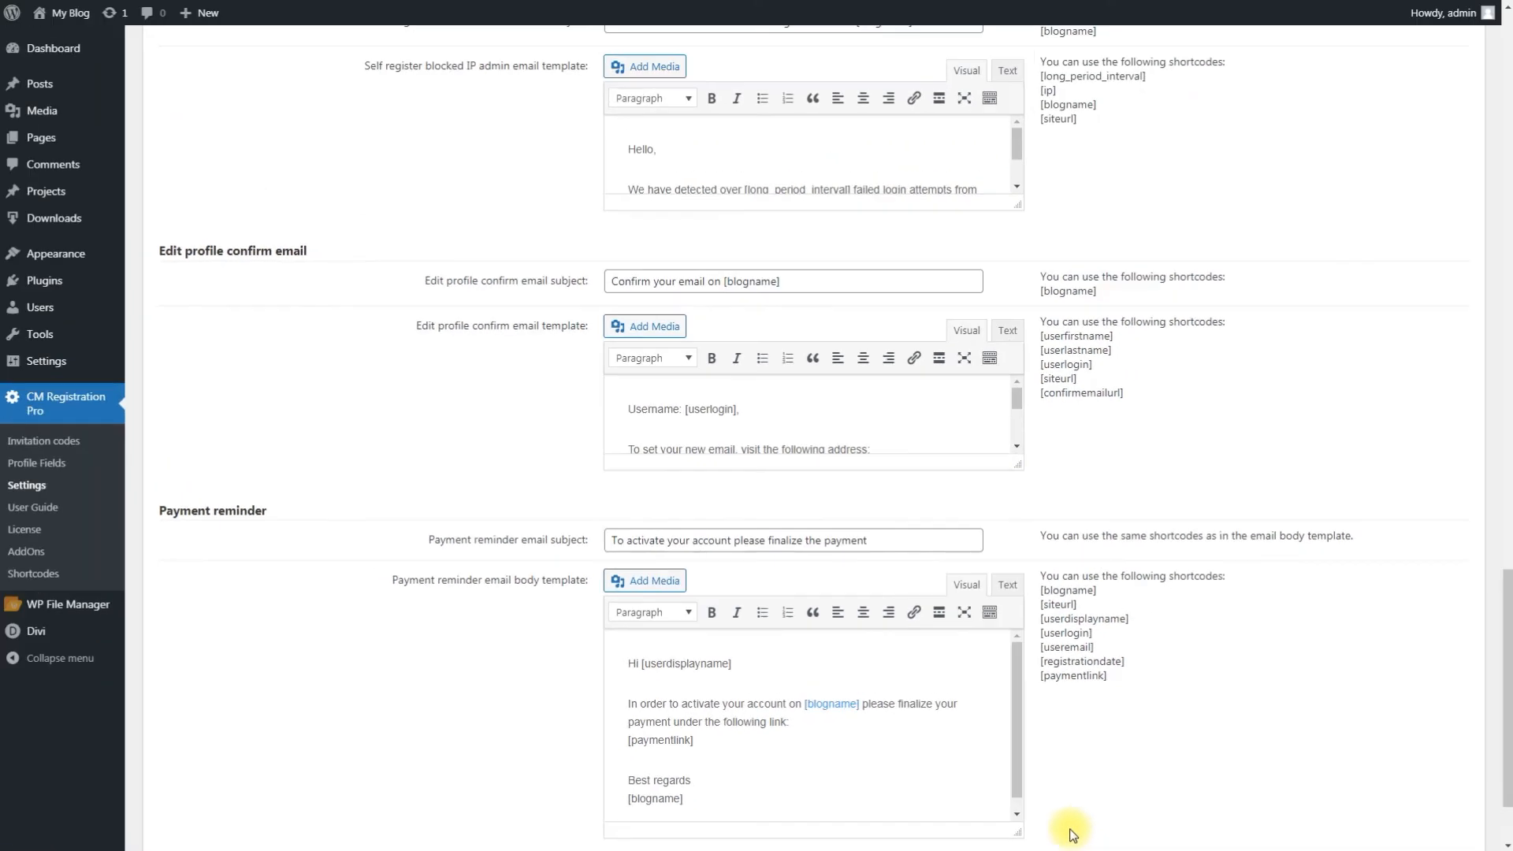
scroll("down", 3)
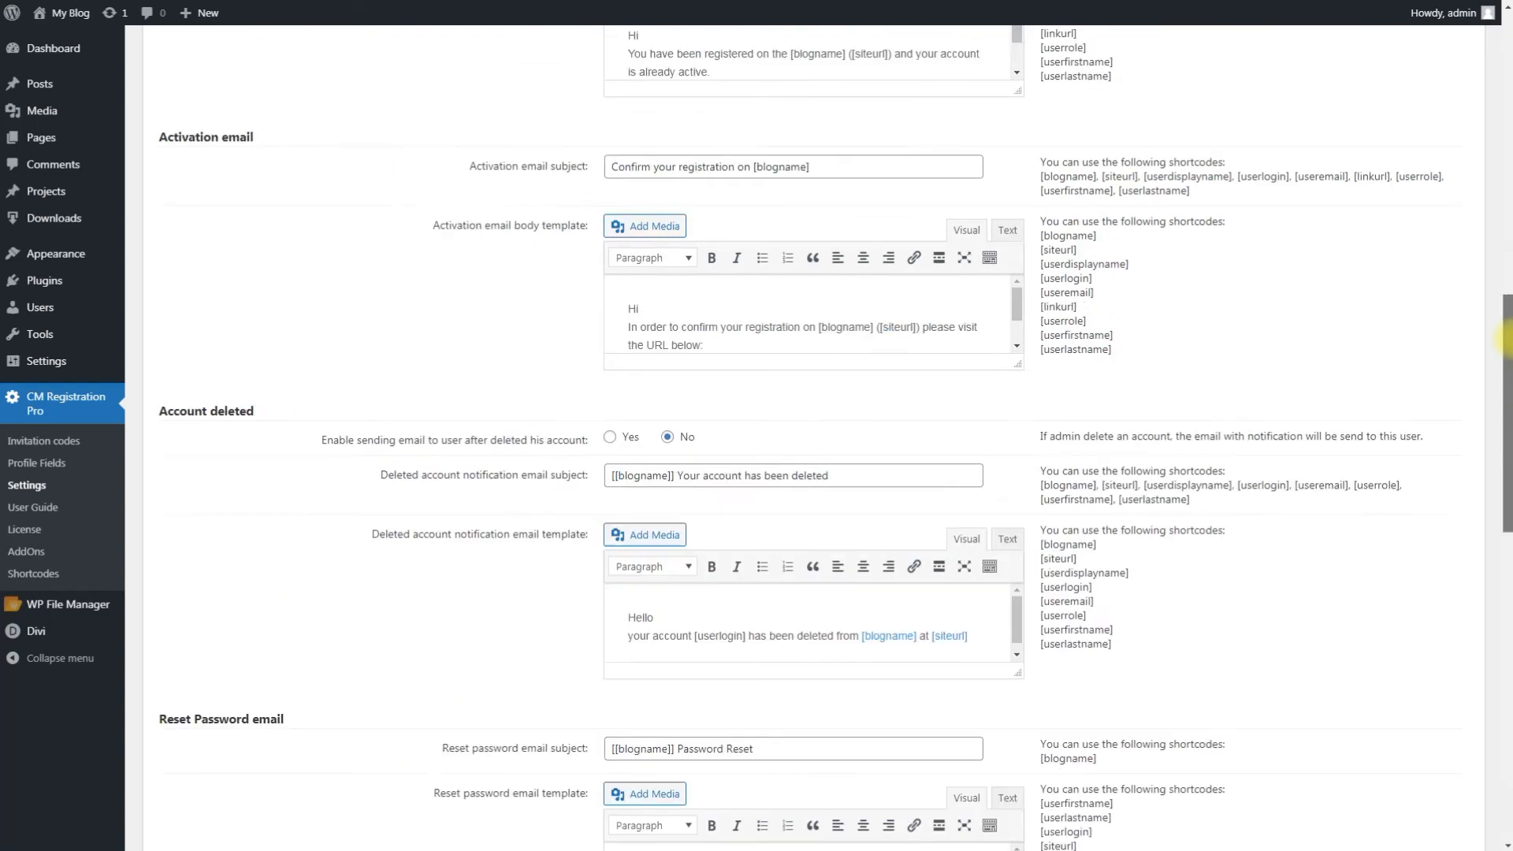
Review the payment label texts such as Membership Plan and save the labels.
left_click(807, 412)
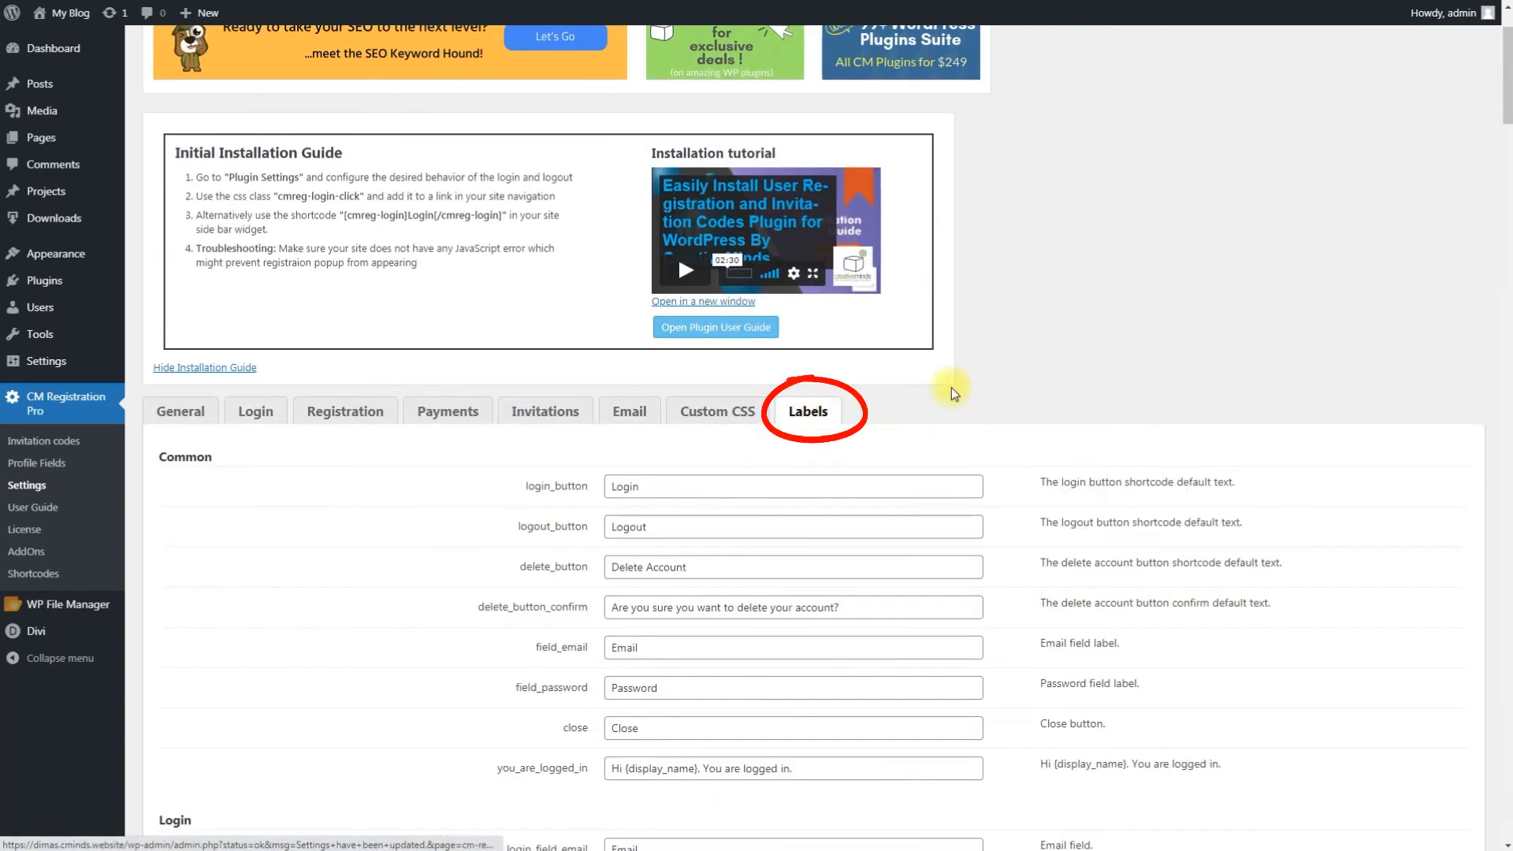
scroll("down", 3)
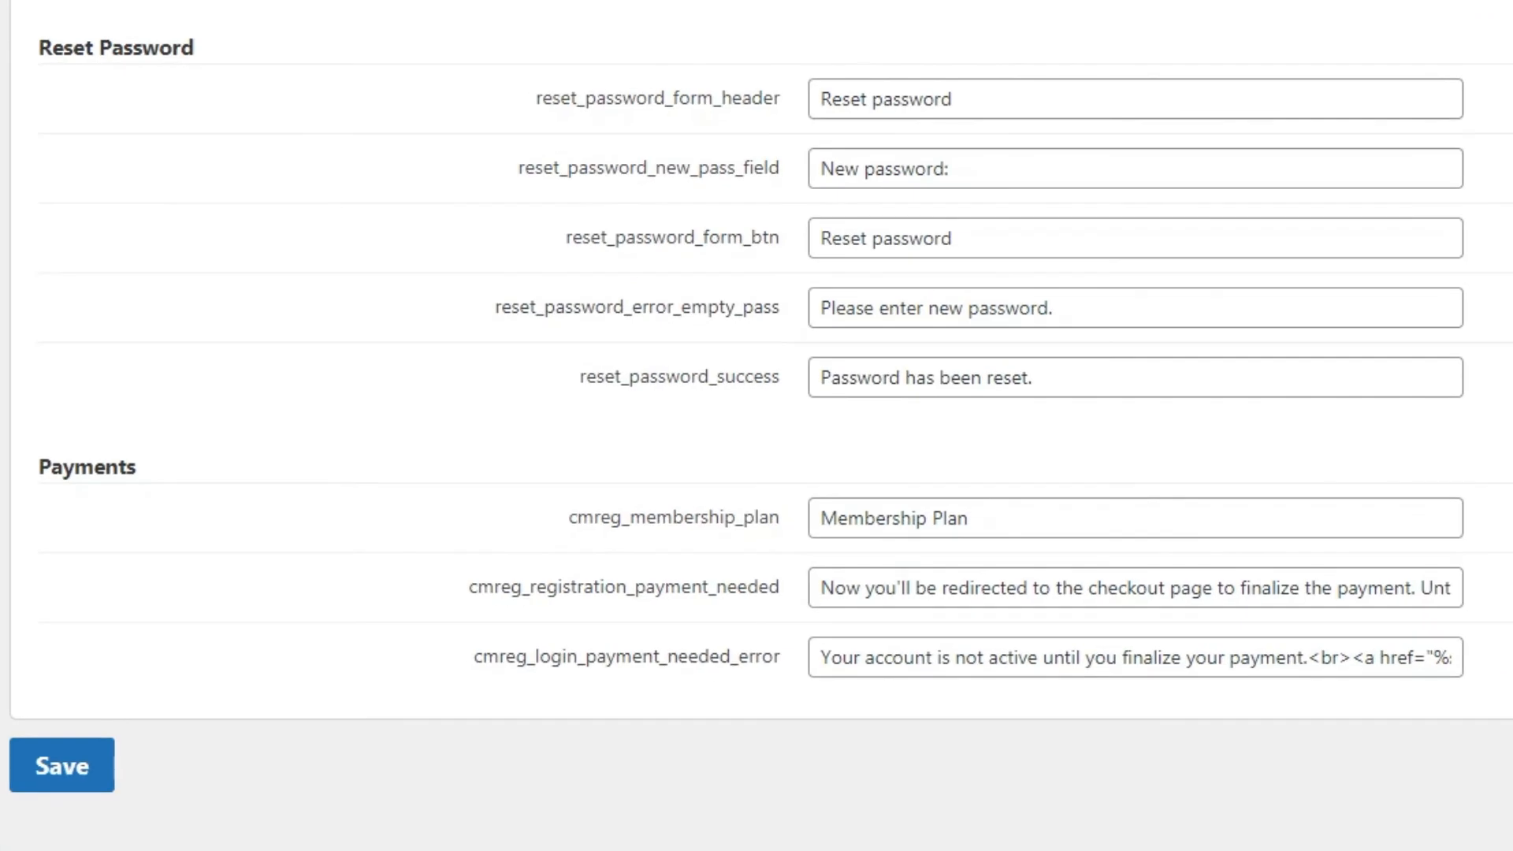
left_click(1126, 31)
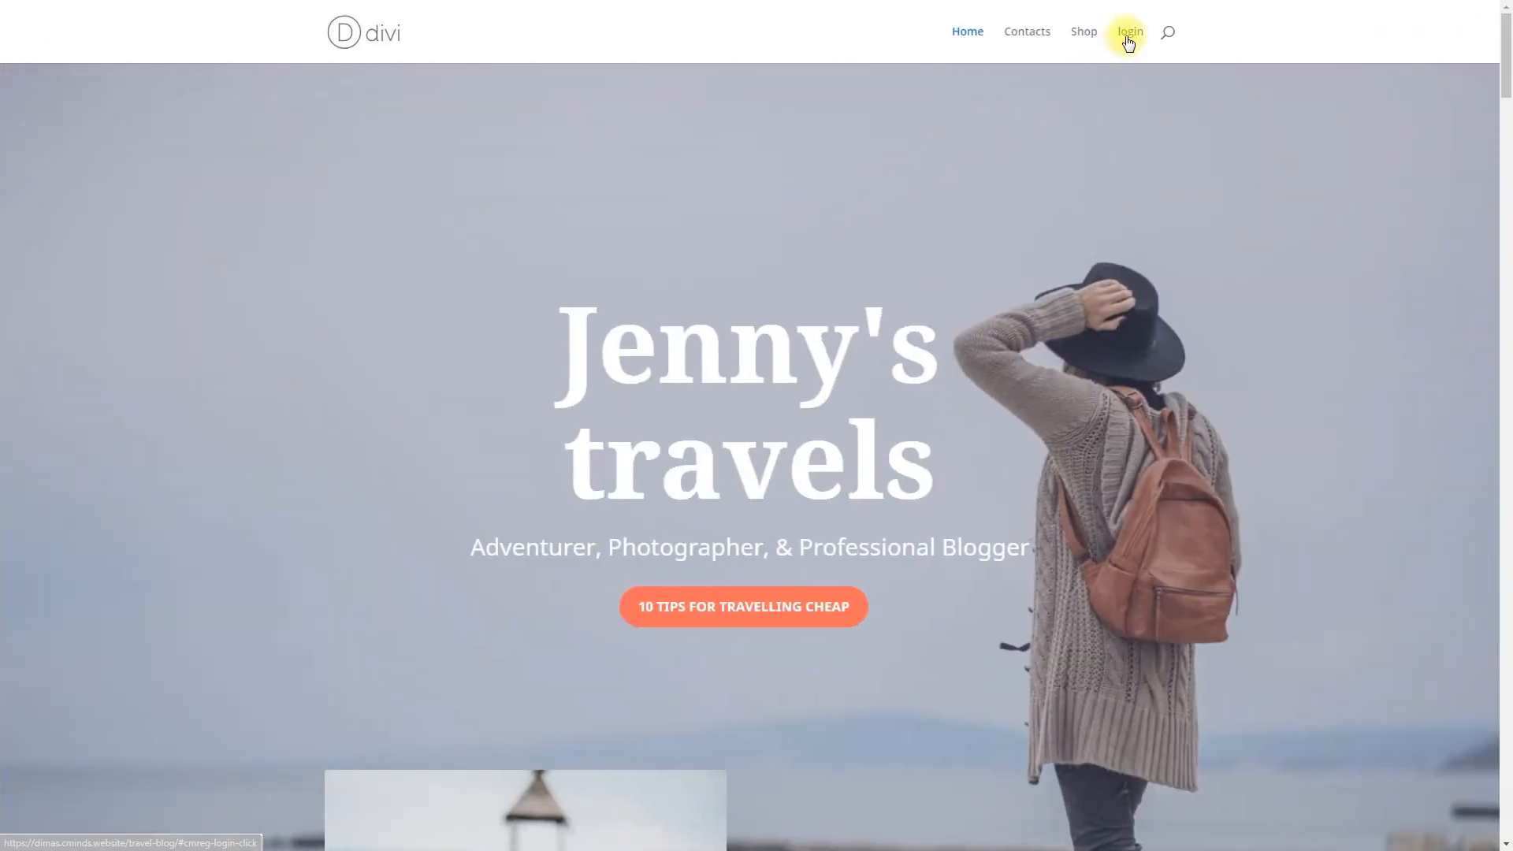
left_click(1128, 32)
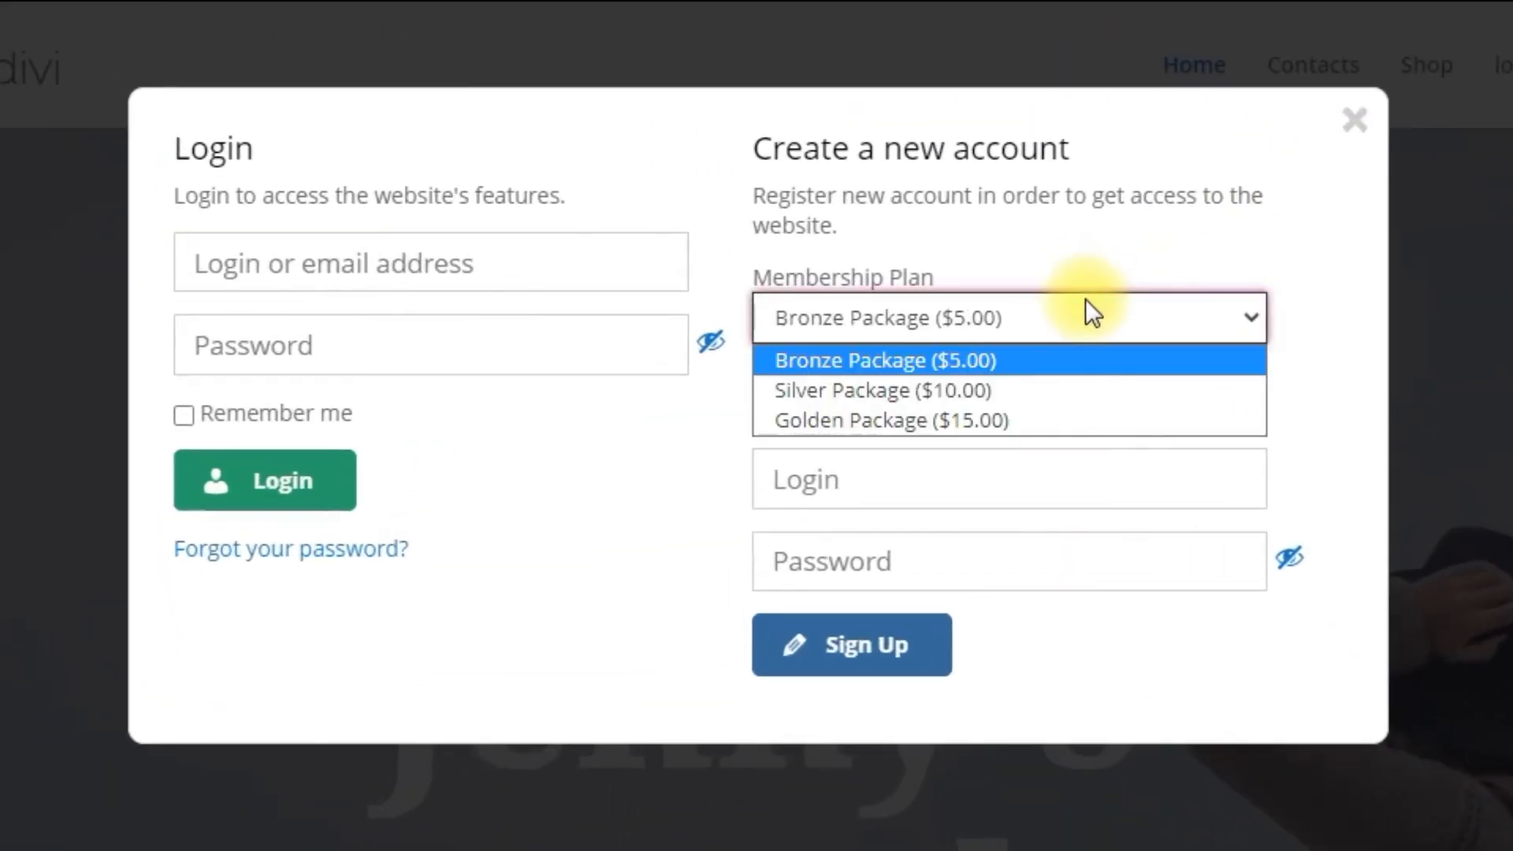
left_click(892, 420)
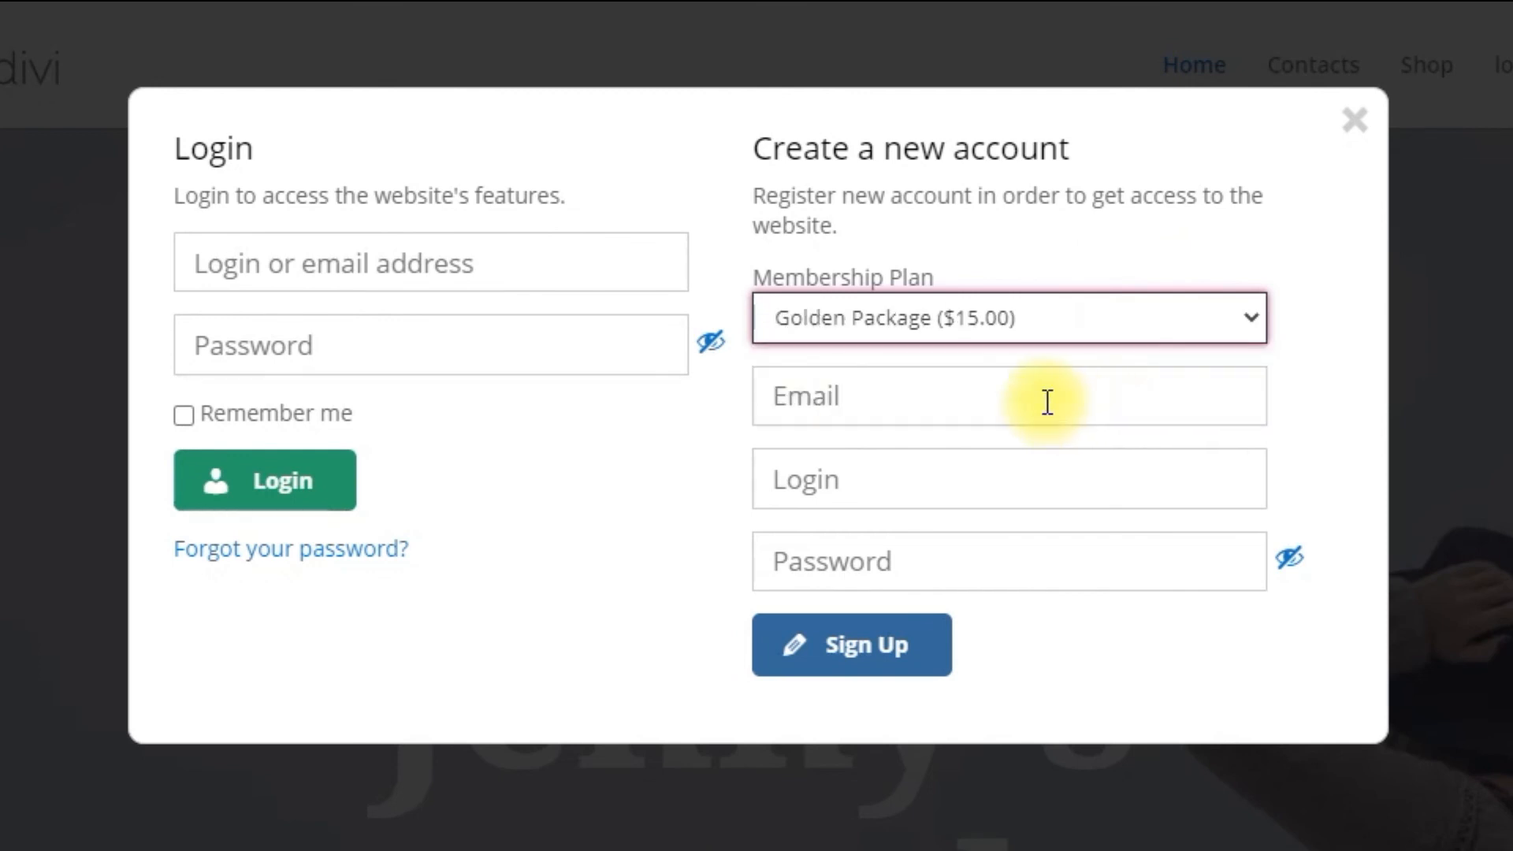
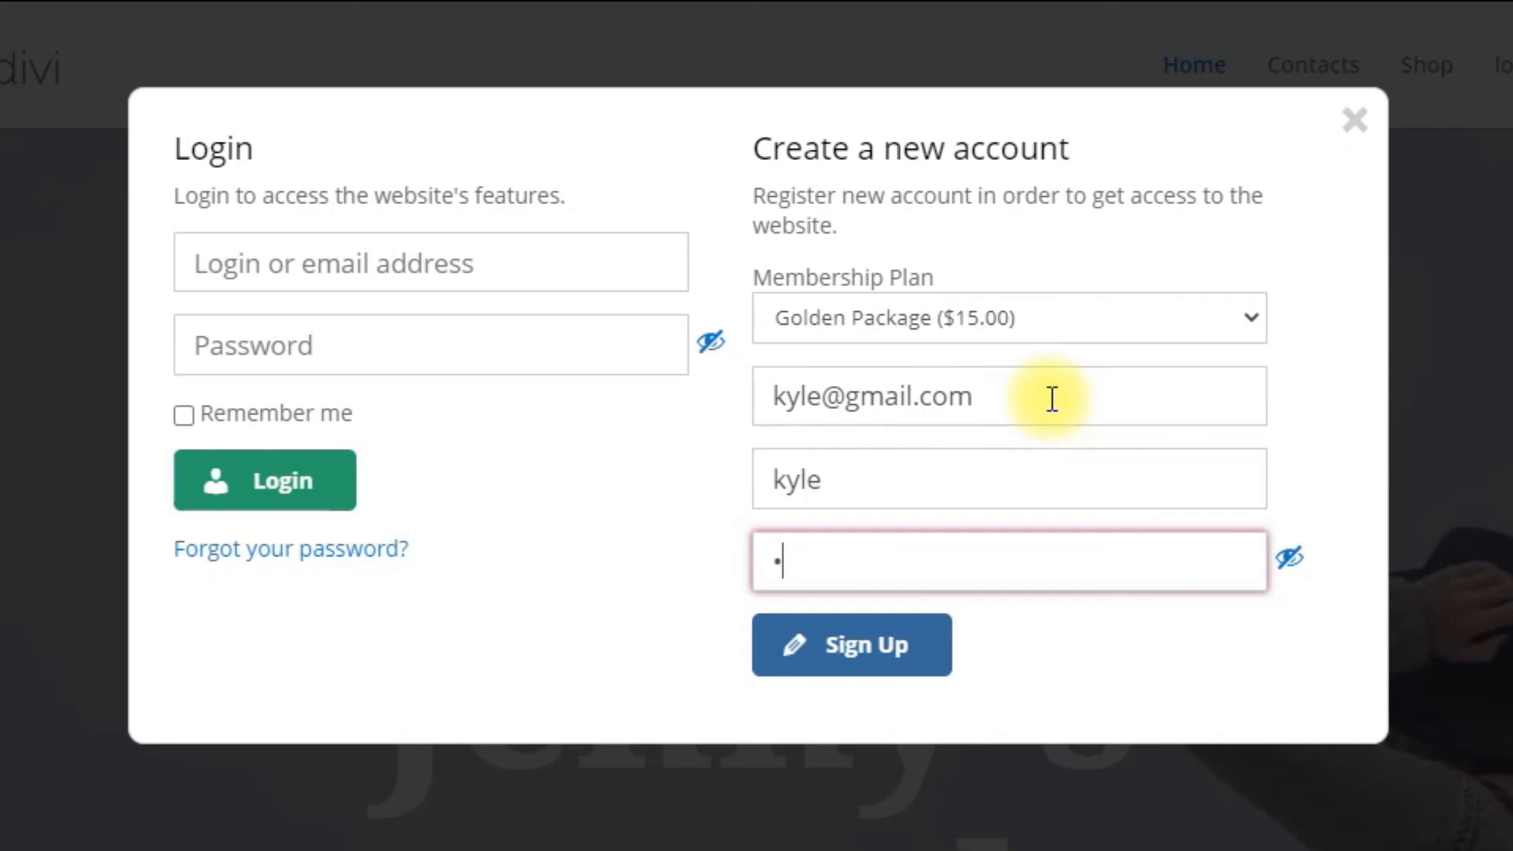
left_click(851, 643)
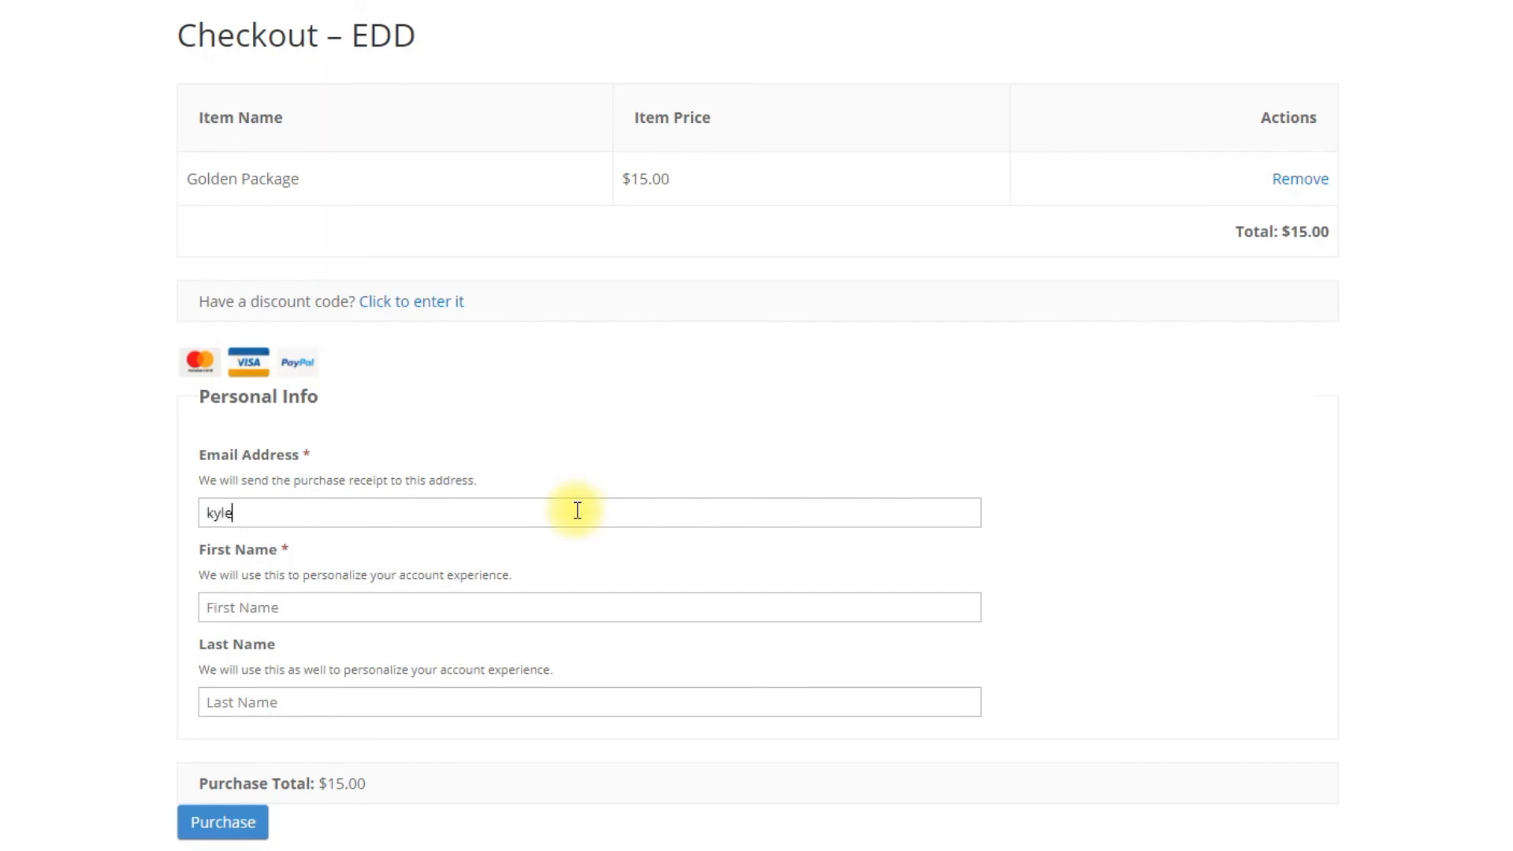
Fill checkout name 'K' 'Broflovsky' and complete the $15.00 Golden Package purchase.
type("K")
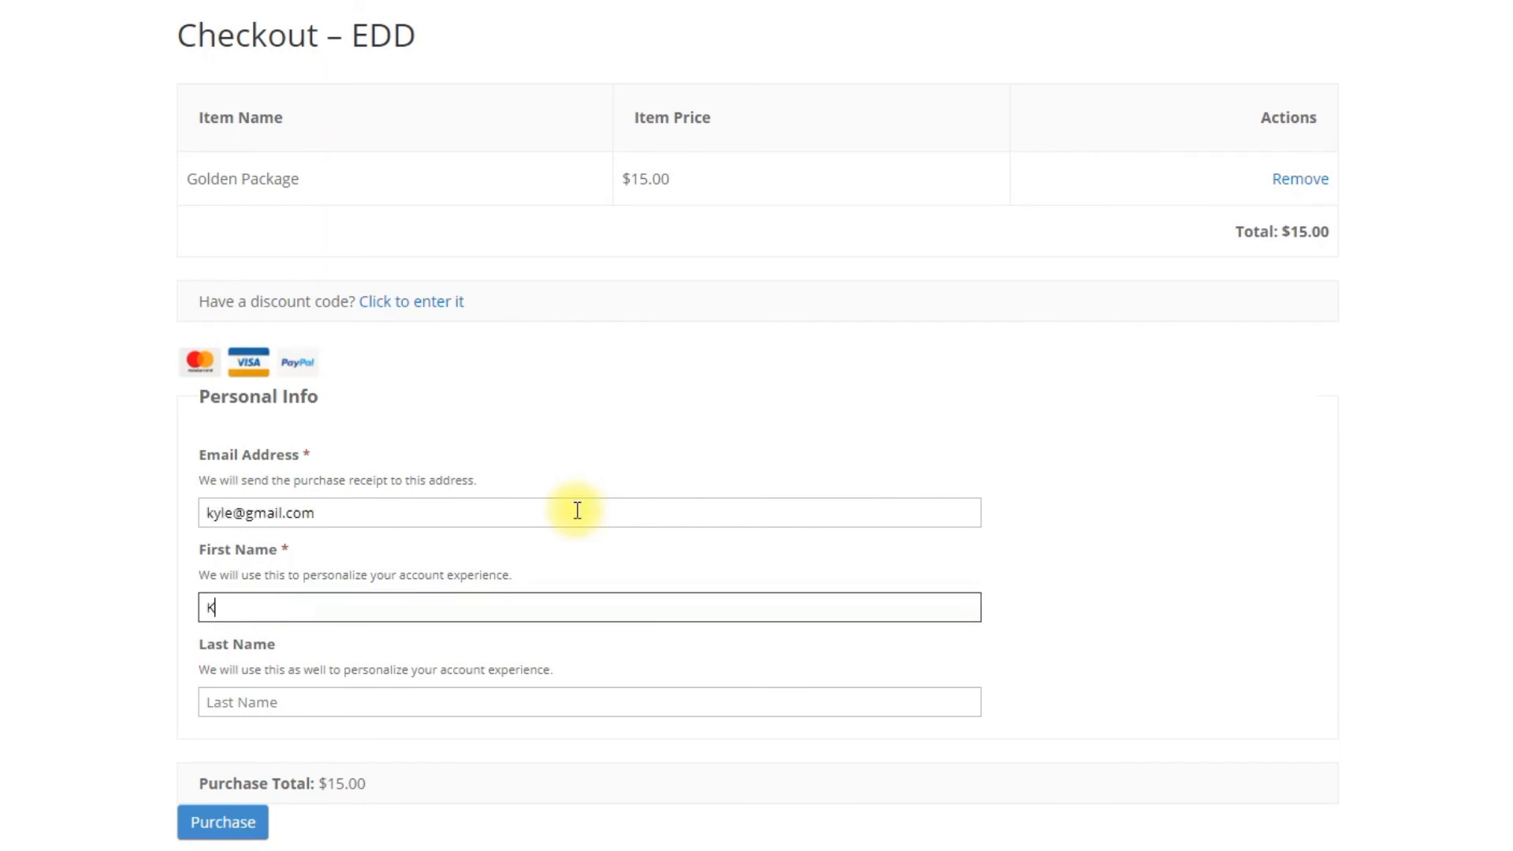
type("Broflovsky")
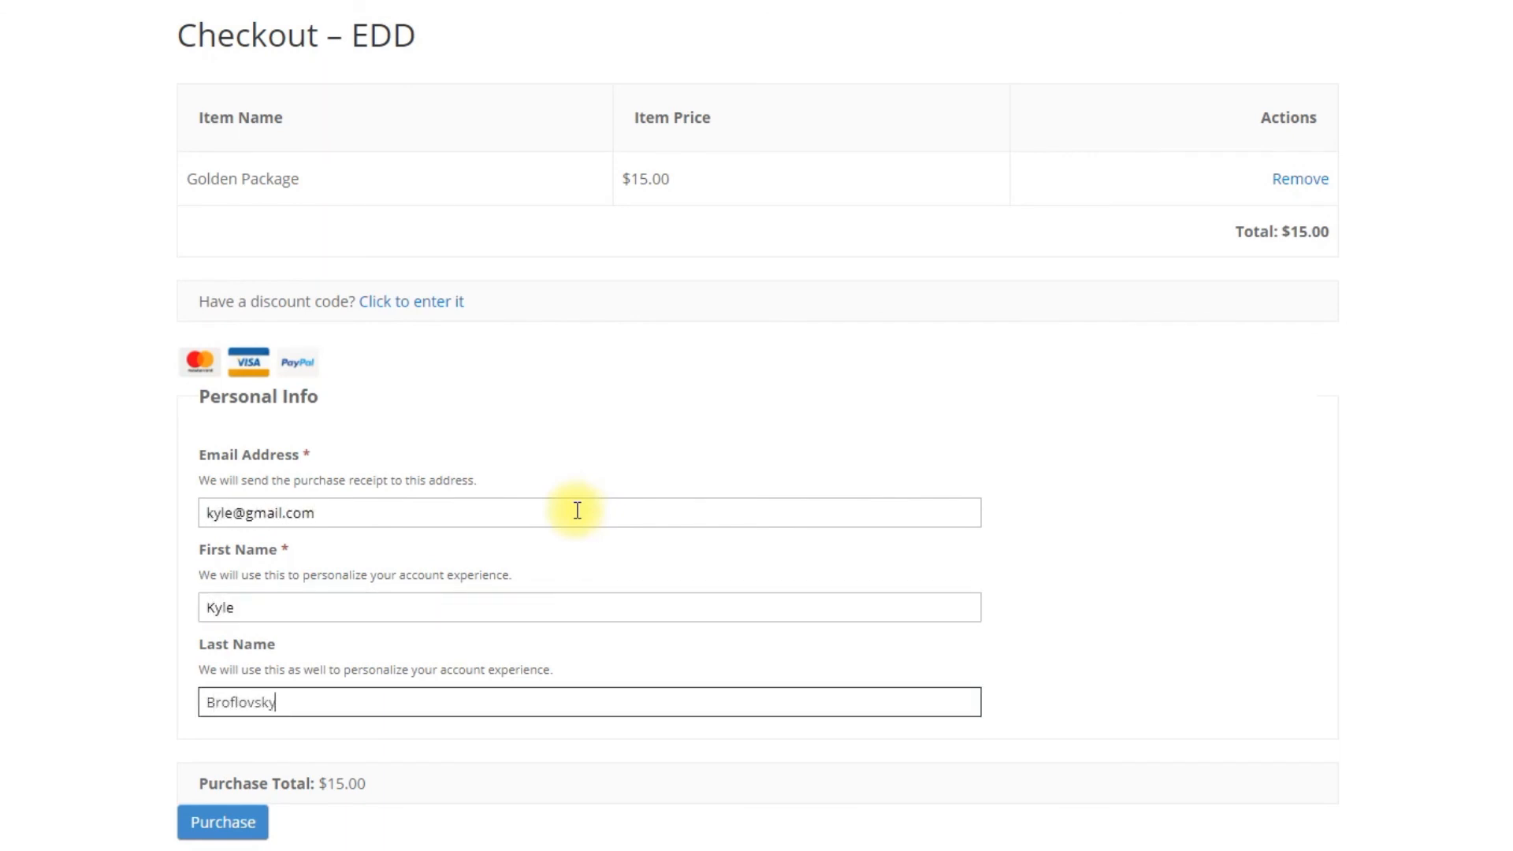
left_click(222, 823)
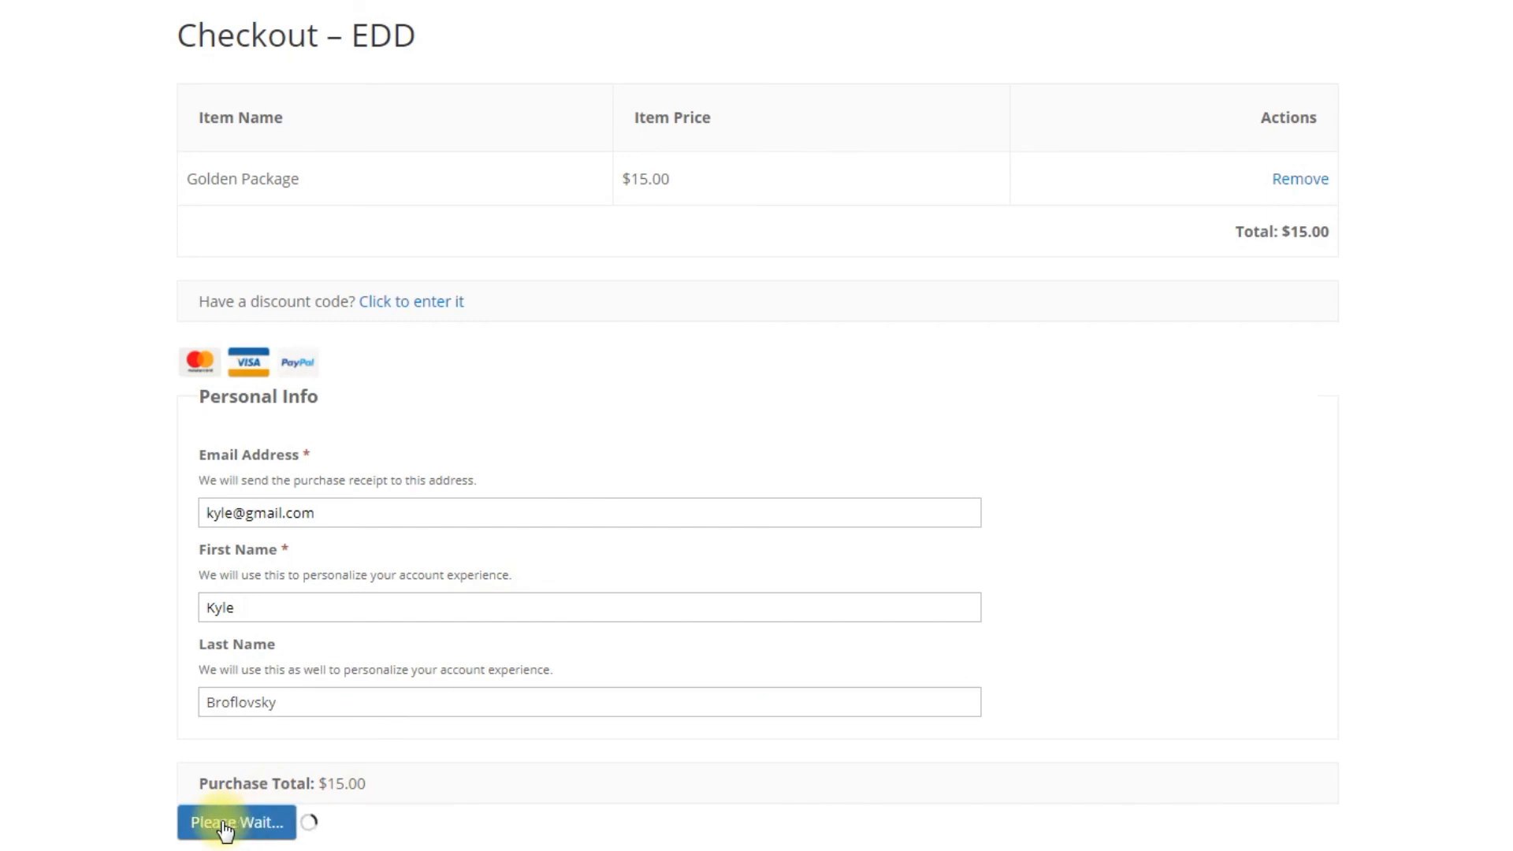
left_click(237, 821)
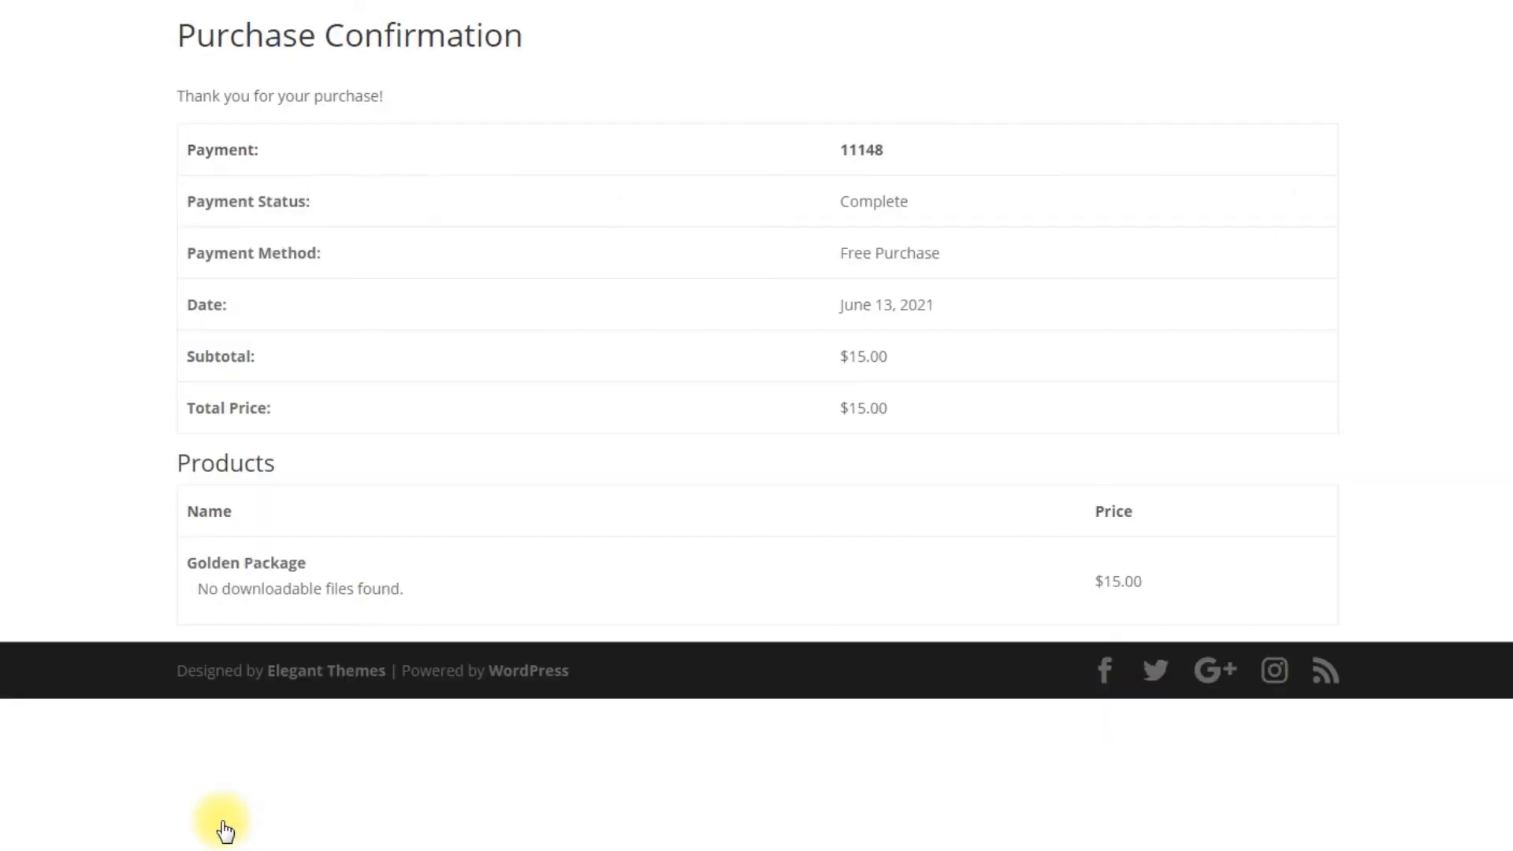